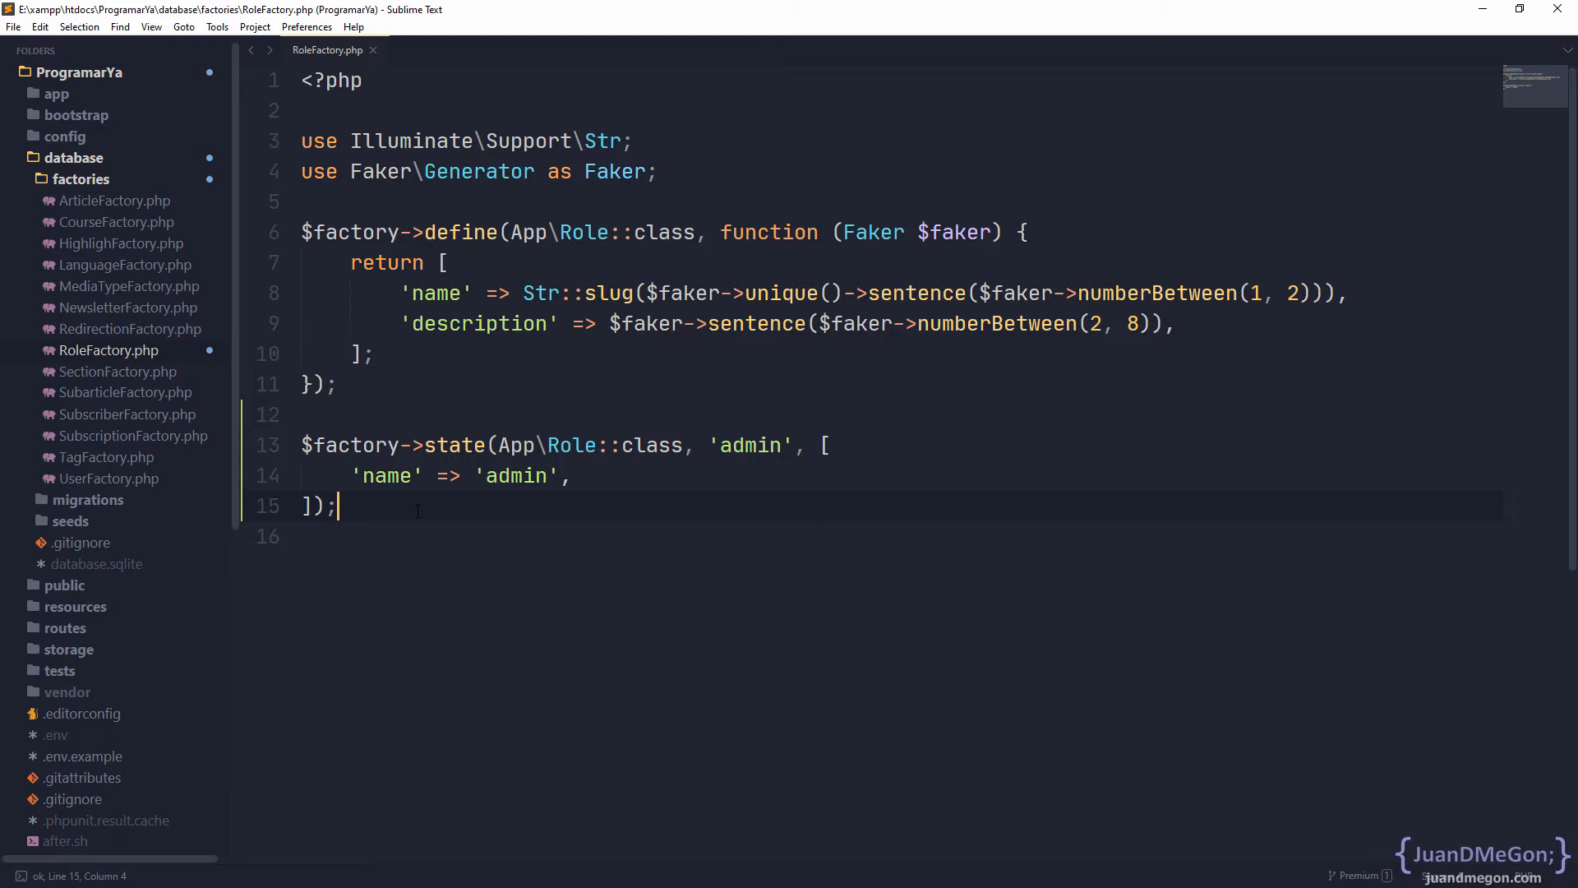
Review the old RoleFactory code: the Role model, name and slug keys, the 1,2 range arguments and the admin state
key(ctrl+a)
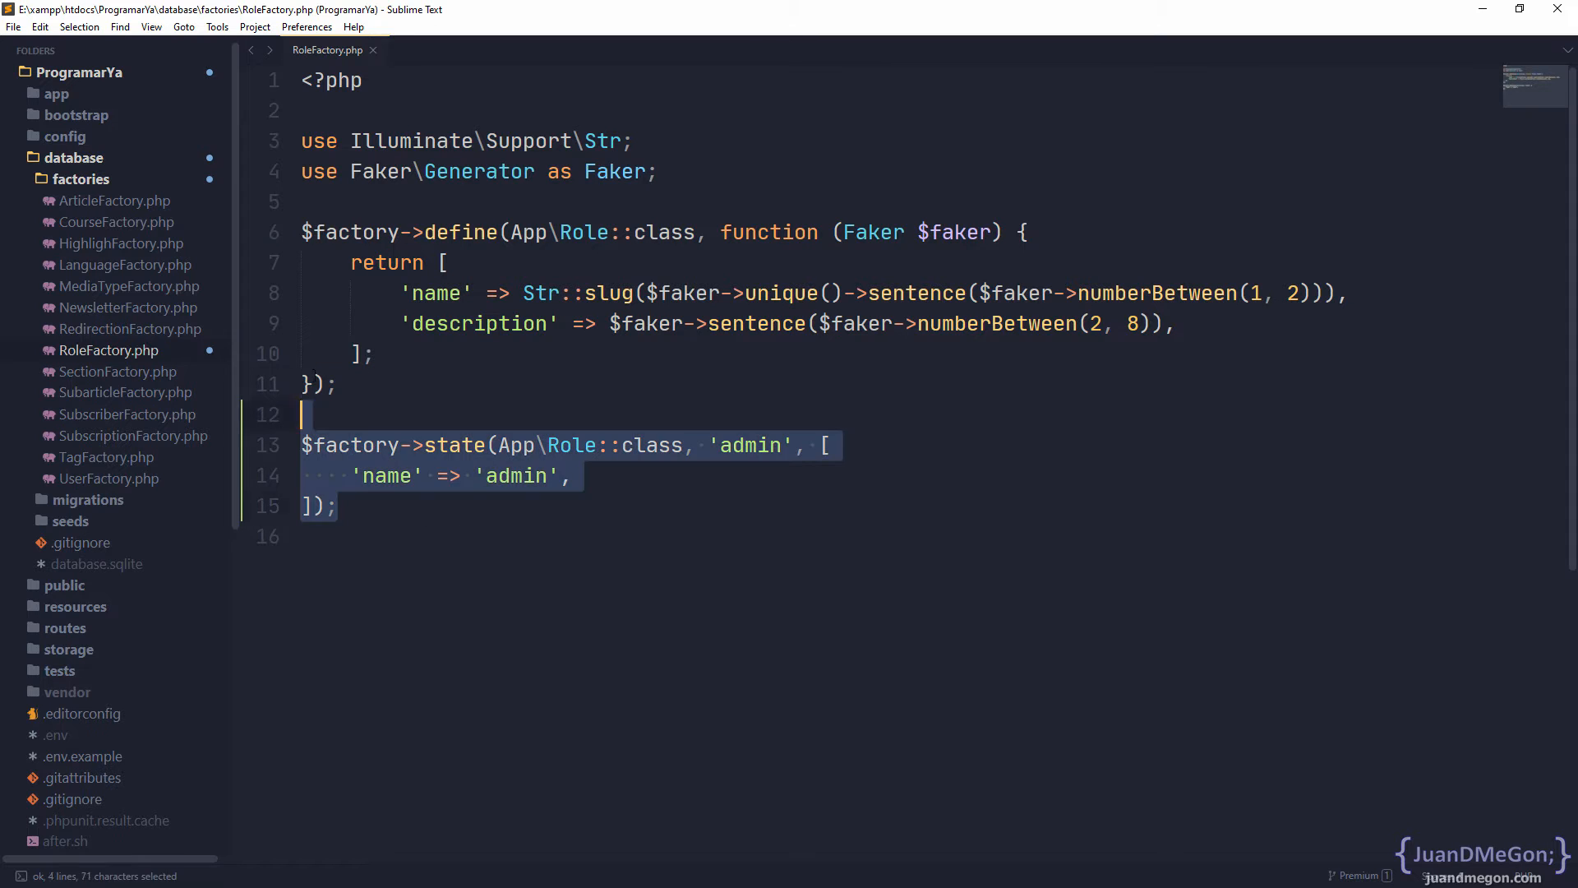
click(372, 505)
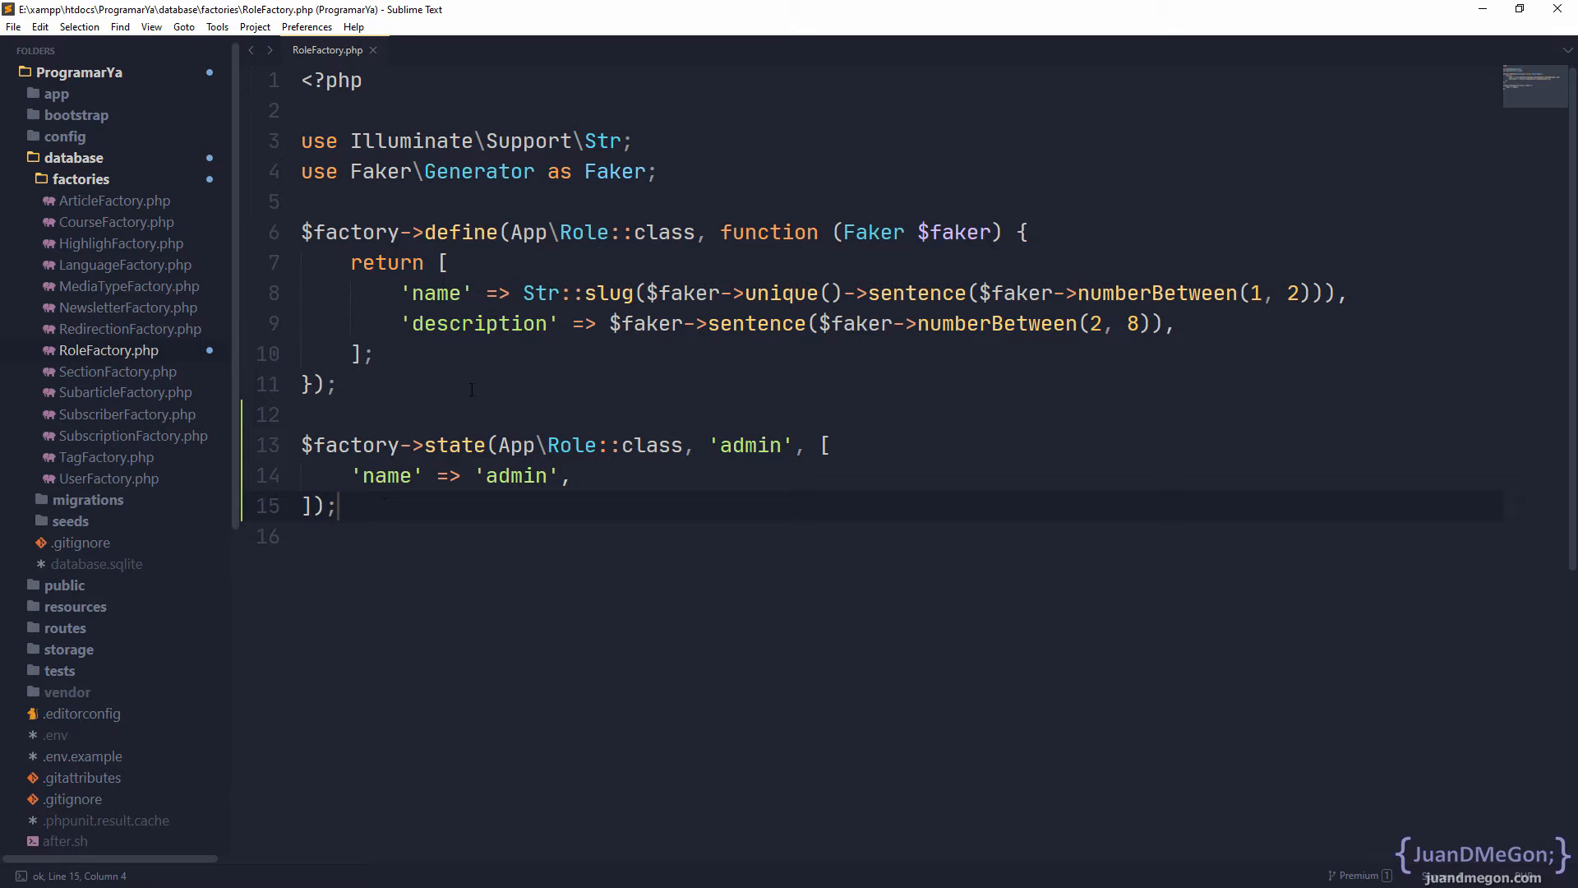
double_click(582, 231)
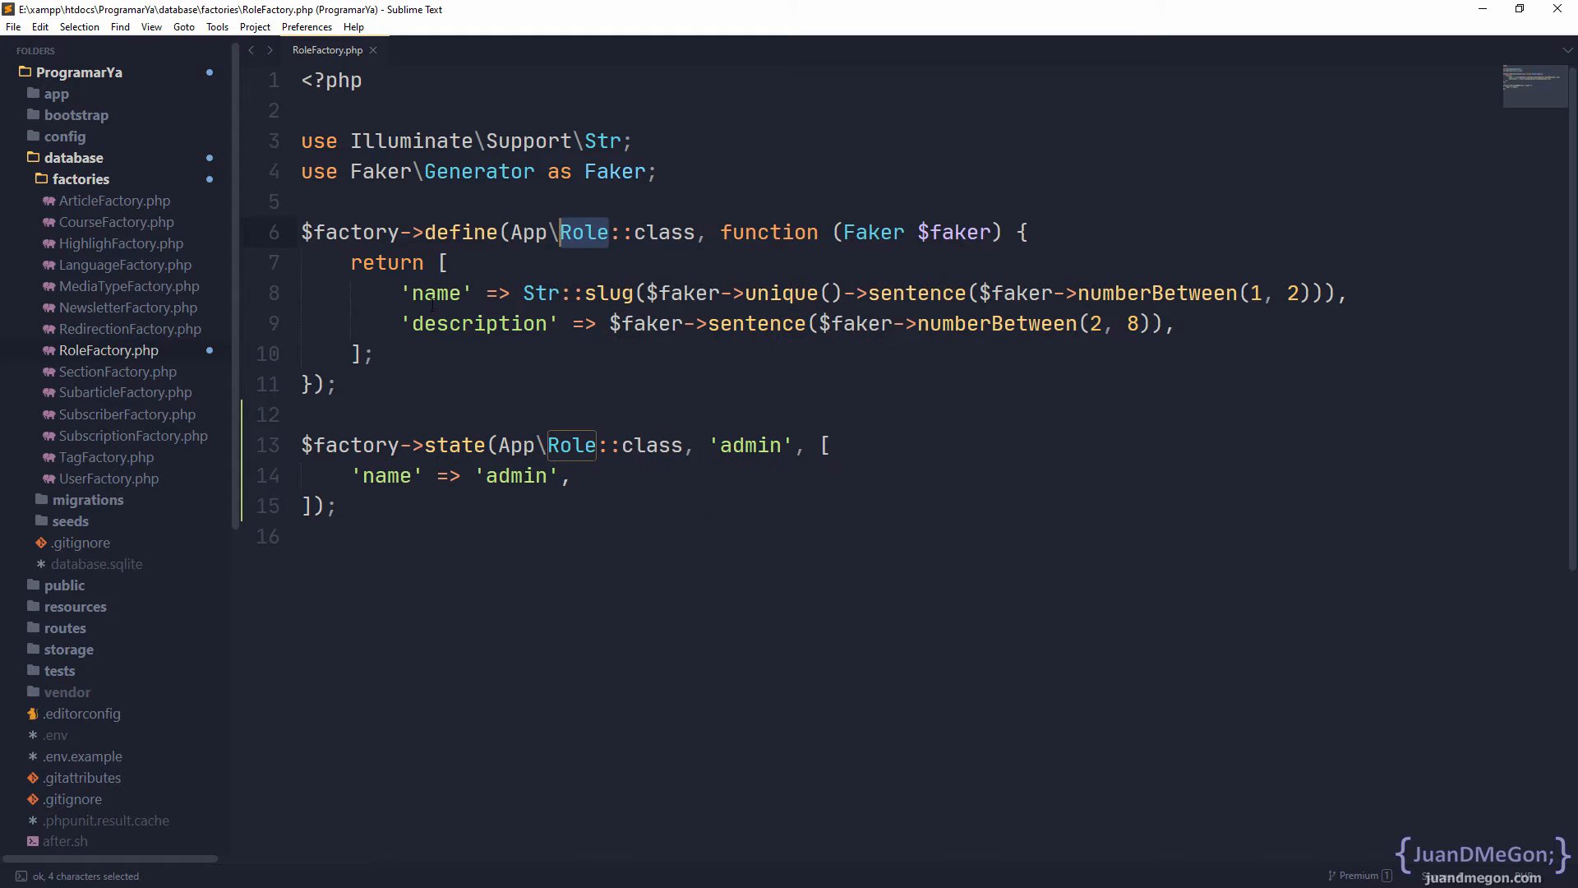
double_click(477, 322)
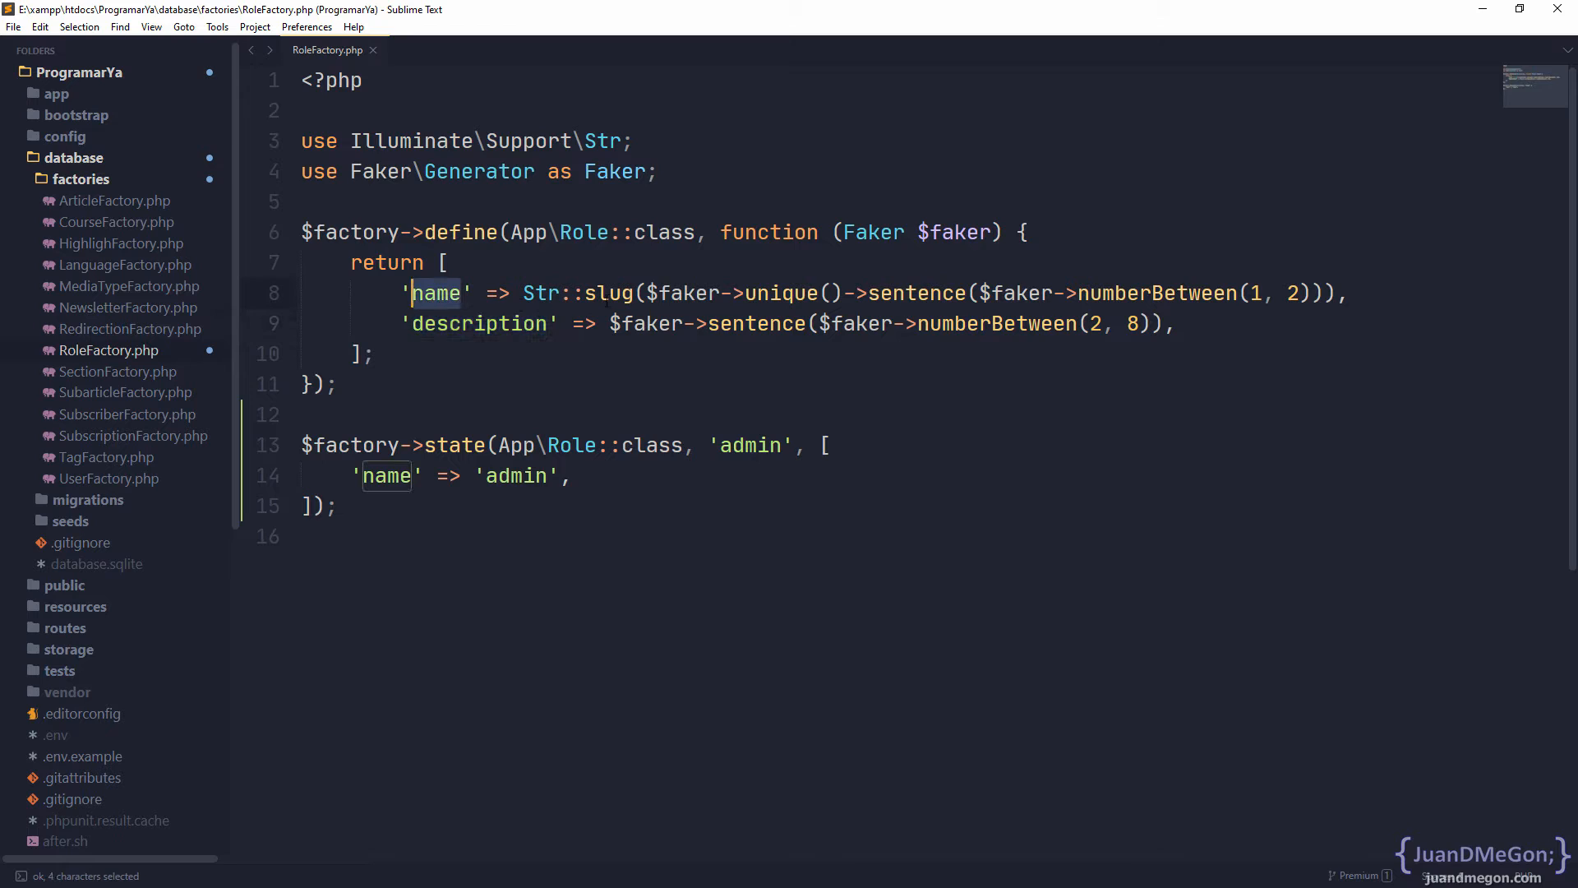
double_click(608, 293)
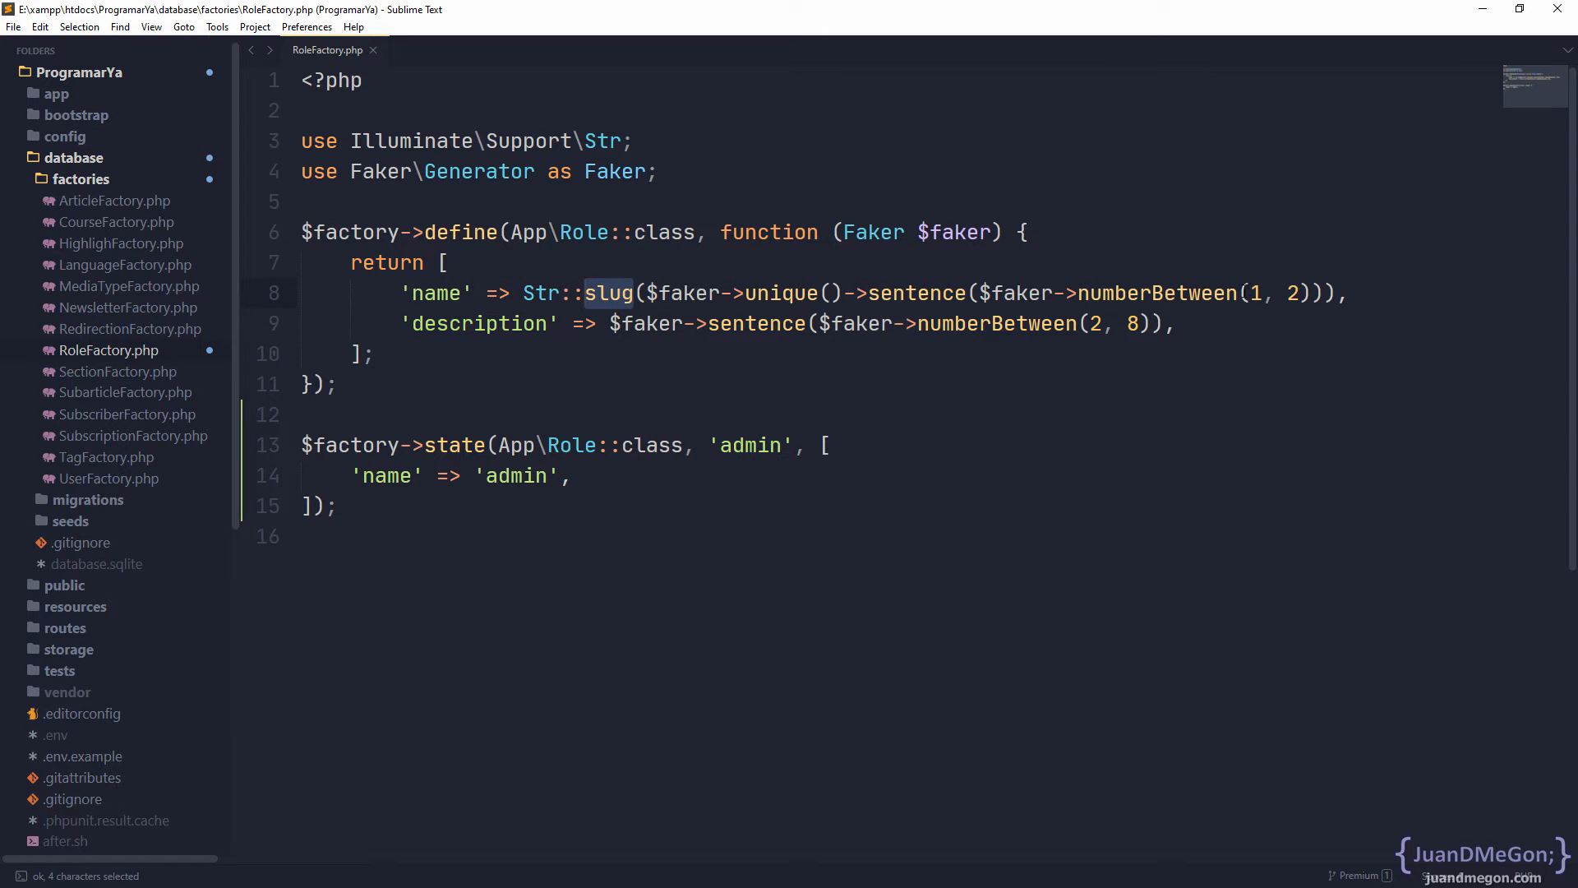
drag(1239, 292, 1299, 293)
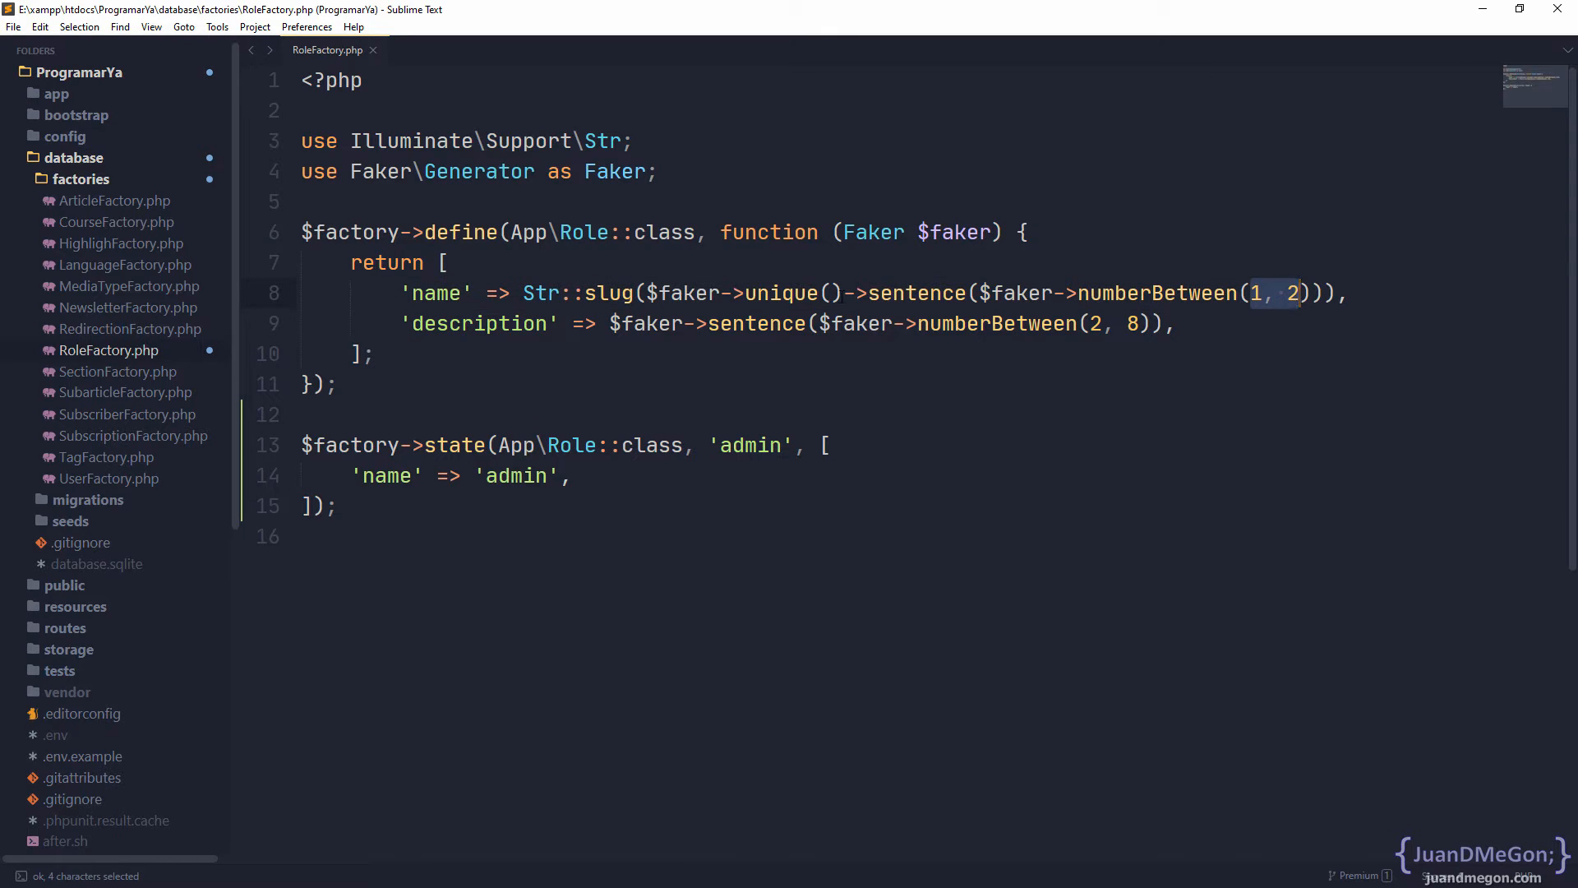
double_click(478, 324)
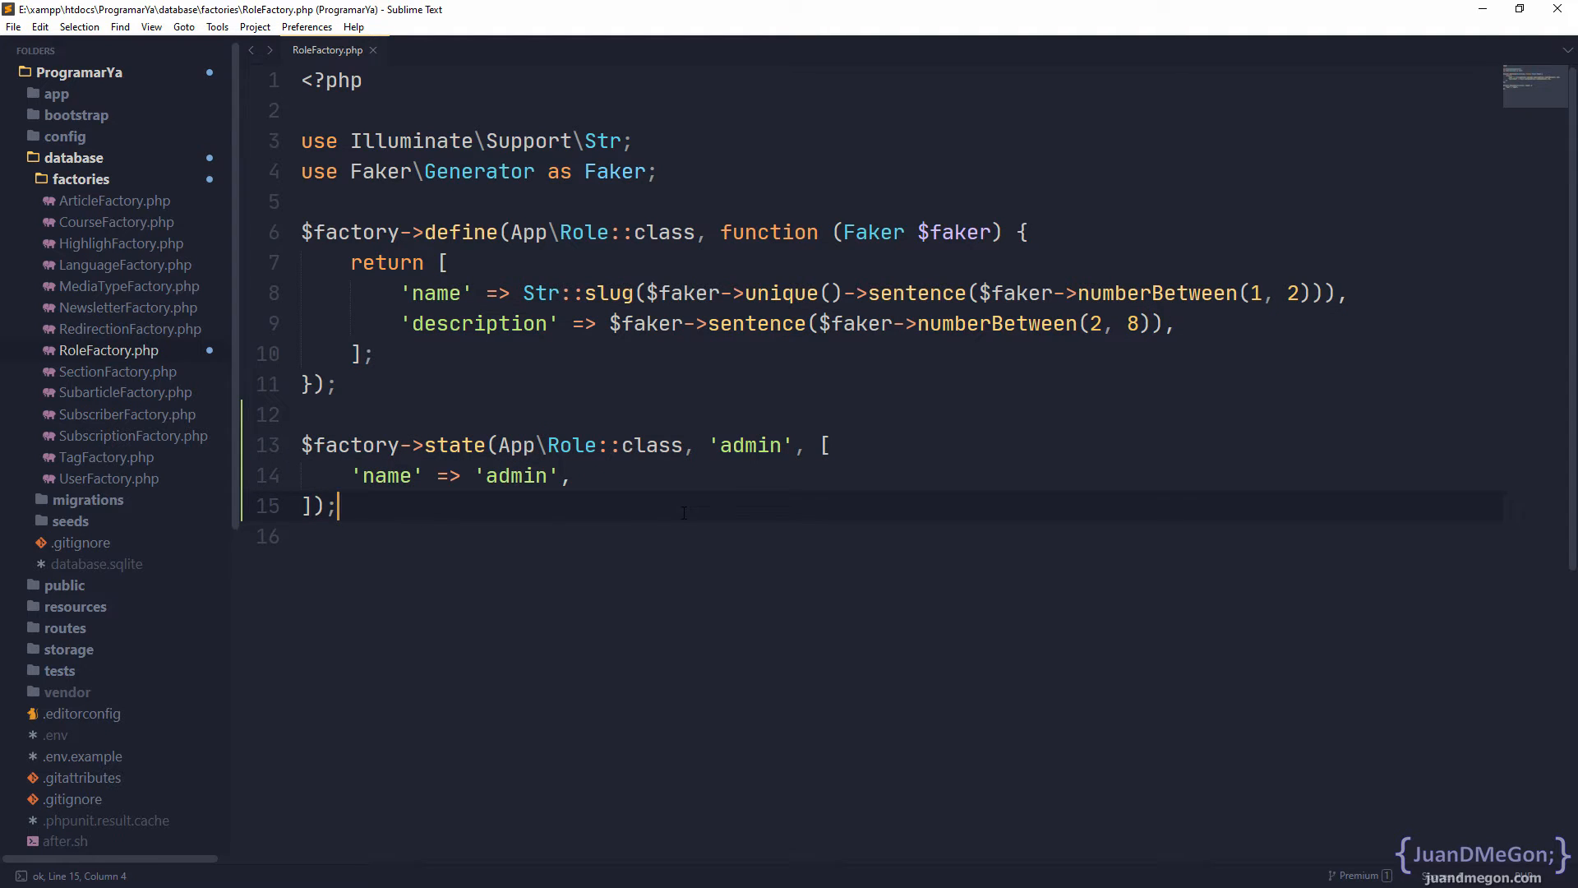
double_click(516, 477)
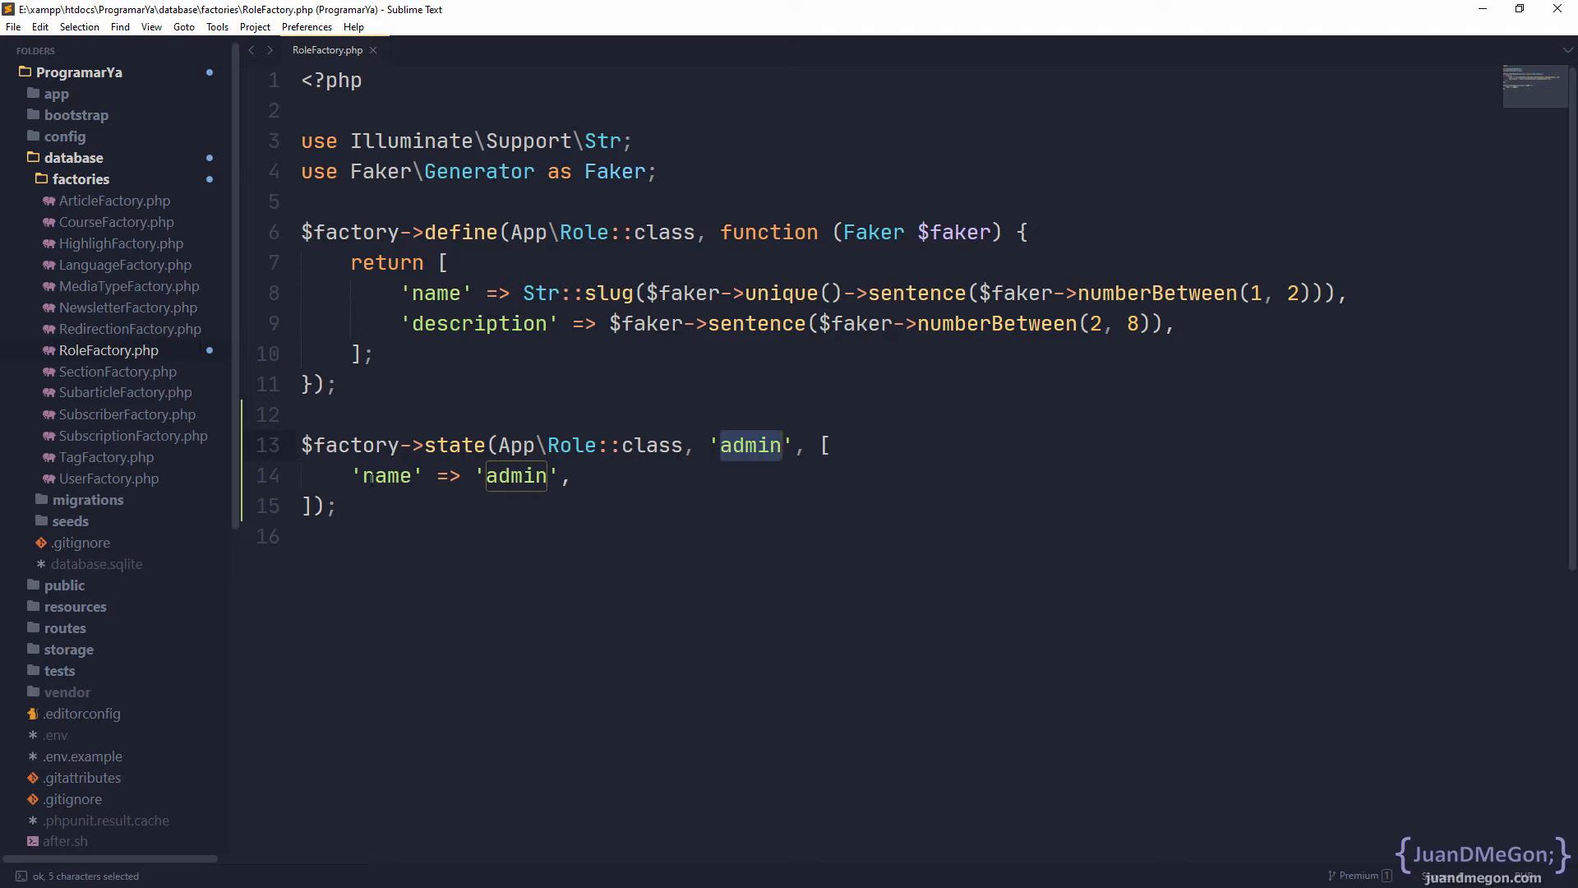
click(523, 477)
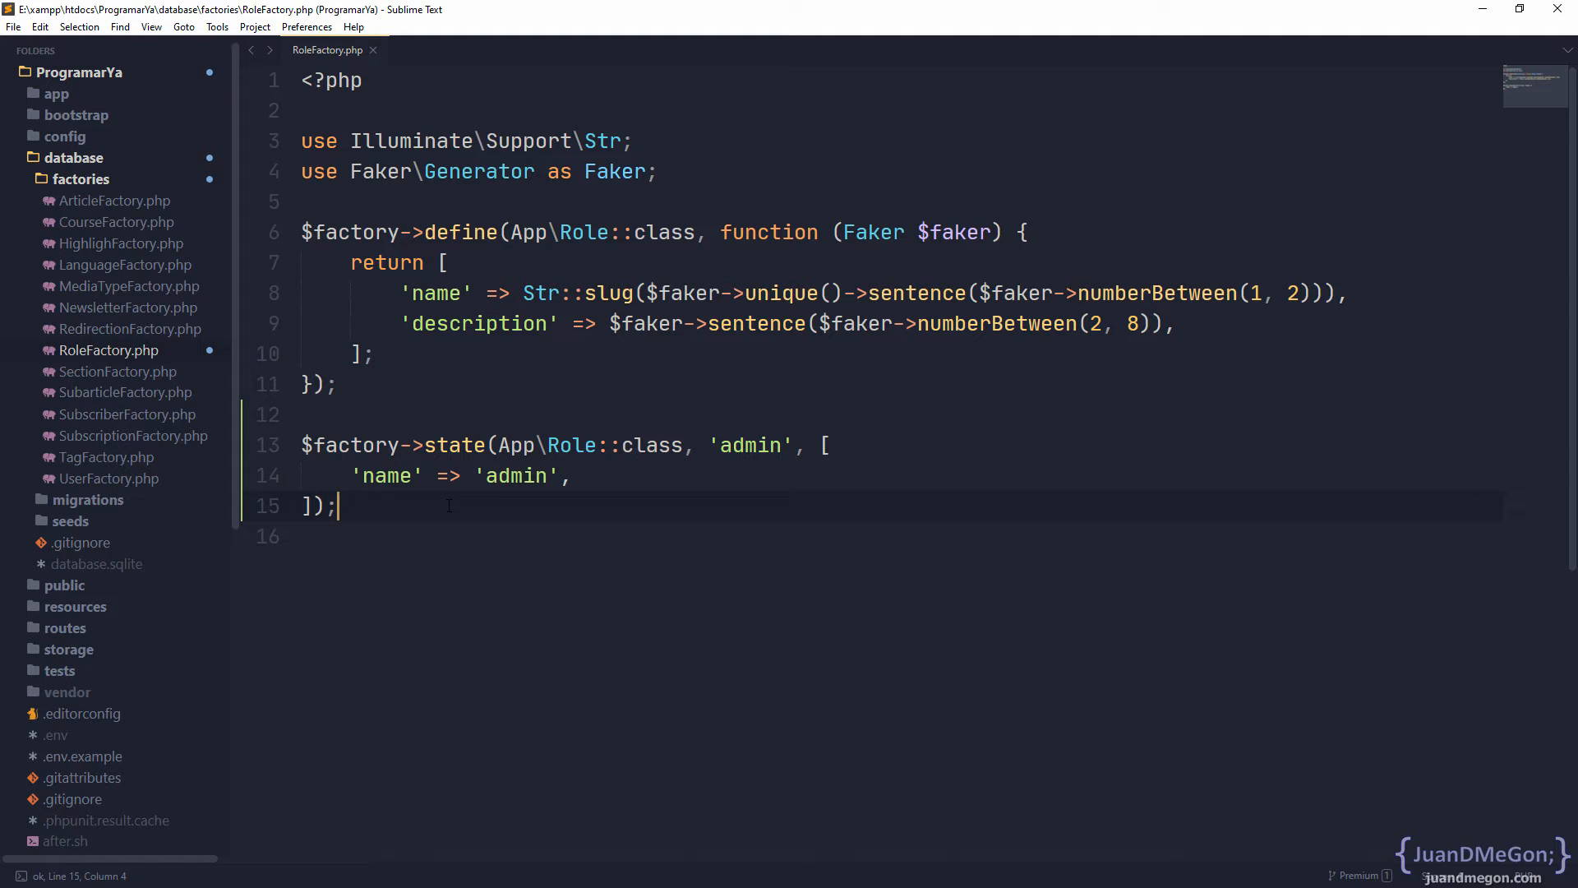
Copy the whole RoleFactory code into a new untitled file and return to RoleFactory.php
key(ctrl+a)
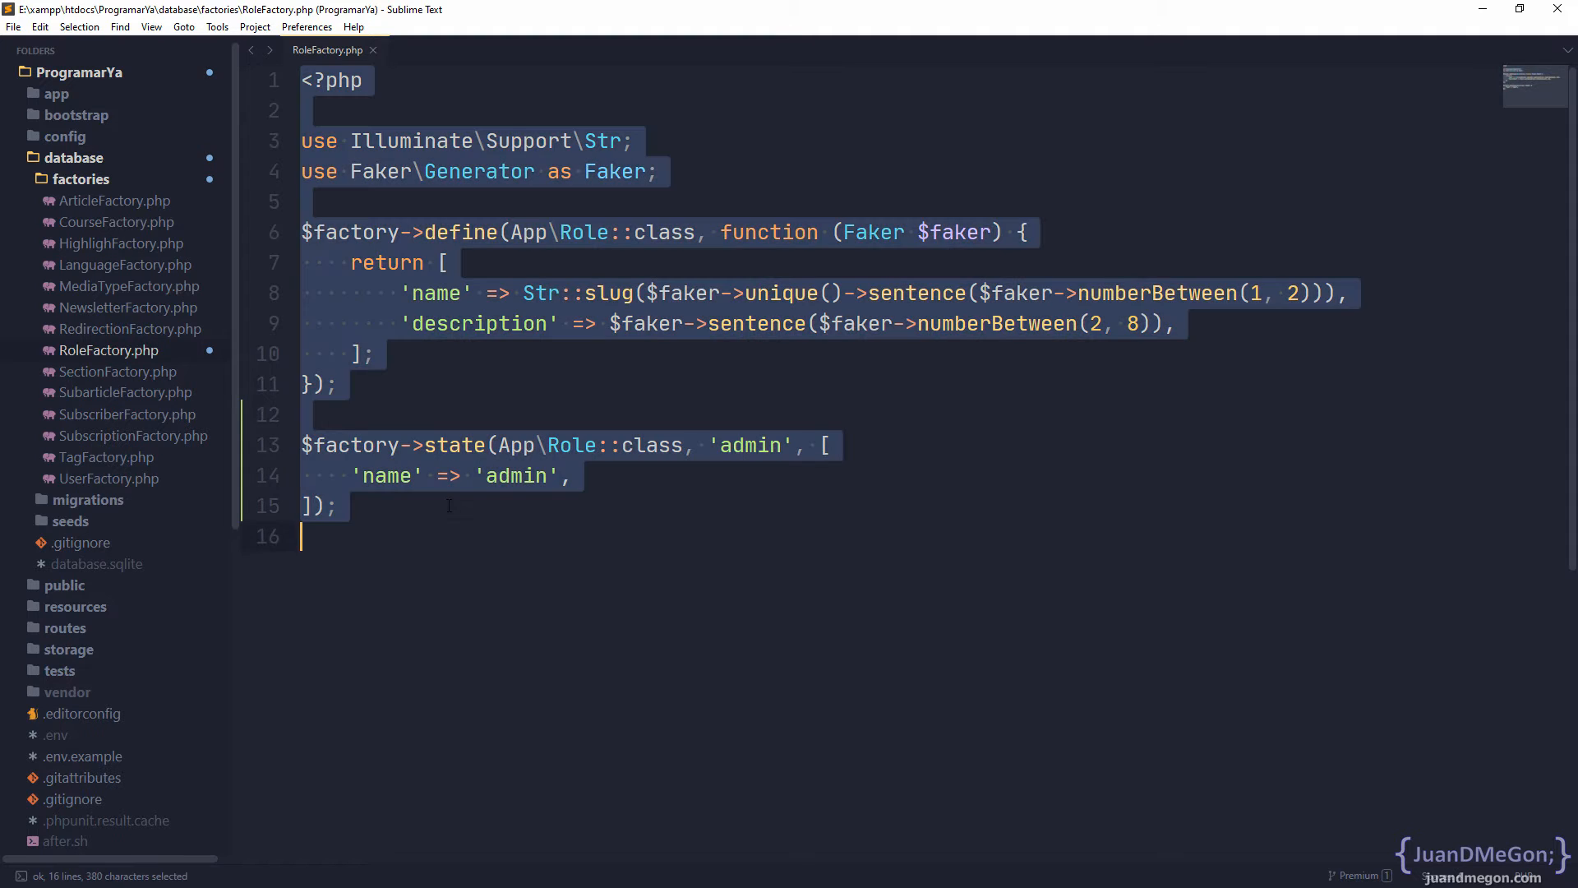
key(ctrl+c)
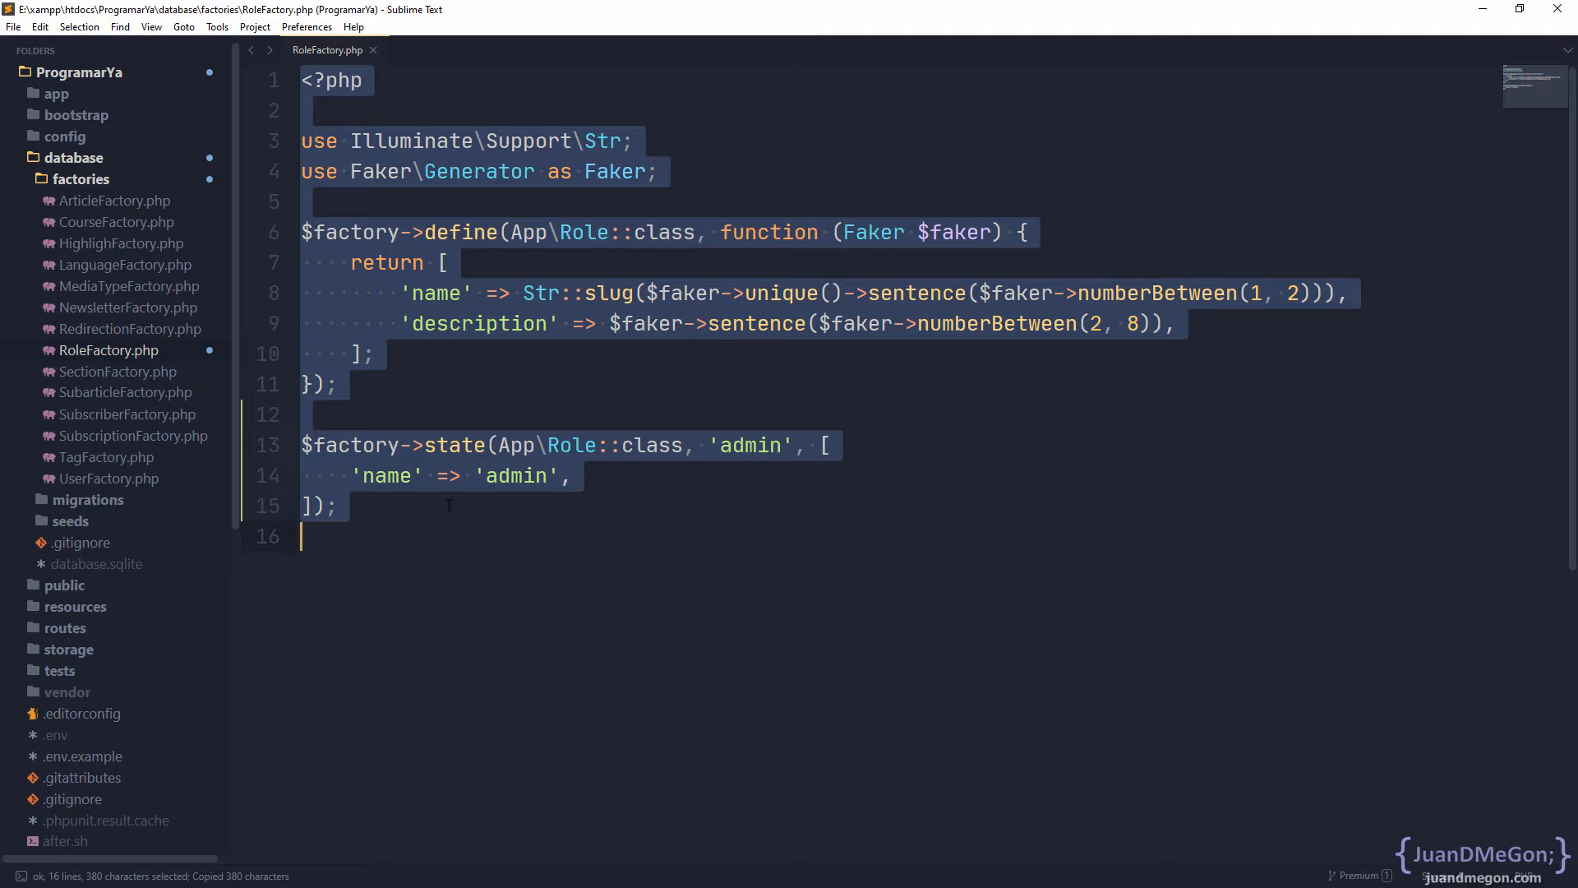
key(ctrl+n)
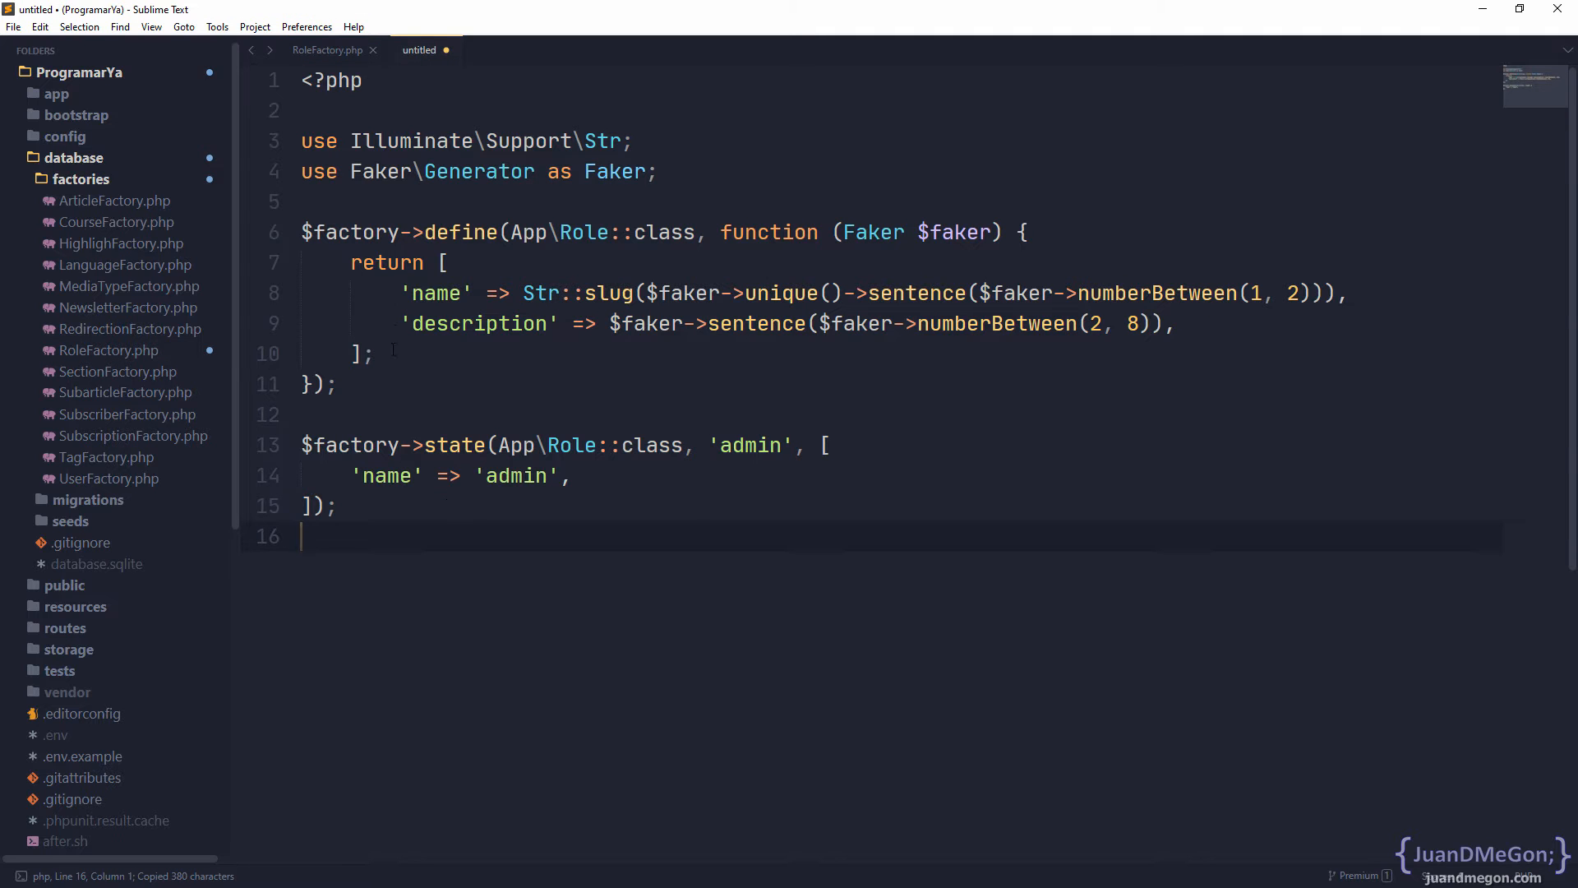
key(Backspace)
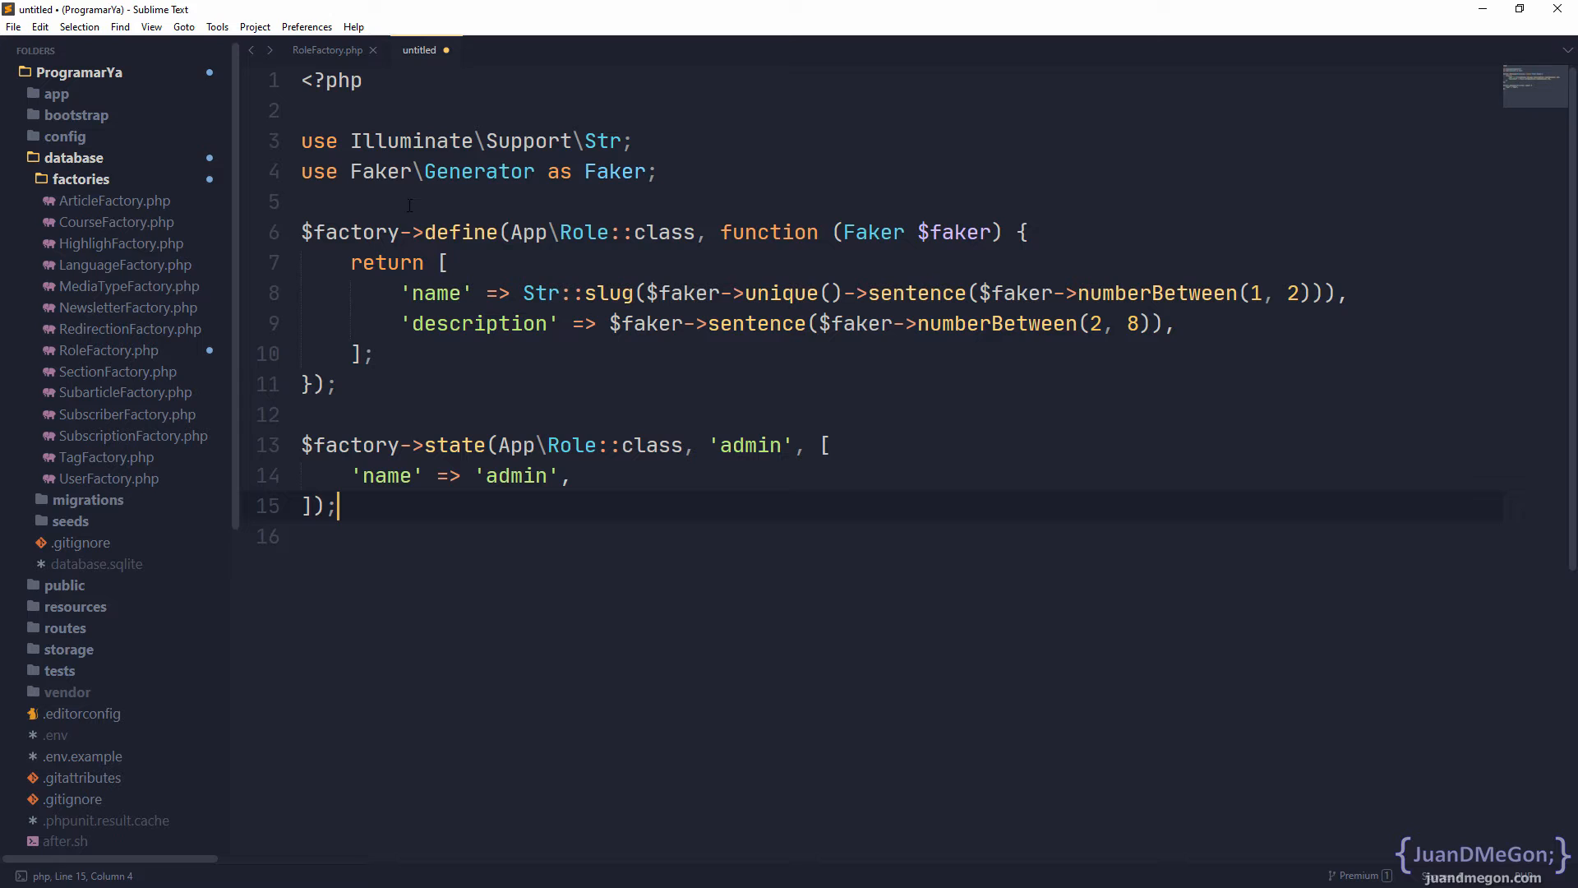
click(330, 49)
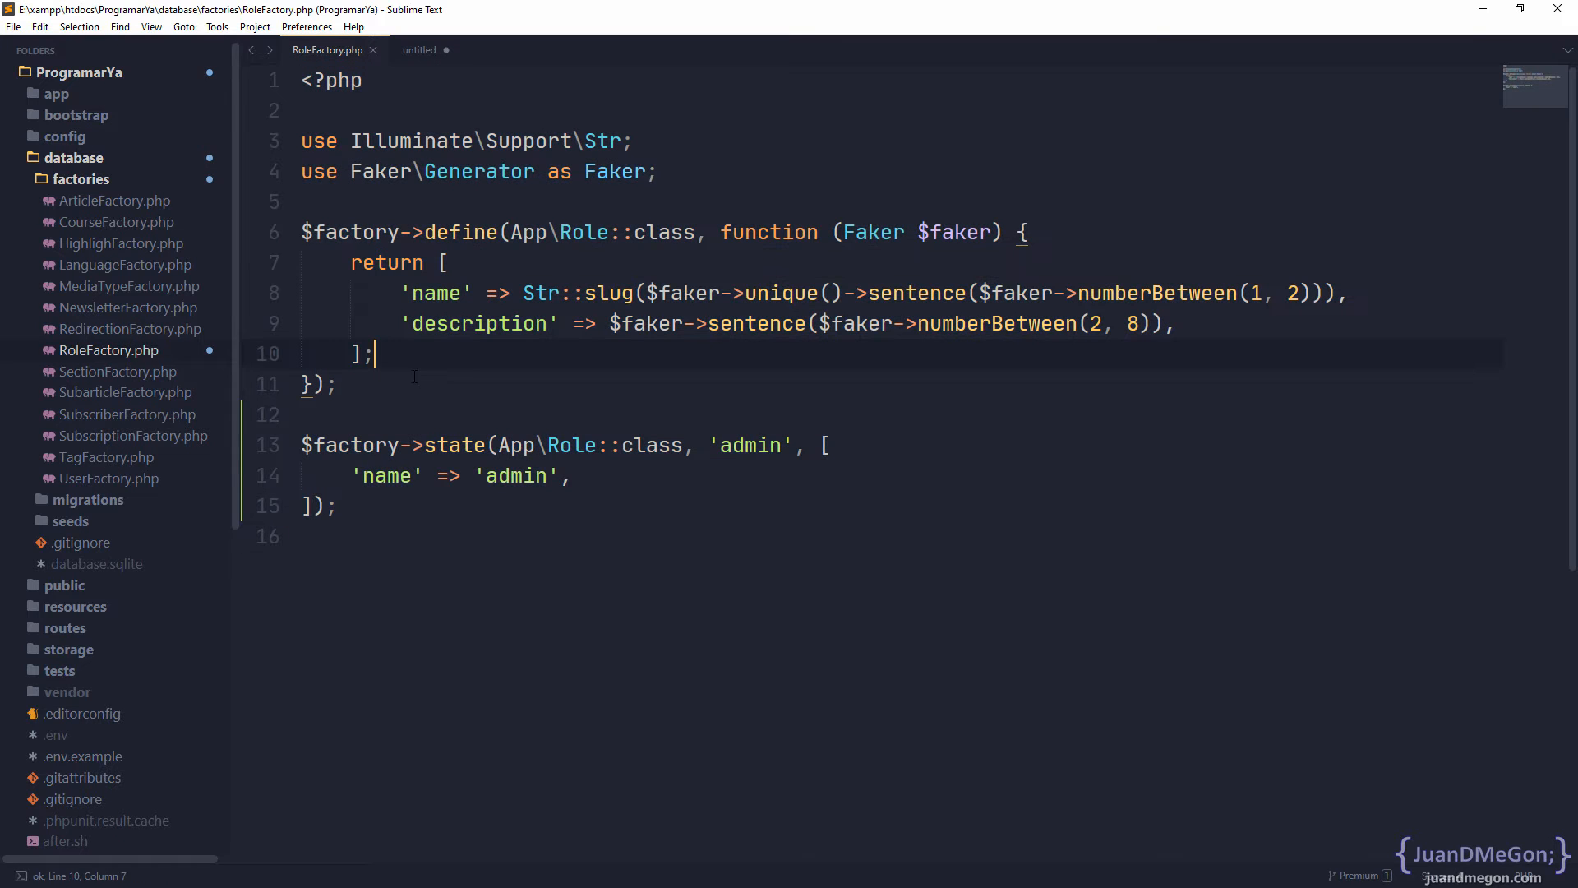
Delete RoleFactory.php from the factories folder, discarding its unsaved changes
right_click(109, 350)
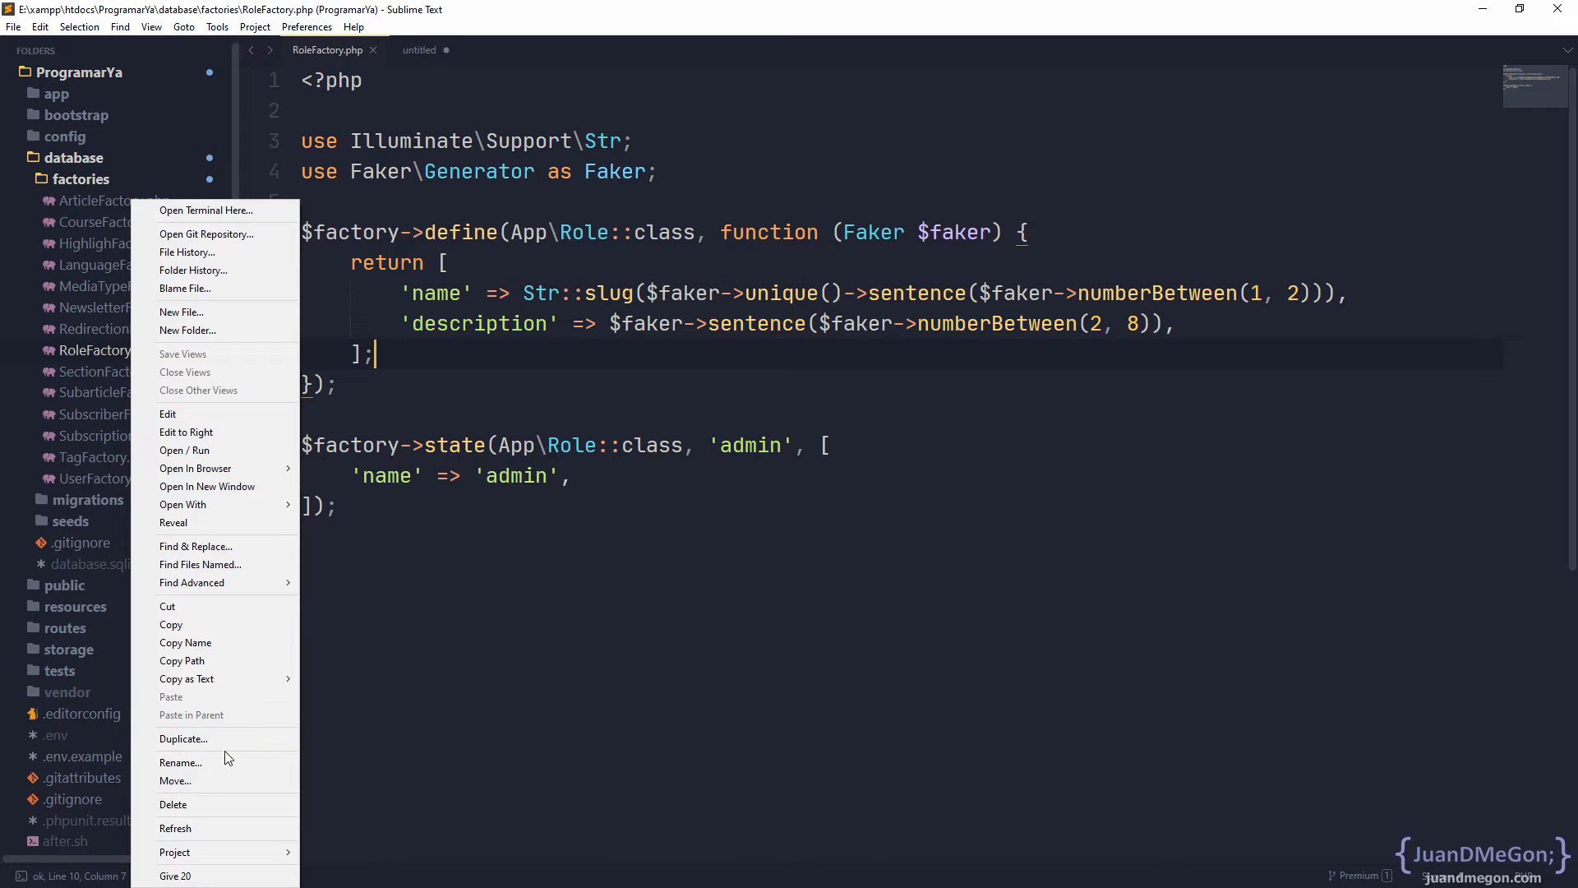
mouse_move(212, 762)
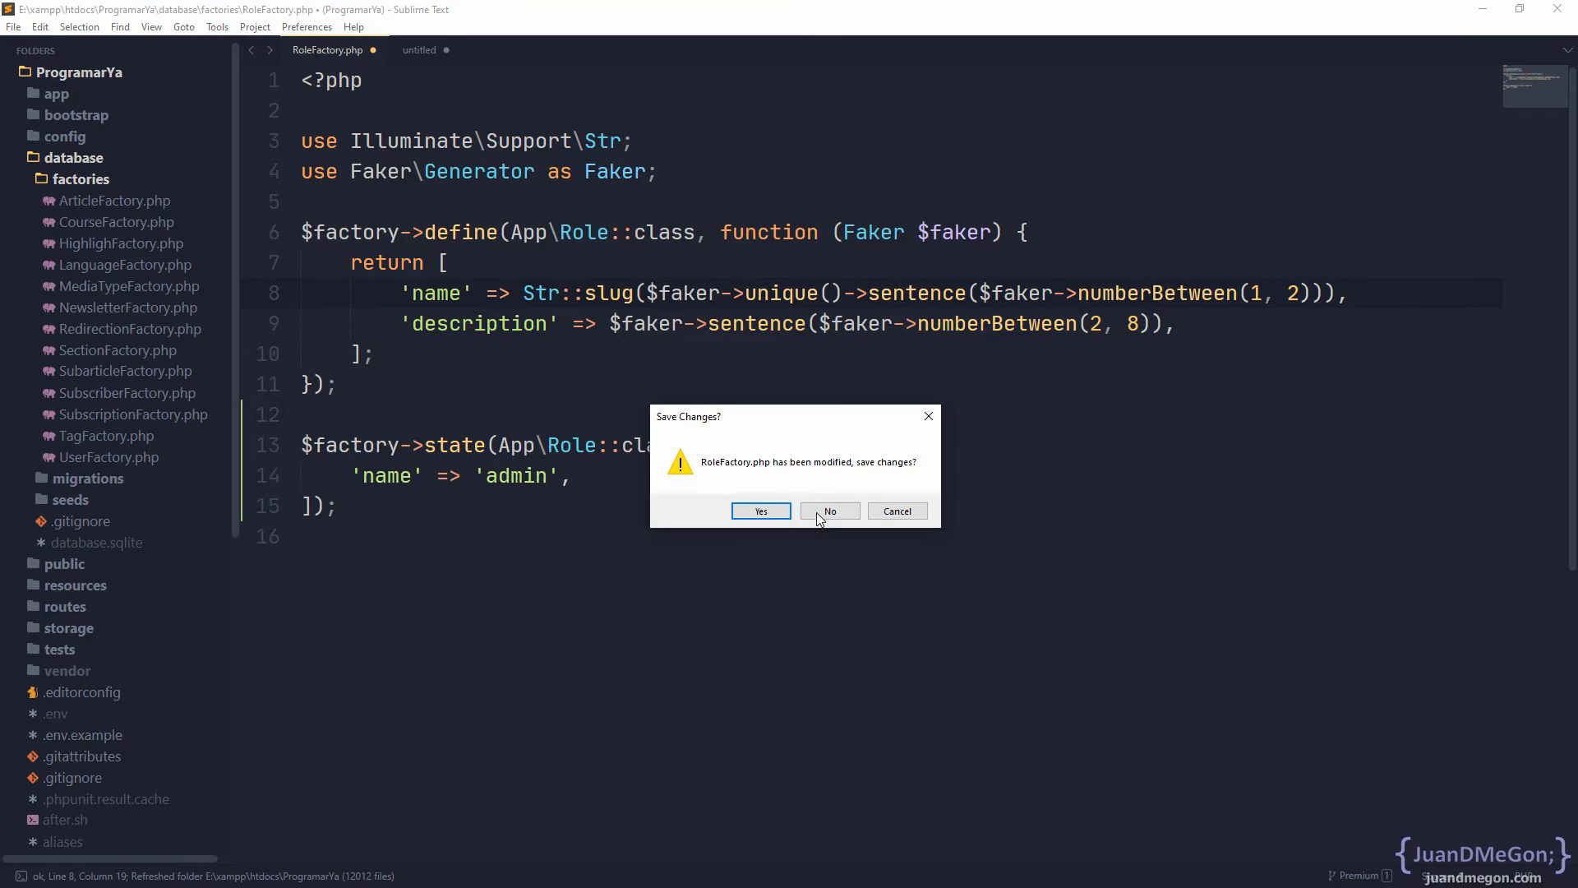
click(831, 510)
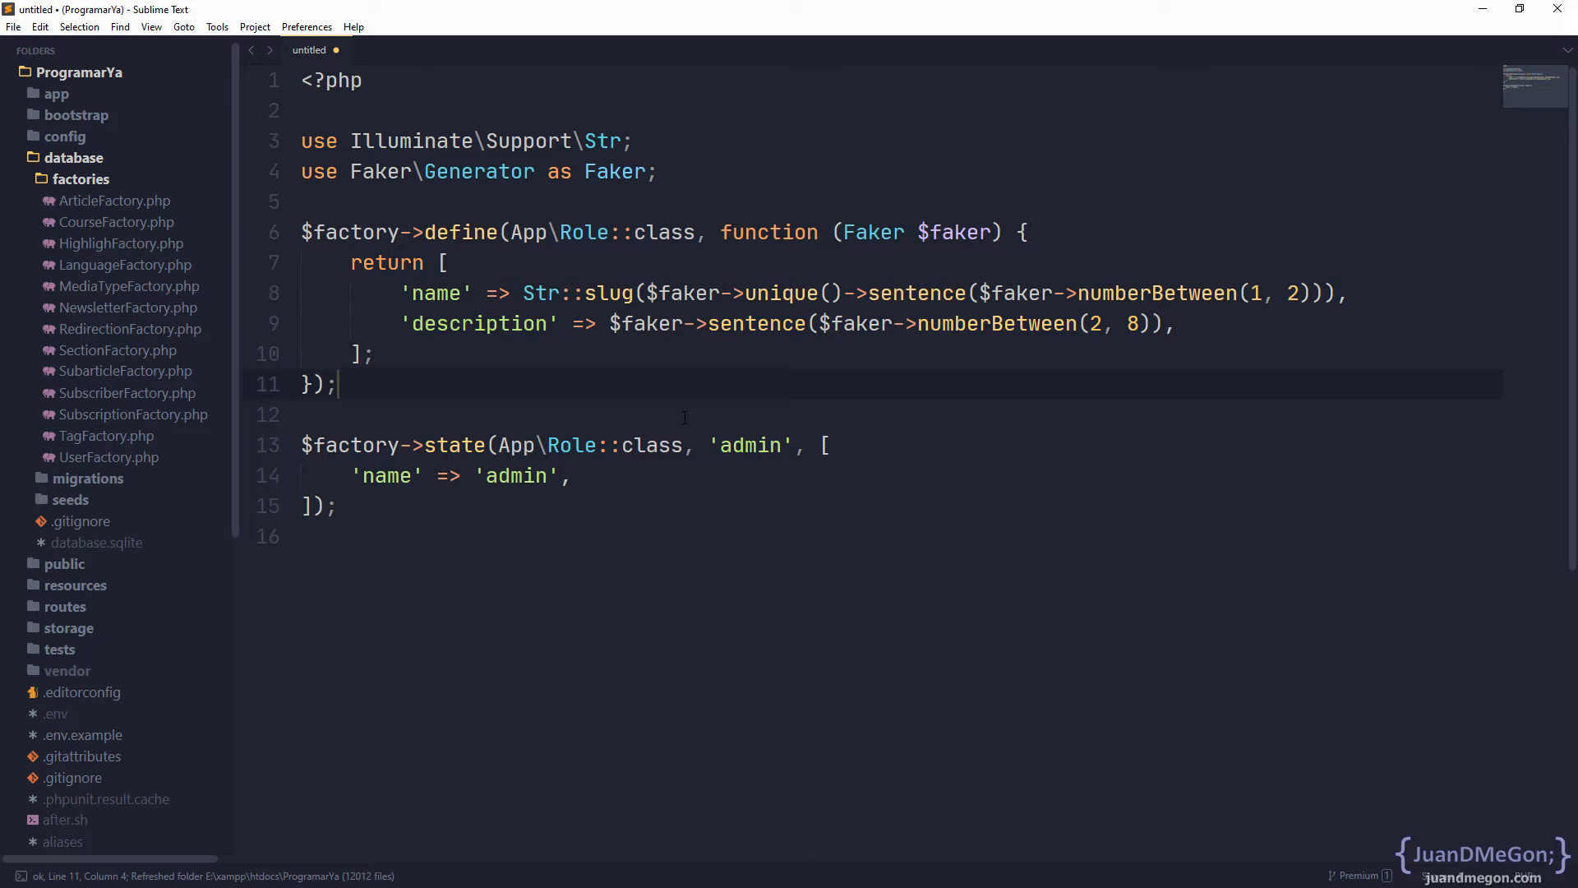
mouse_move(670, 378)
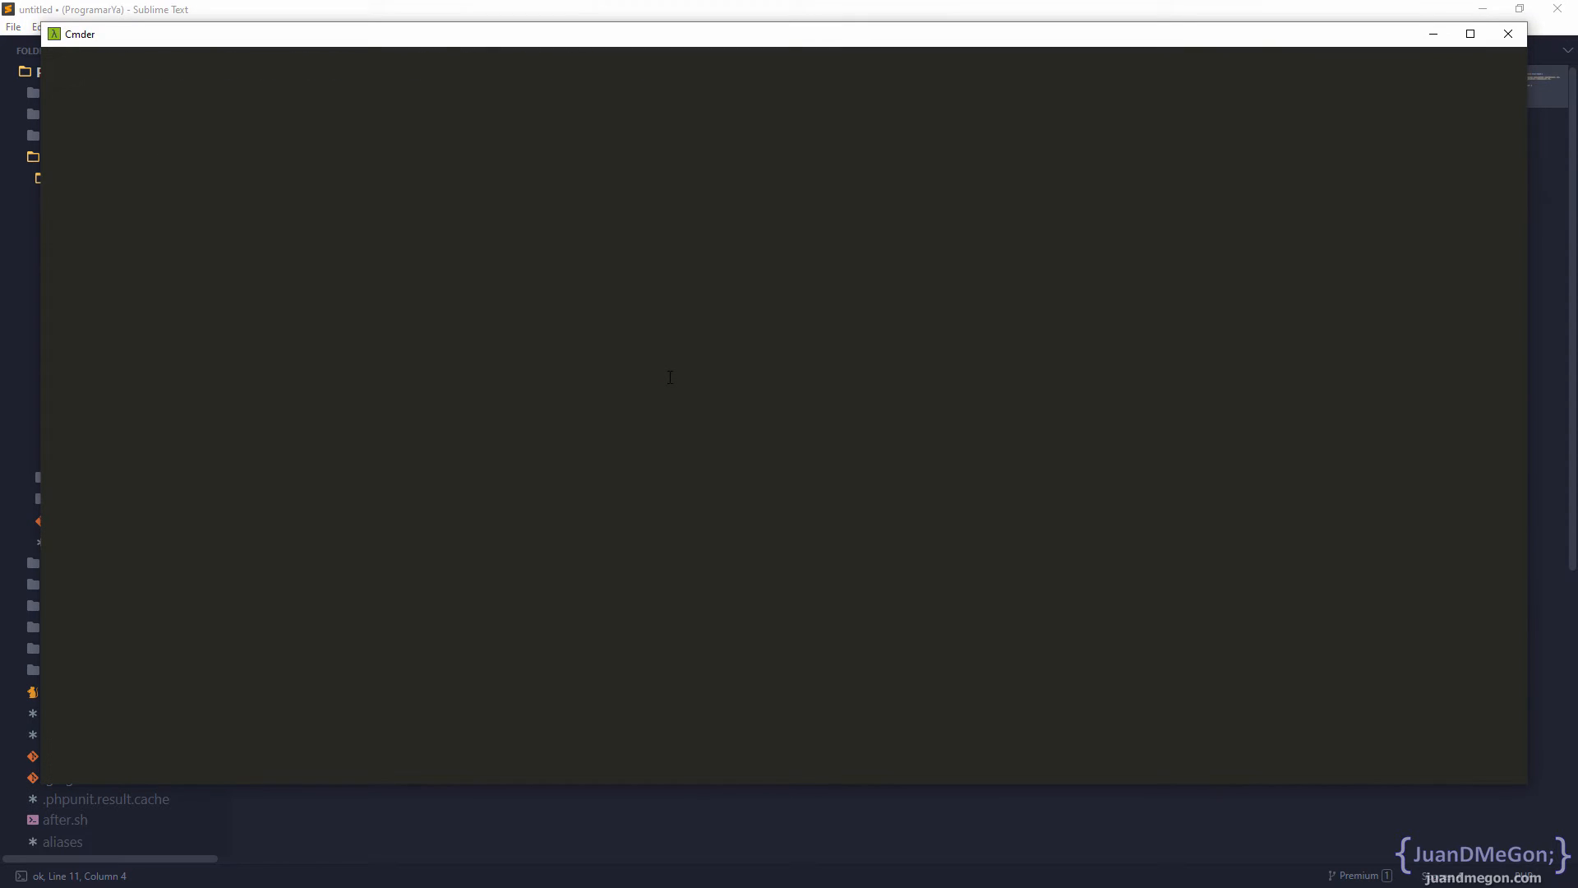
Run php artisan make:factory RoleFactory --model=Role in Cmder to regenerate the factory
text(php artisa)
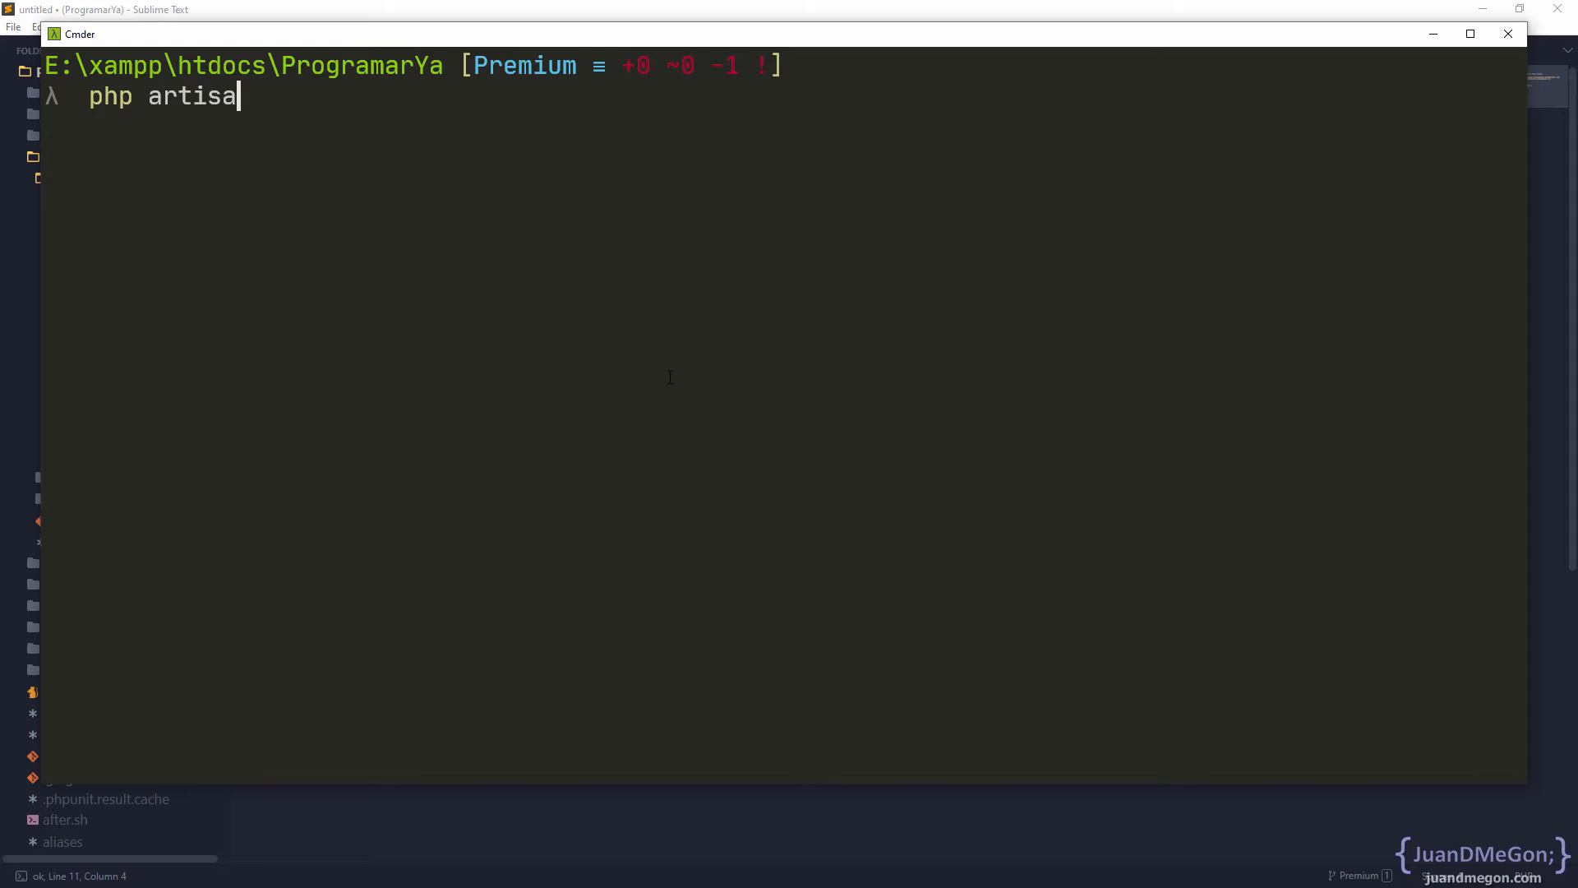
text(n make:factory)
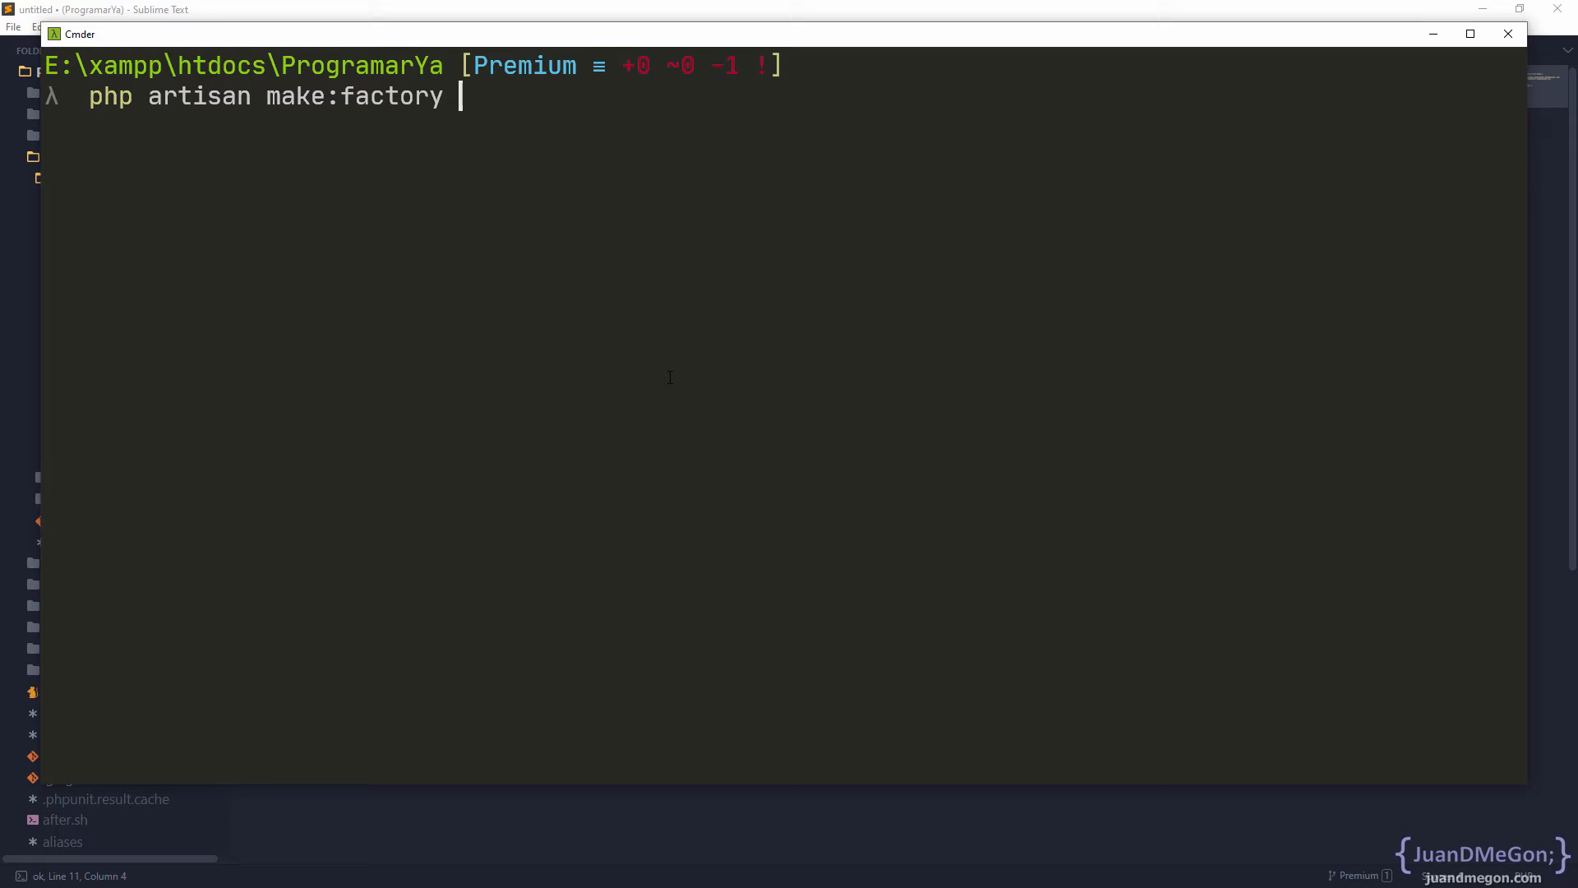
text(R)
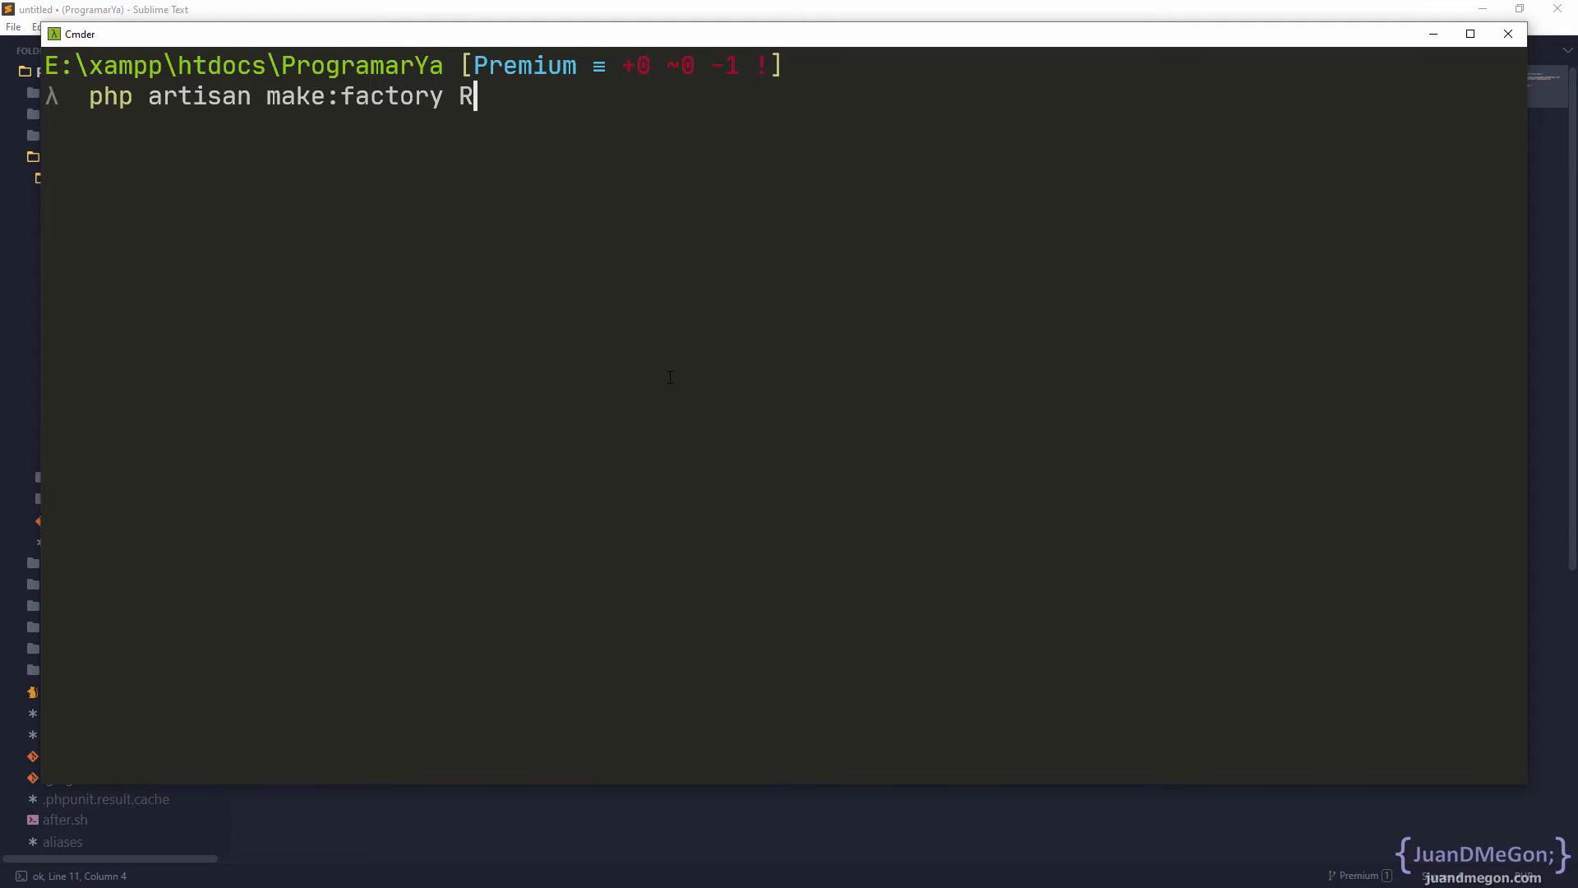
text(oleFactory)
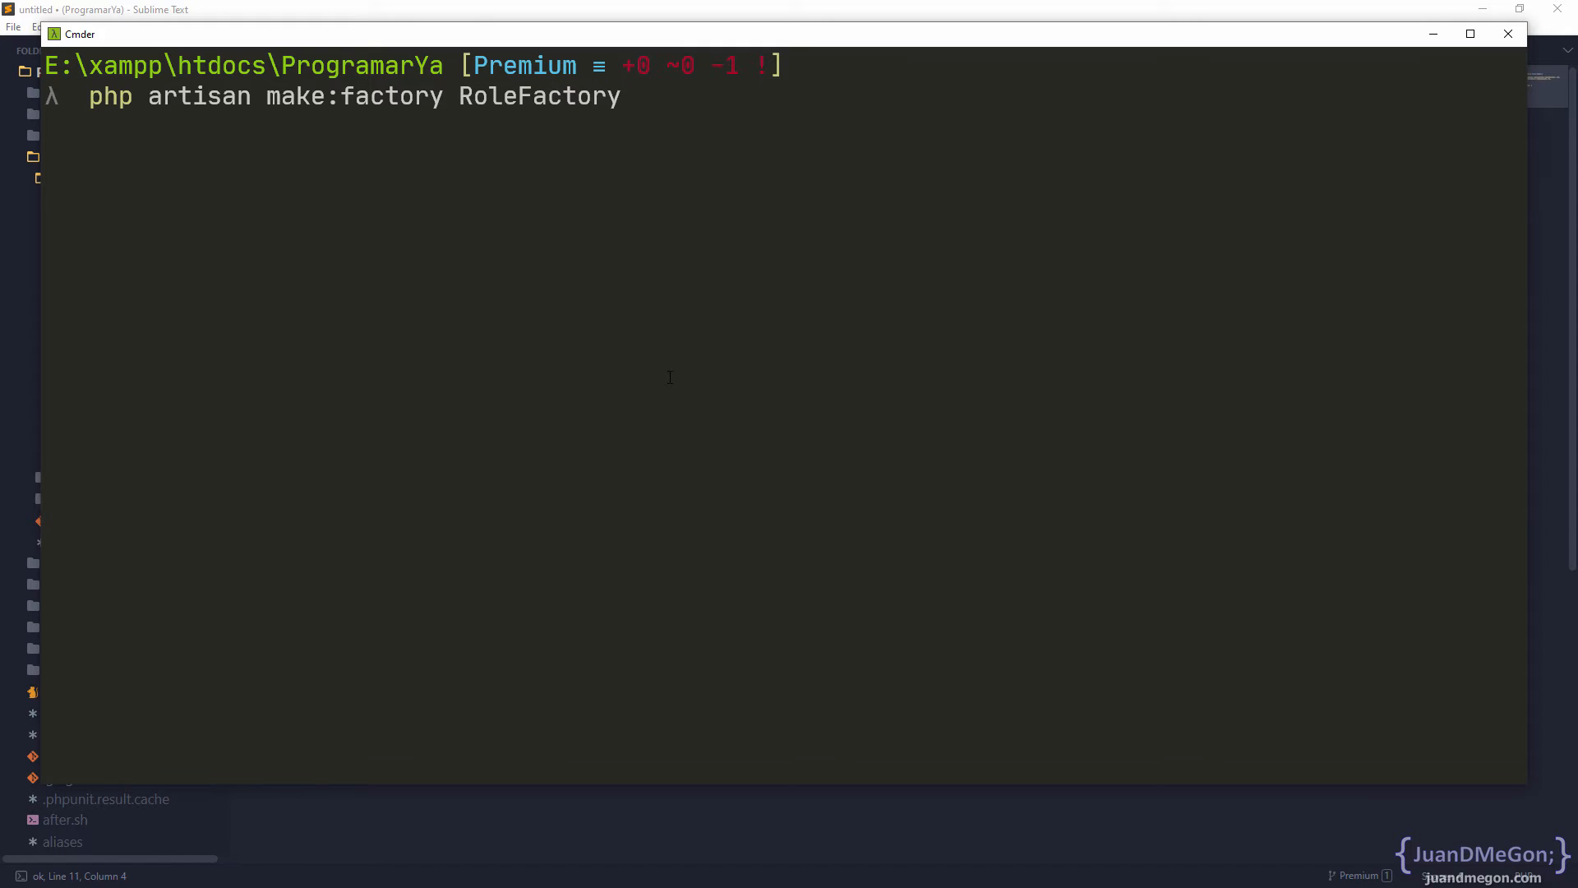
text(--model)
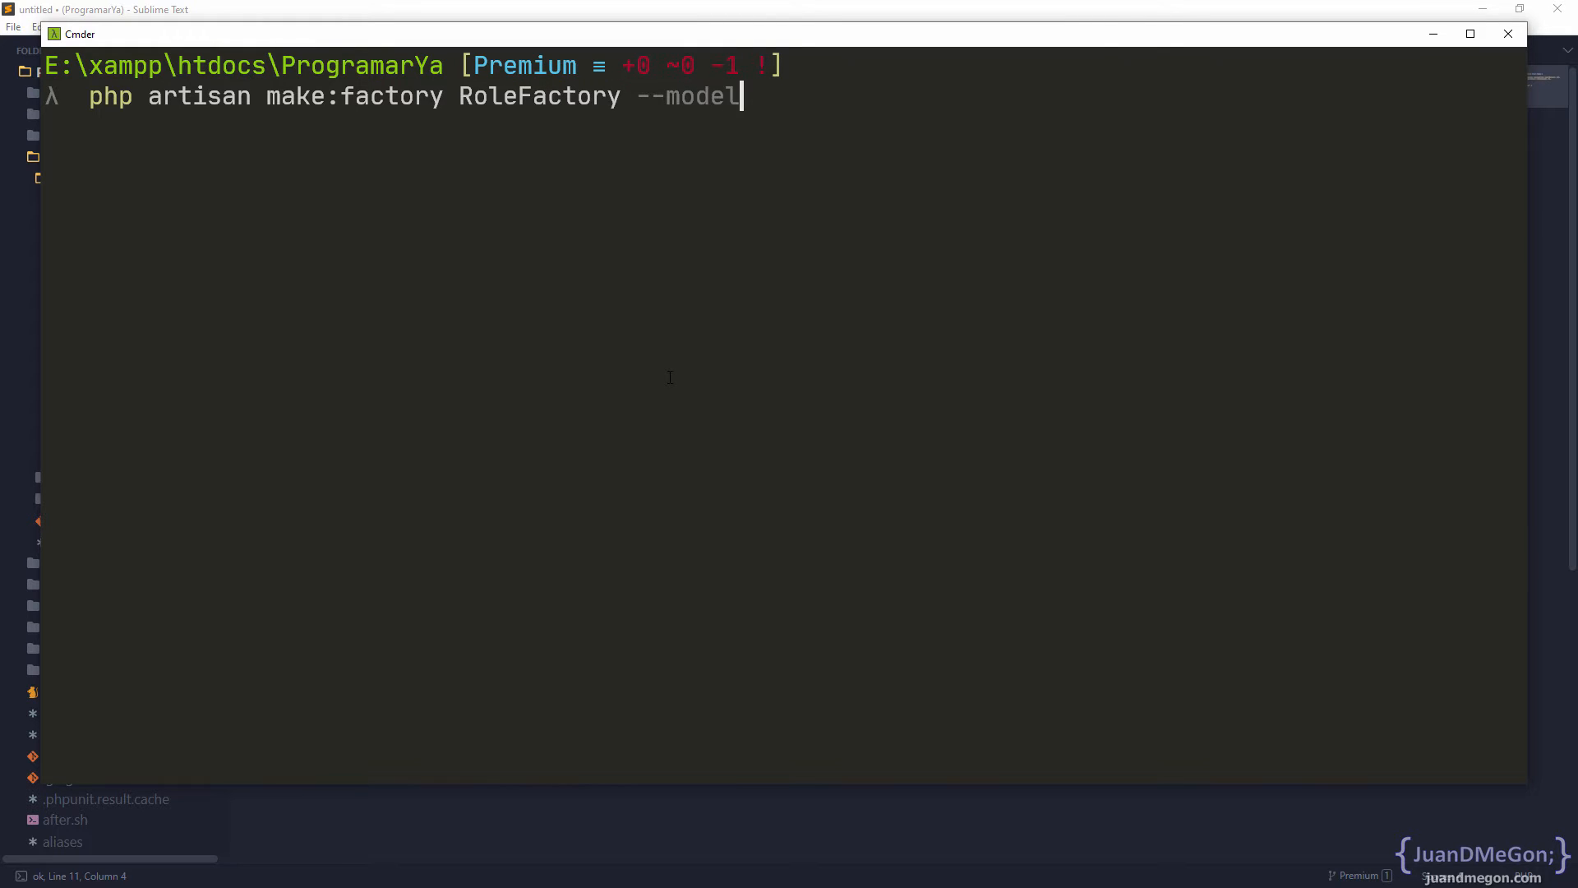
text(=R)
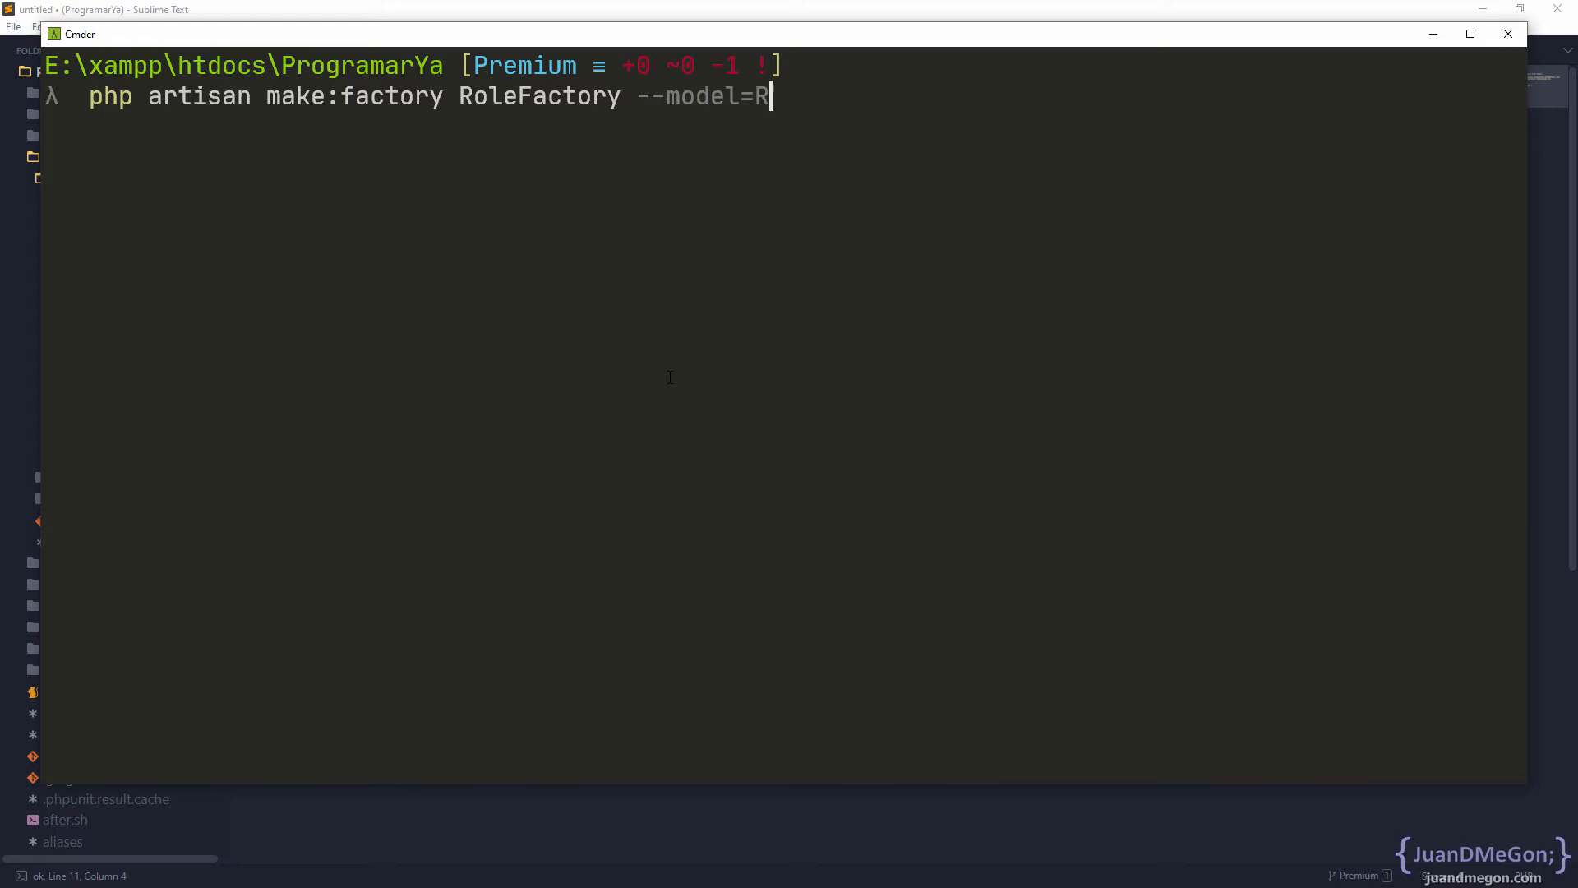
text(ole)
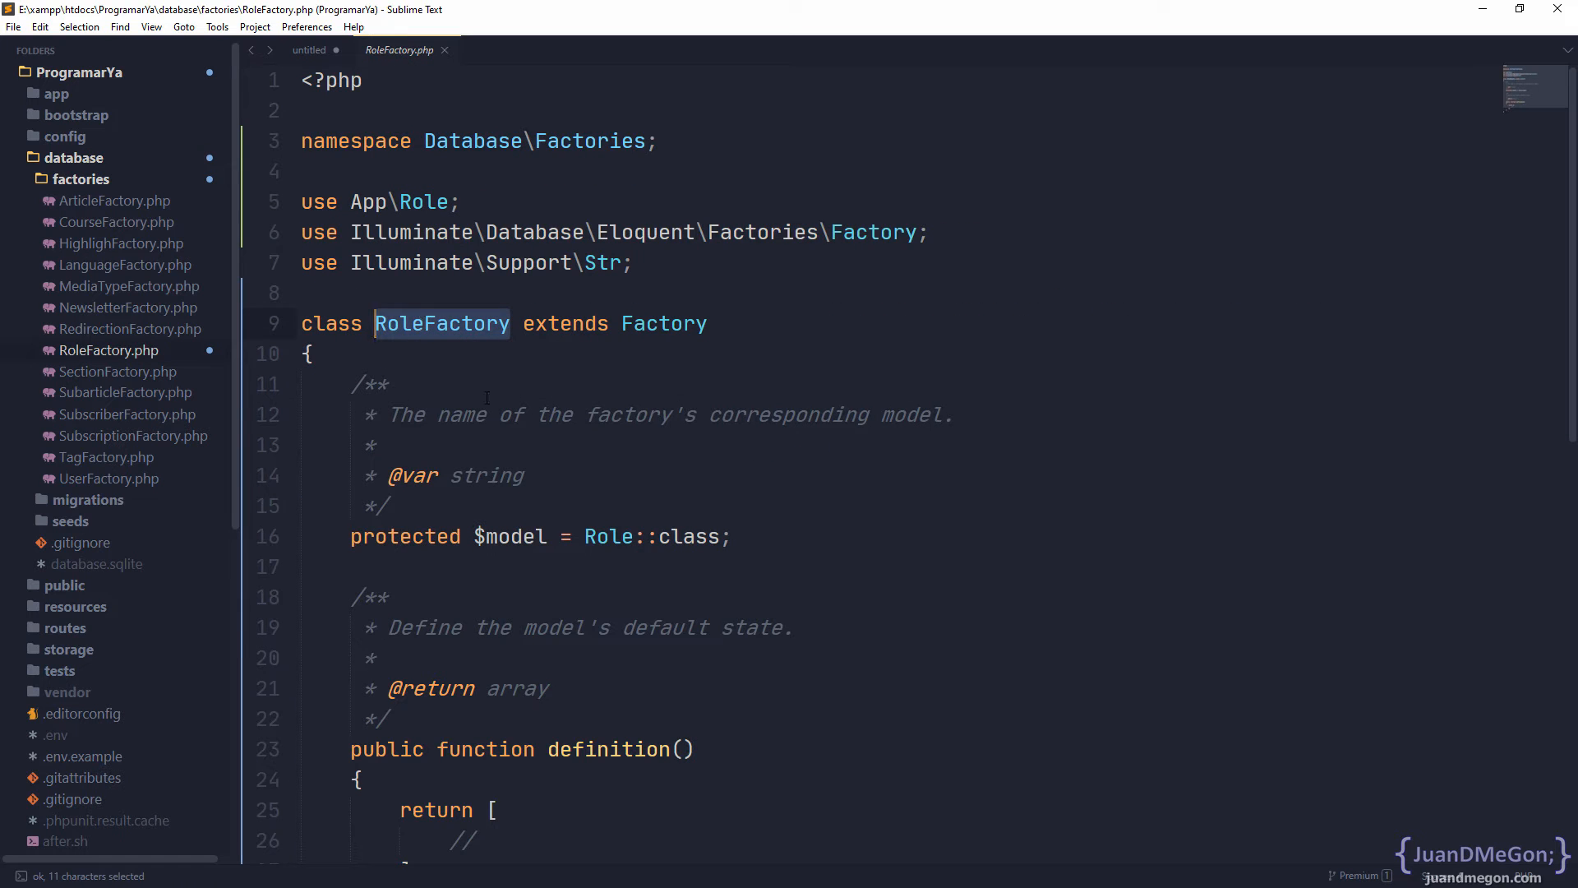
mouse_move(509, 409)
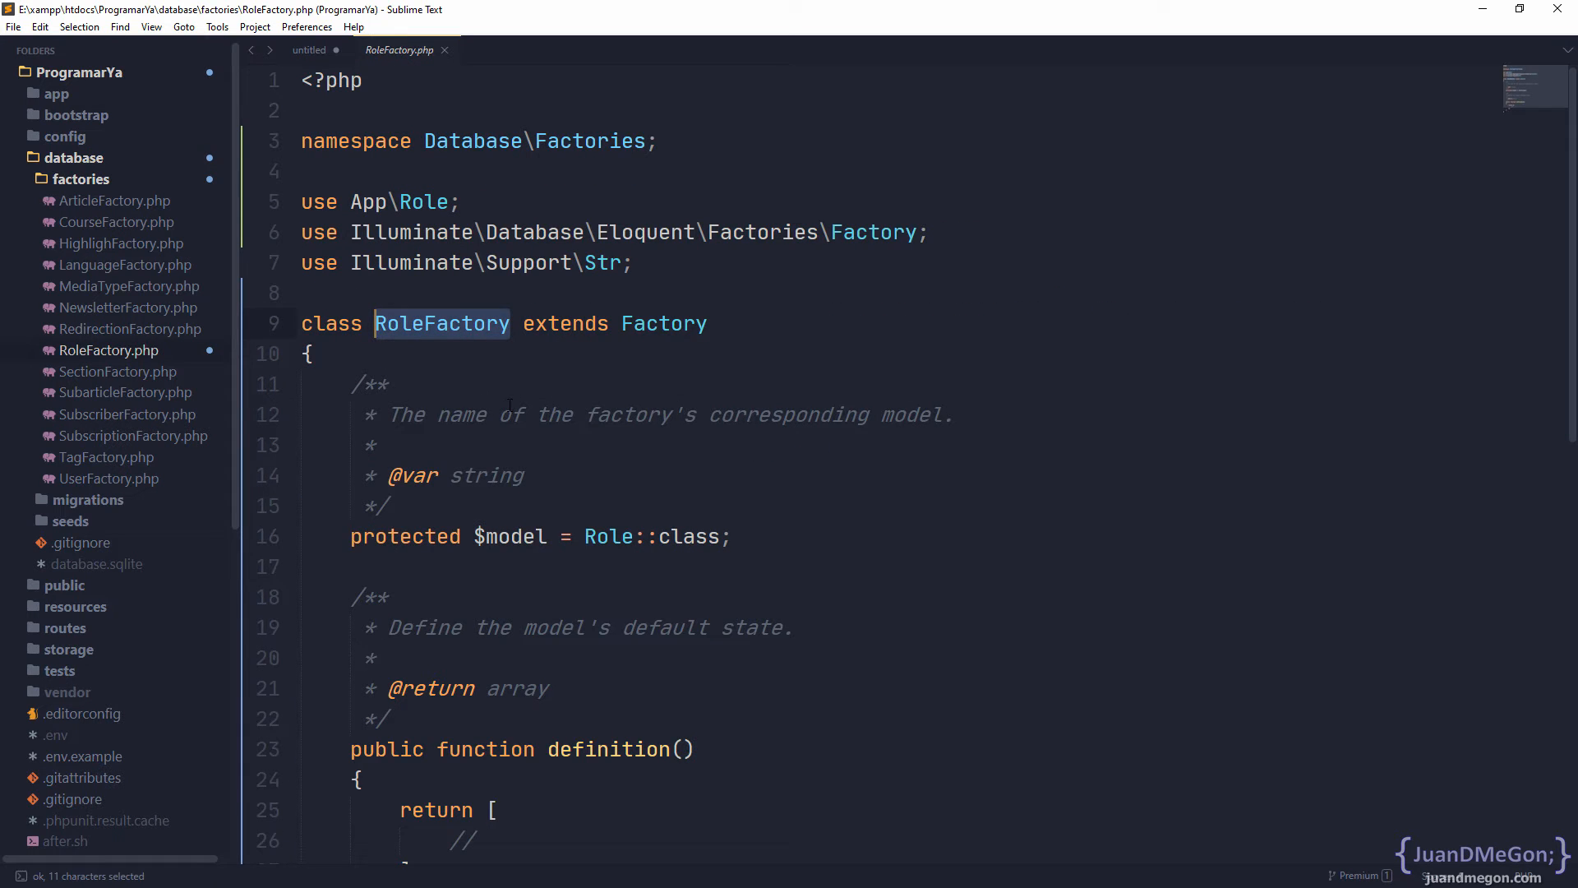
Inspect the new class-based RoleFactory's model property and position the caret in the definition return array
click(755, 323)
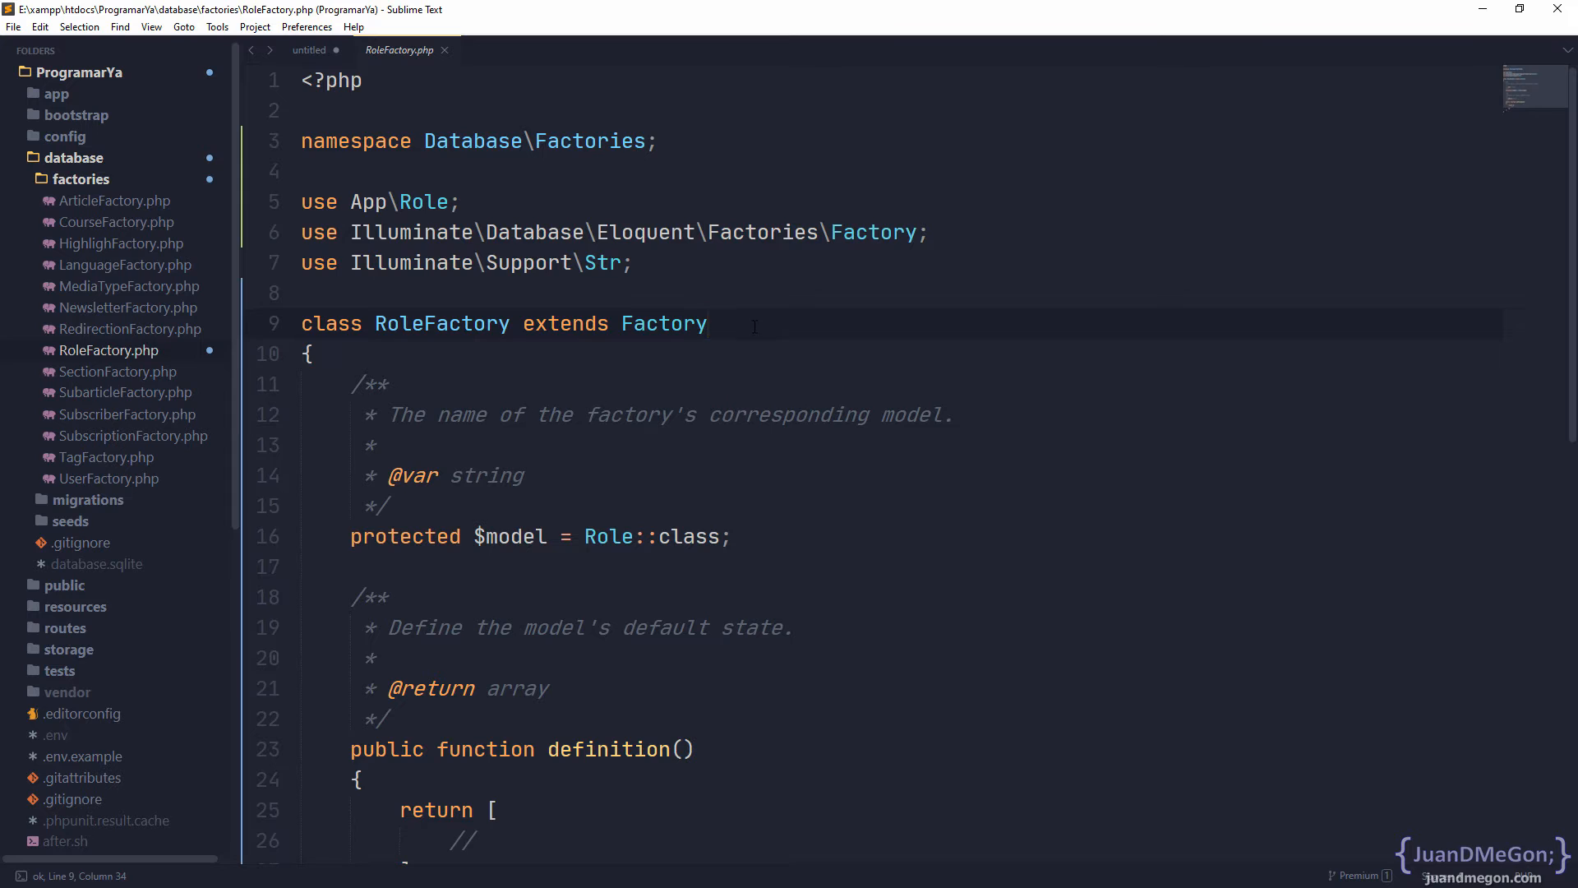
double_click(513, 414)
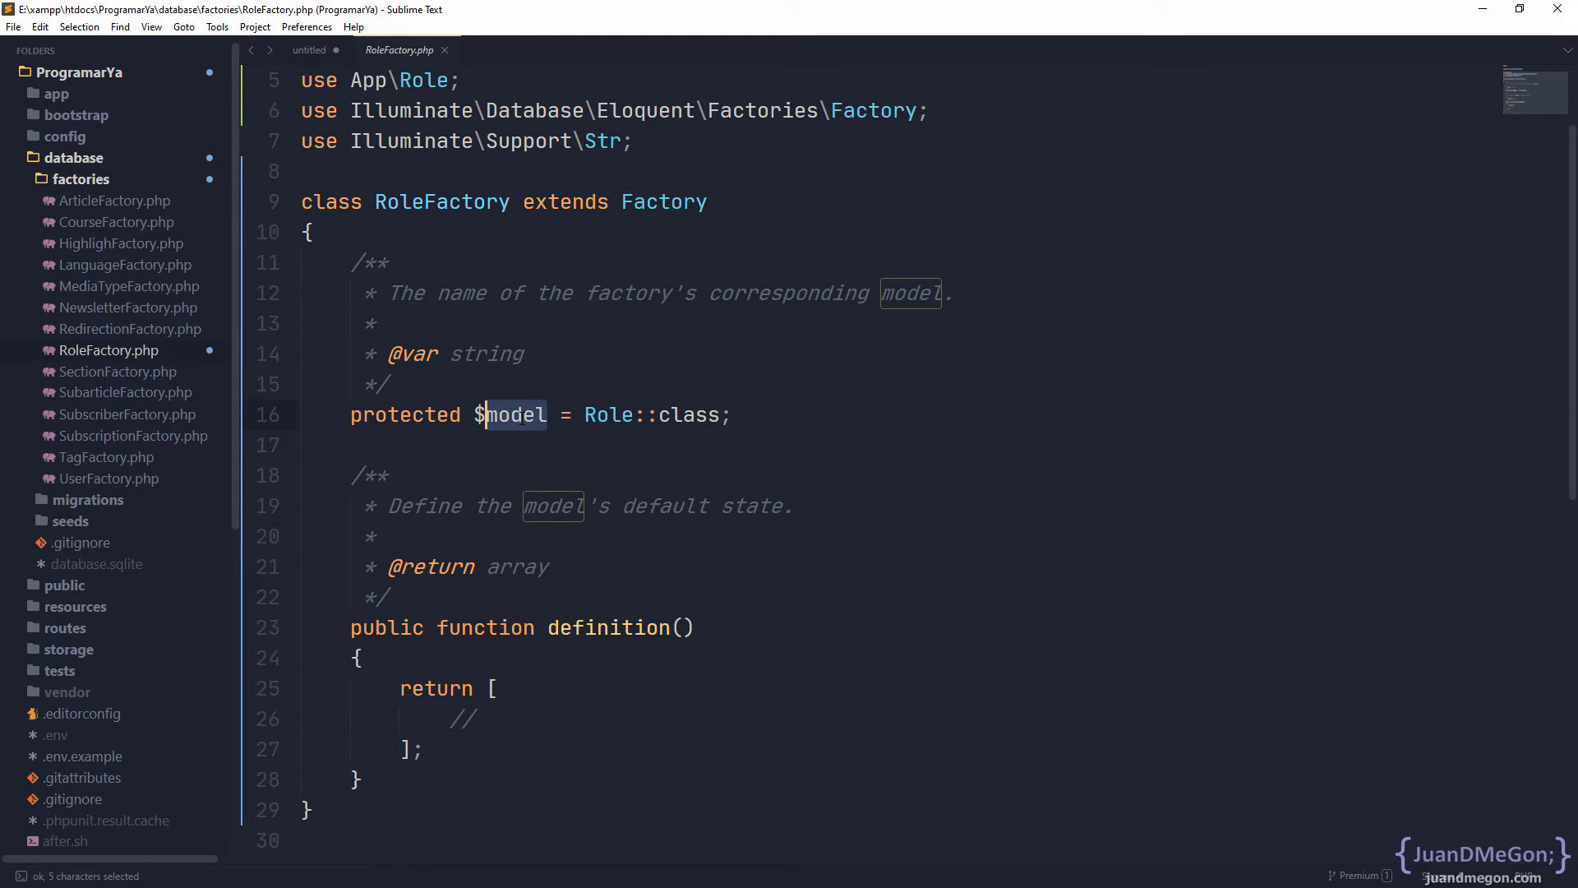
click(515, 414)
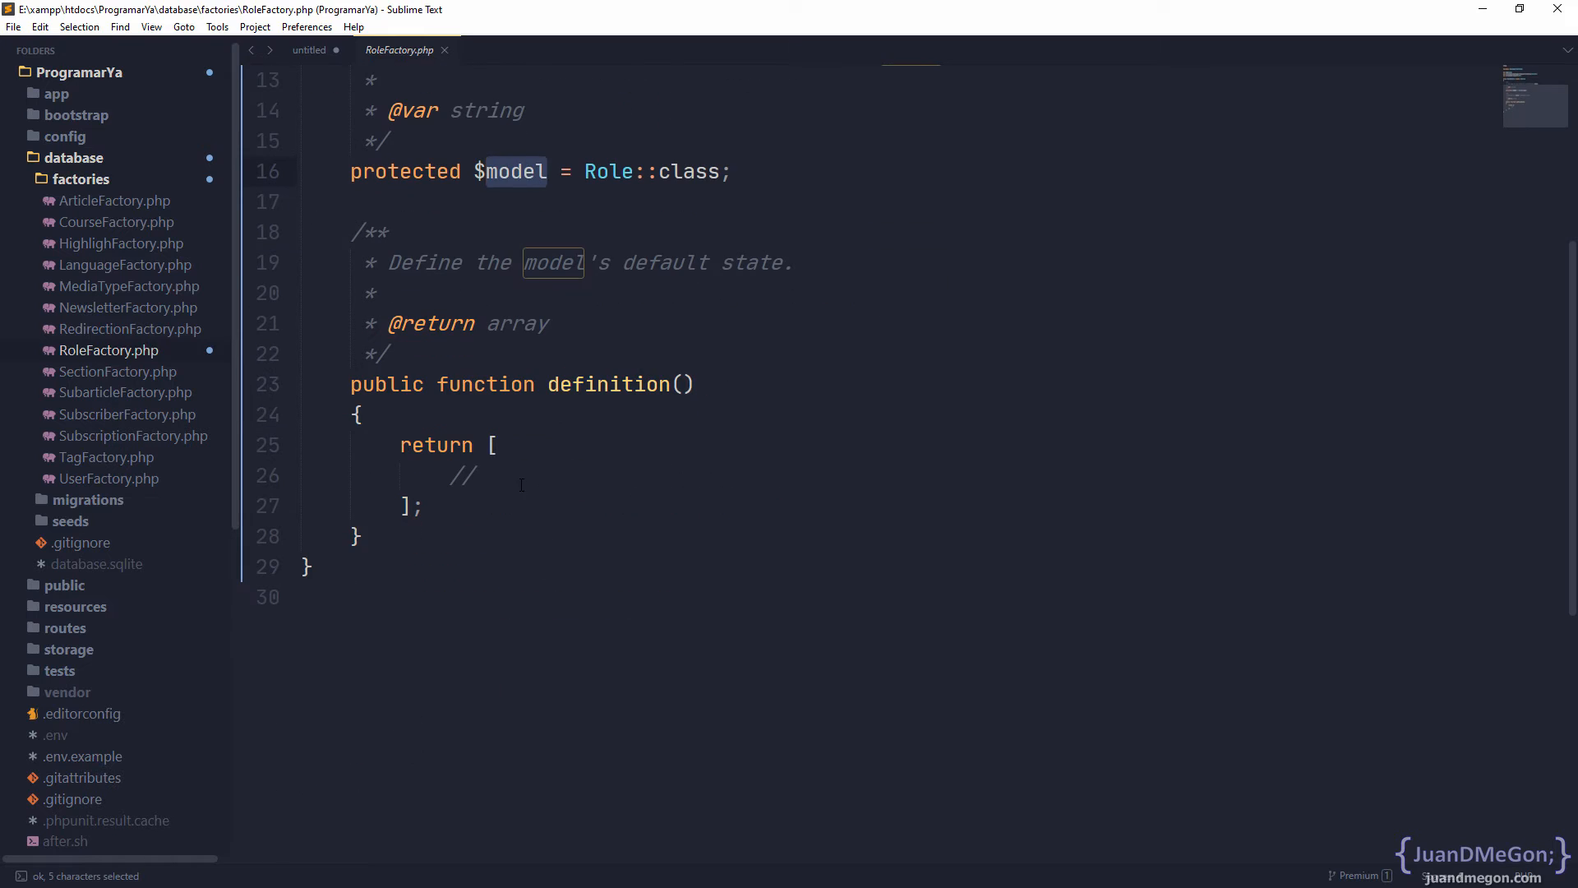
click(474, 477)
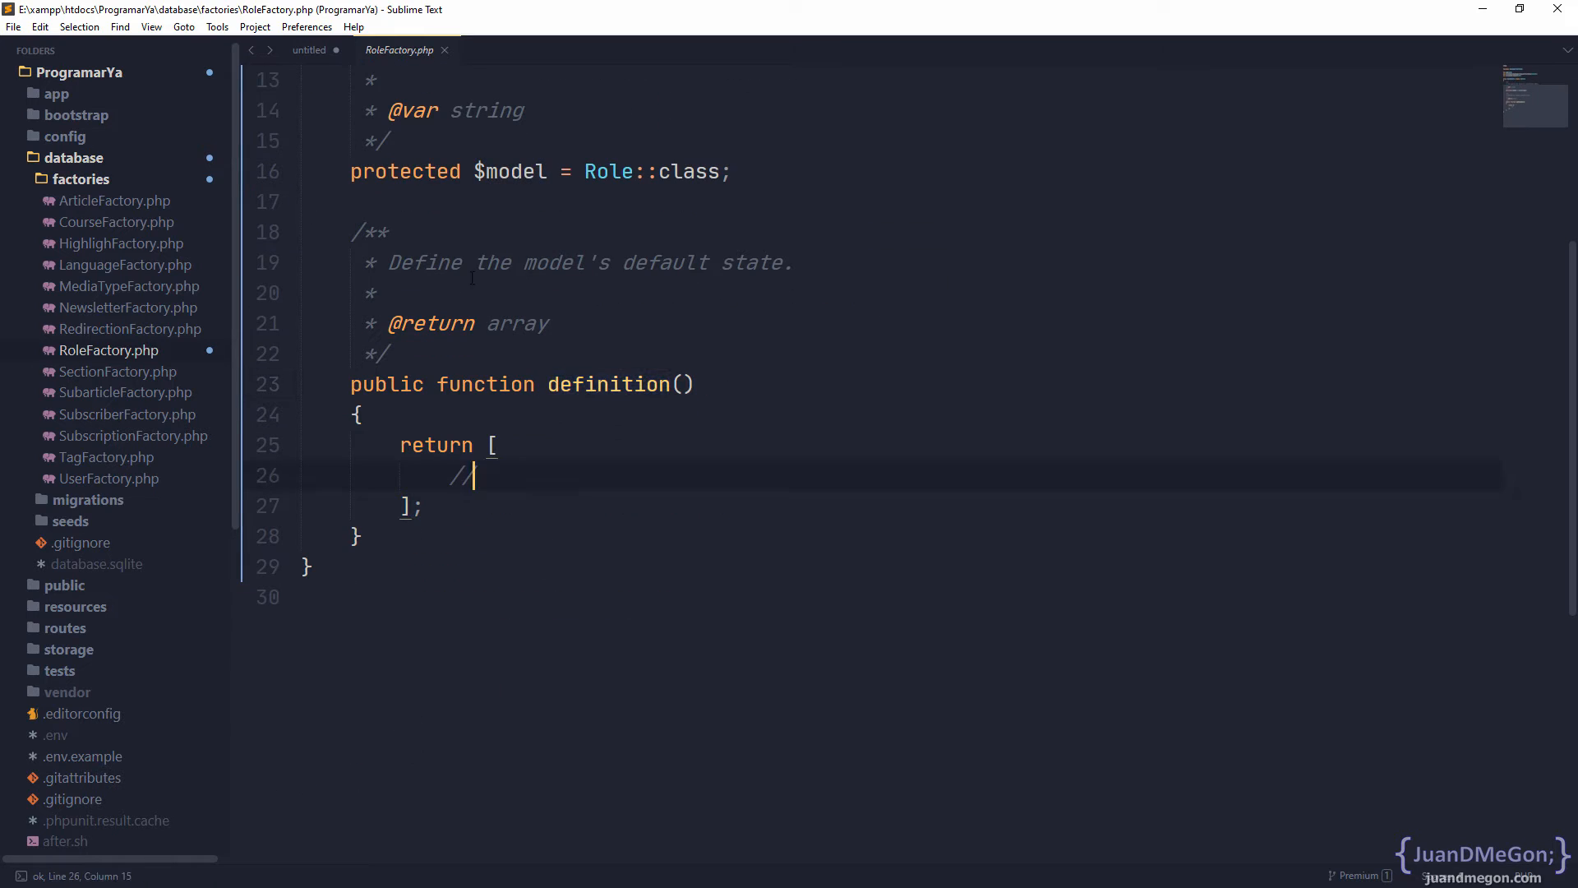
click(309, 50)
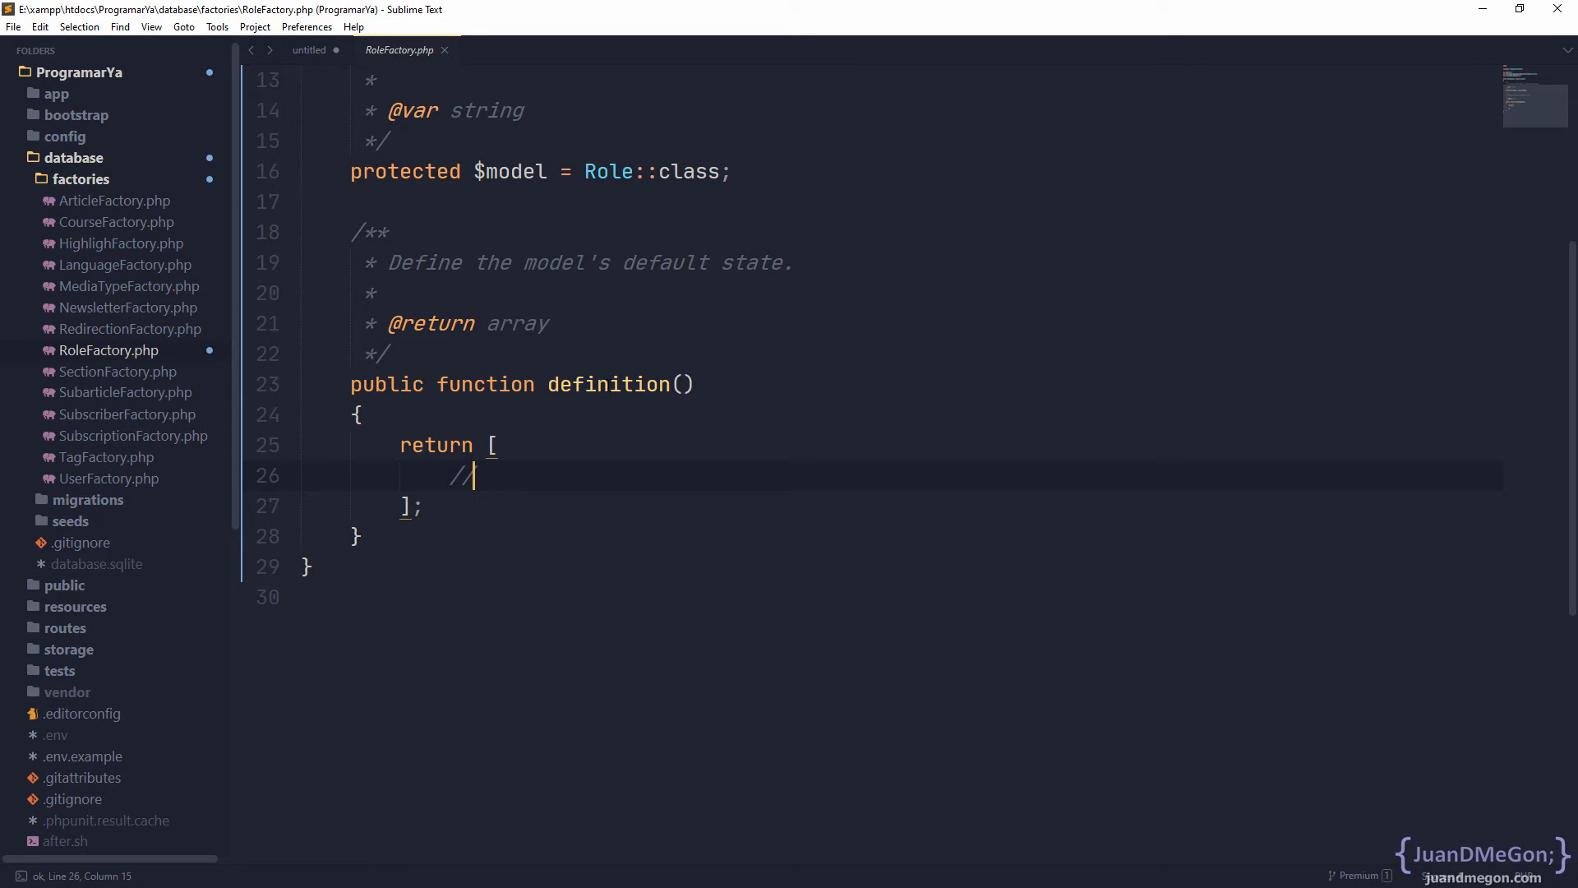
double_click(603, 385)
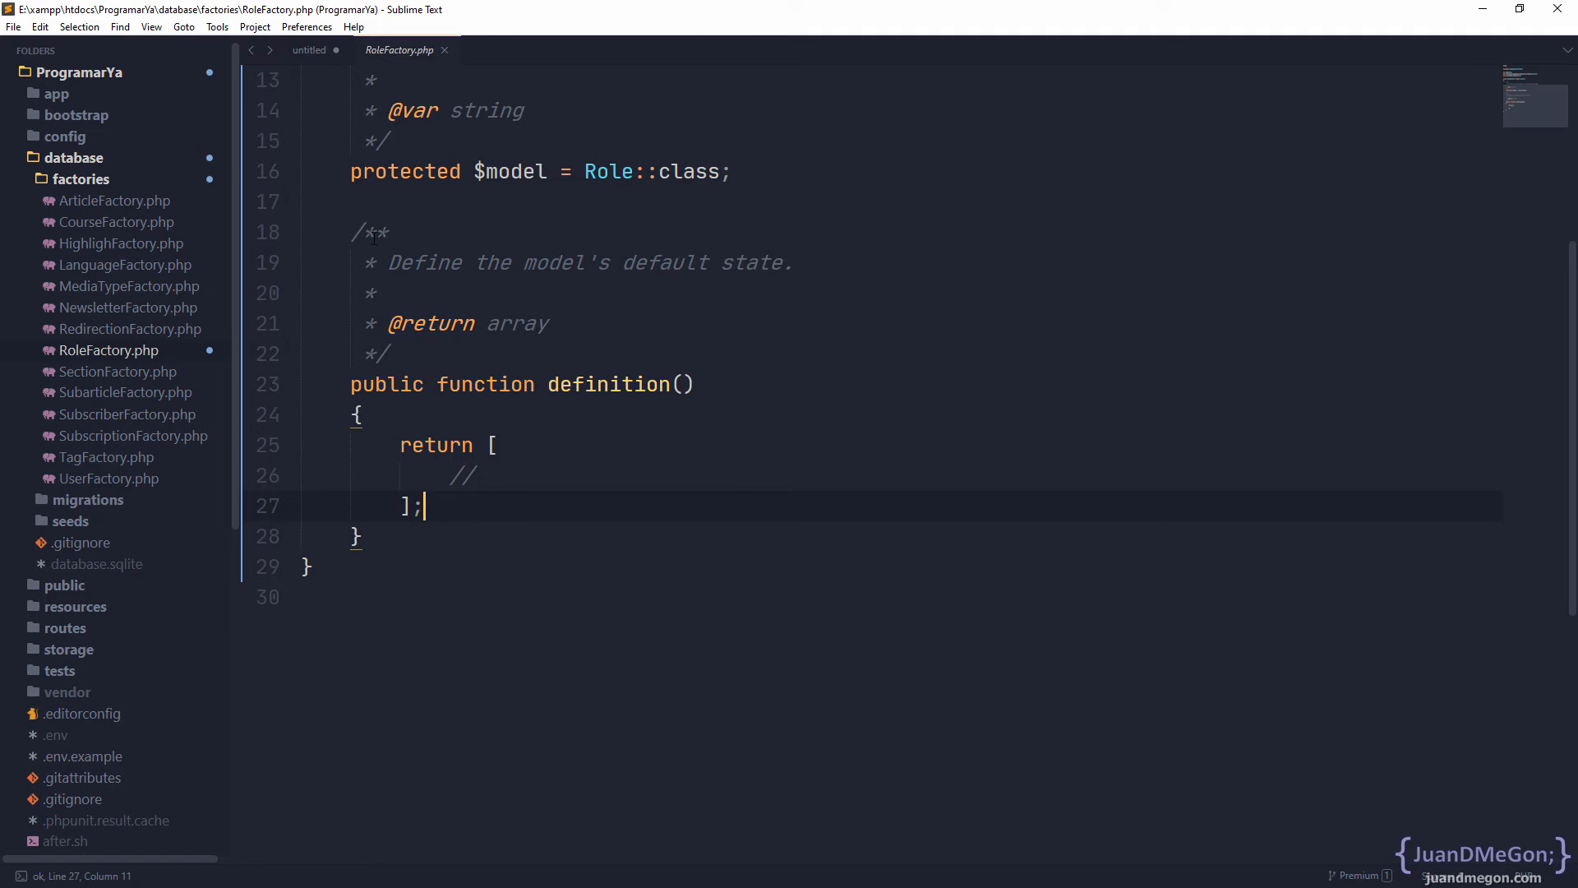
click(309, 49)
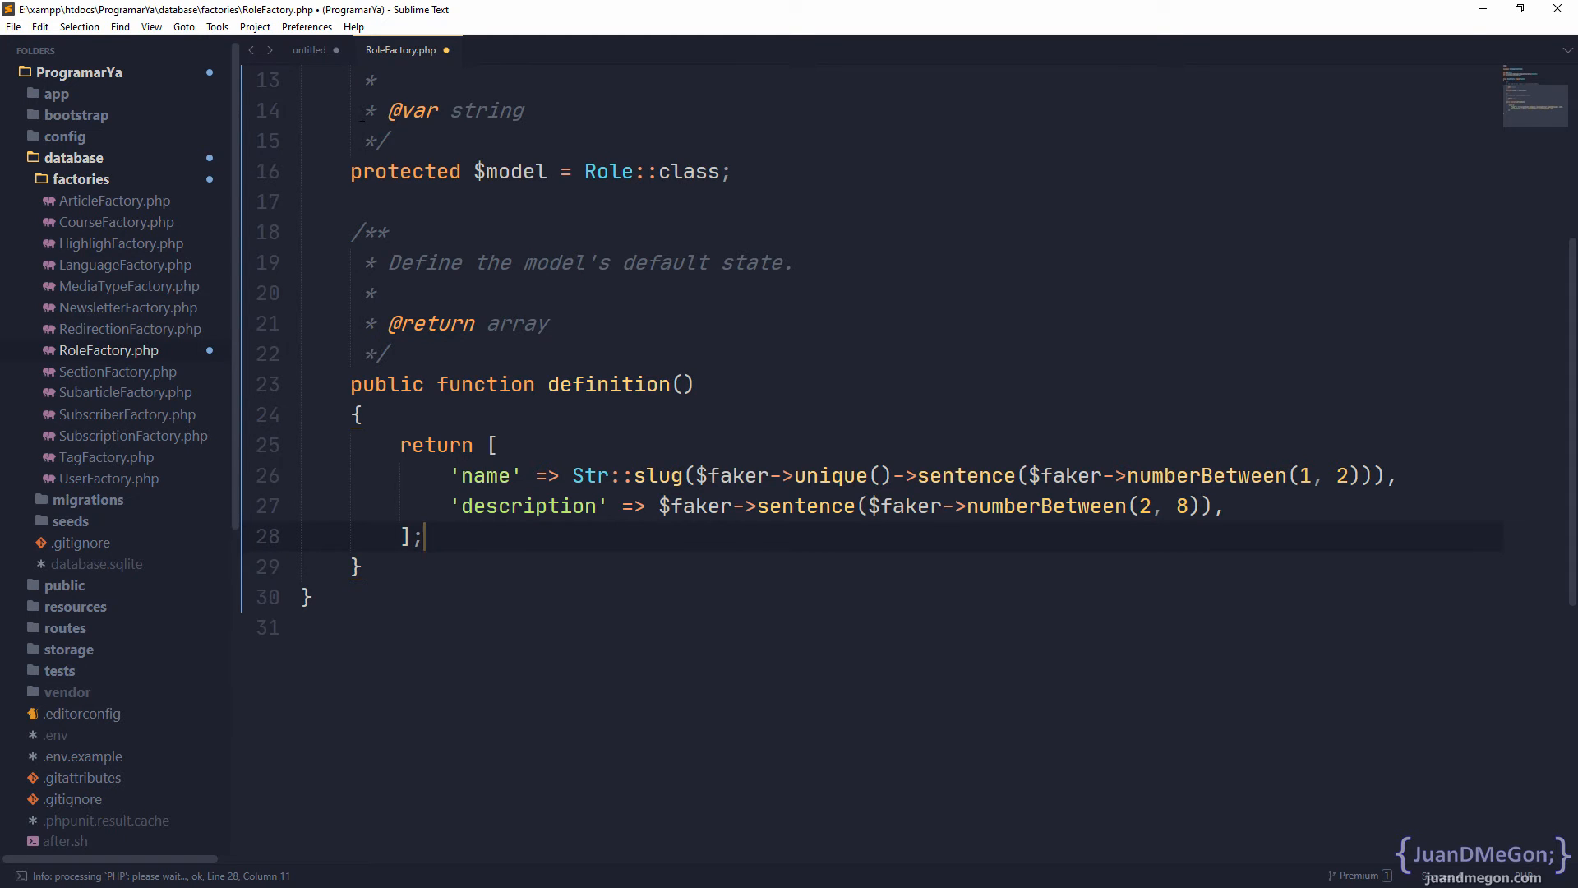
Bring the name and description entries from the old untitled factory into definition() and select every $faker occurrence
click(309, 50)
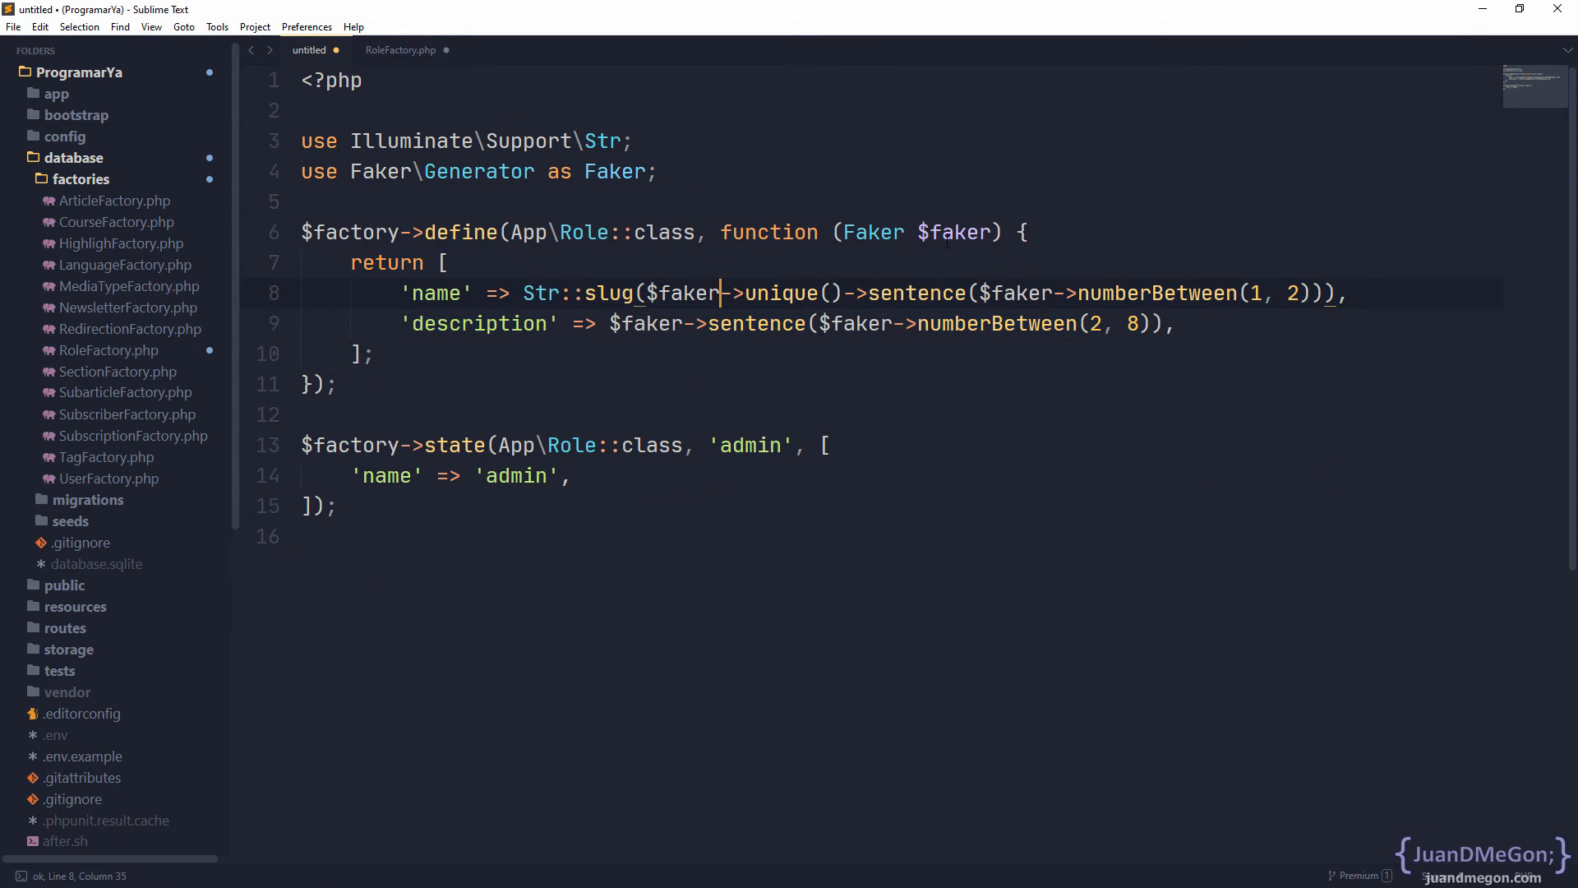
double_click(960, 232)
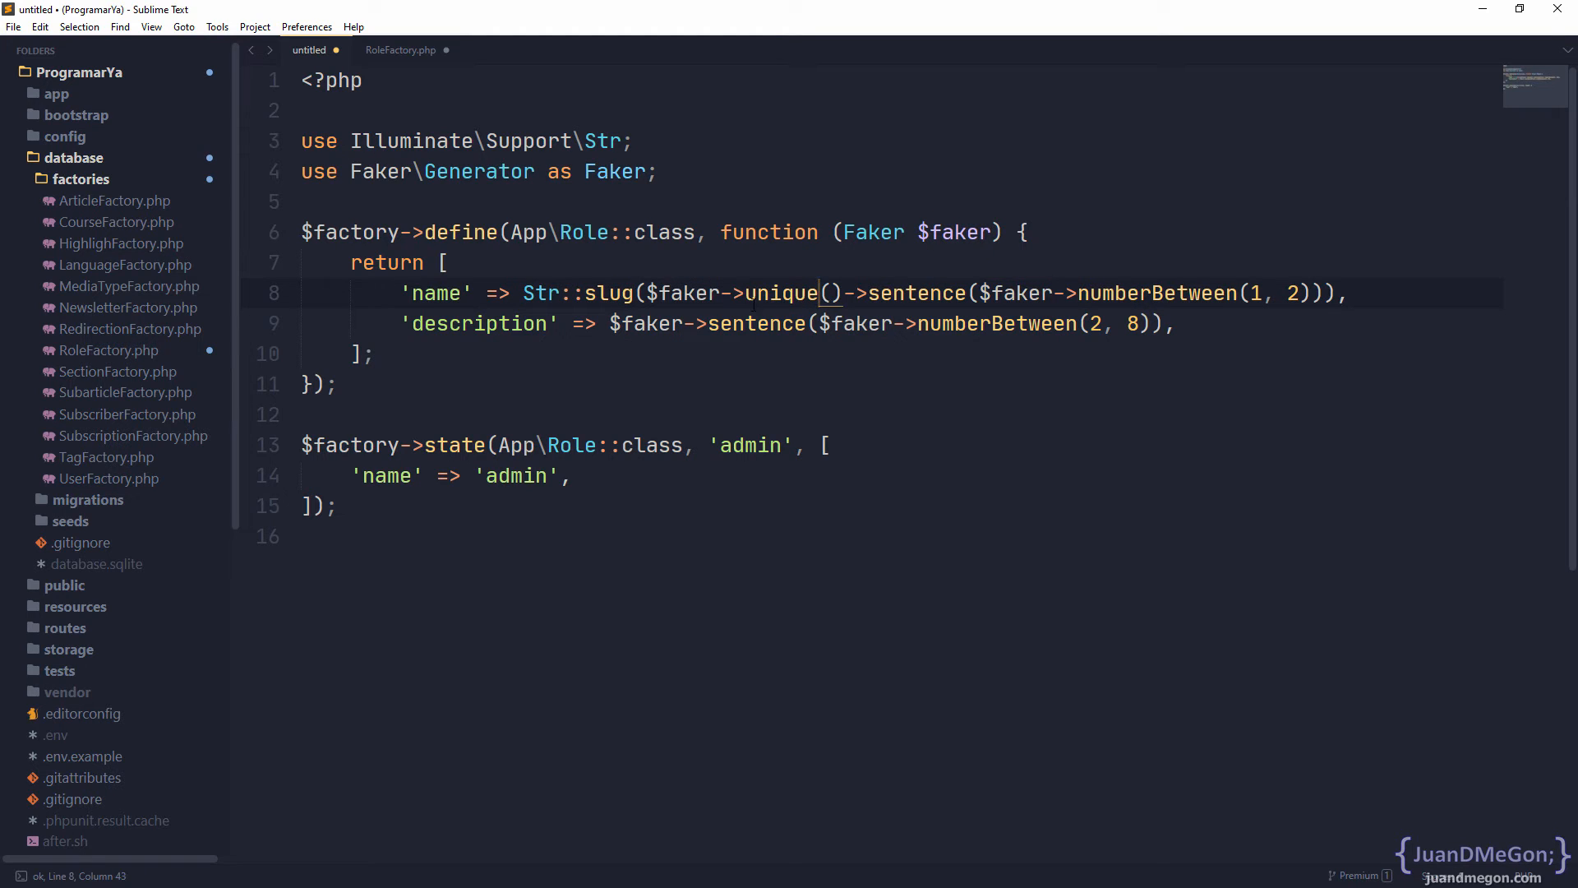
double_click(460, 231)
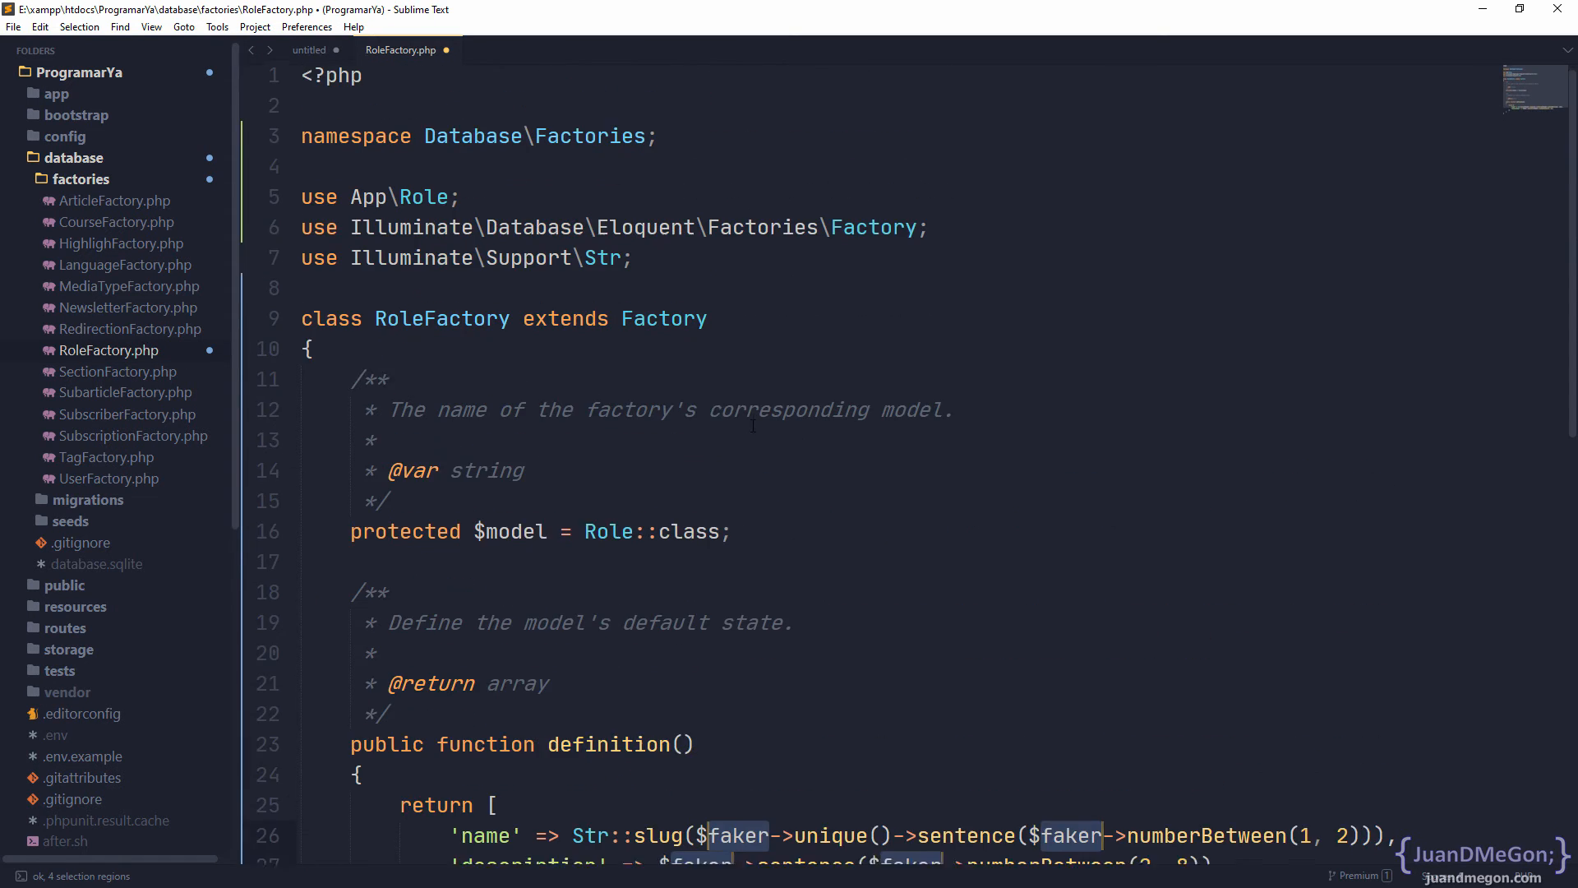
Replace the selected $faker variables with $this->faker in the name and description fields
scroll(down, 3)
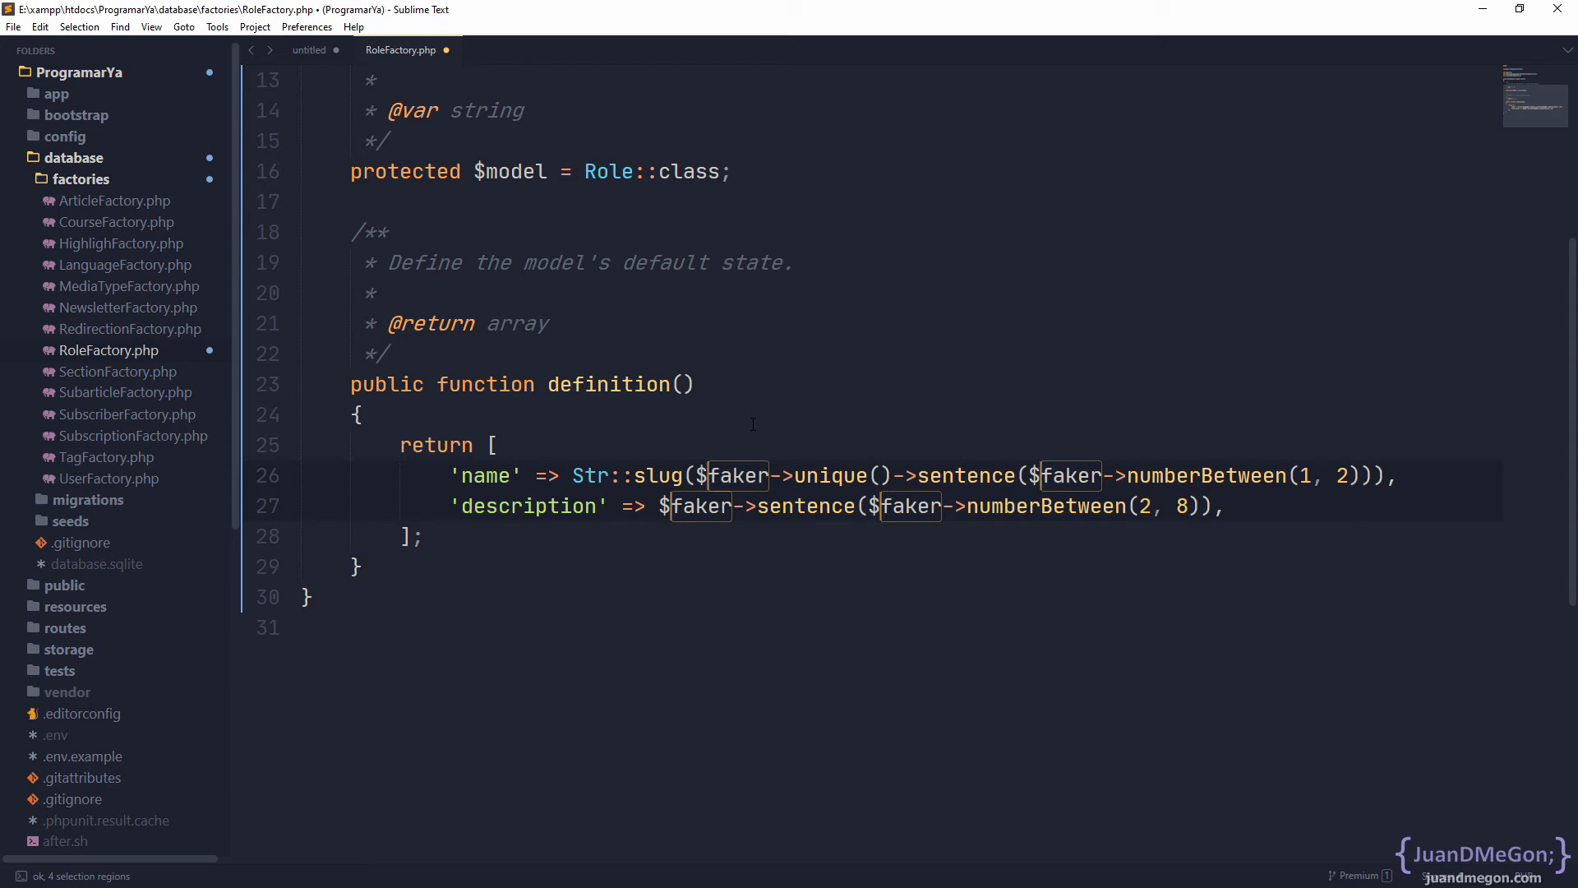
mouse_move(830, 414)
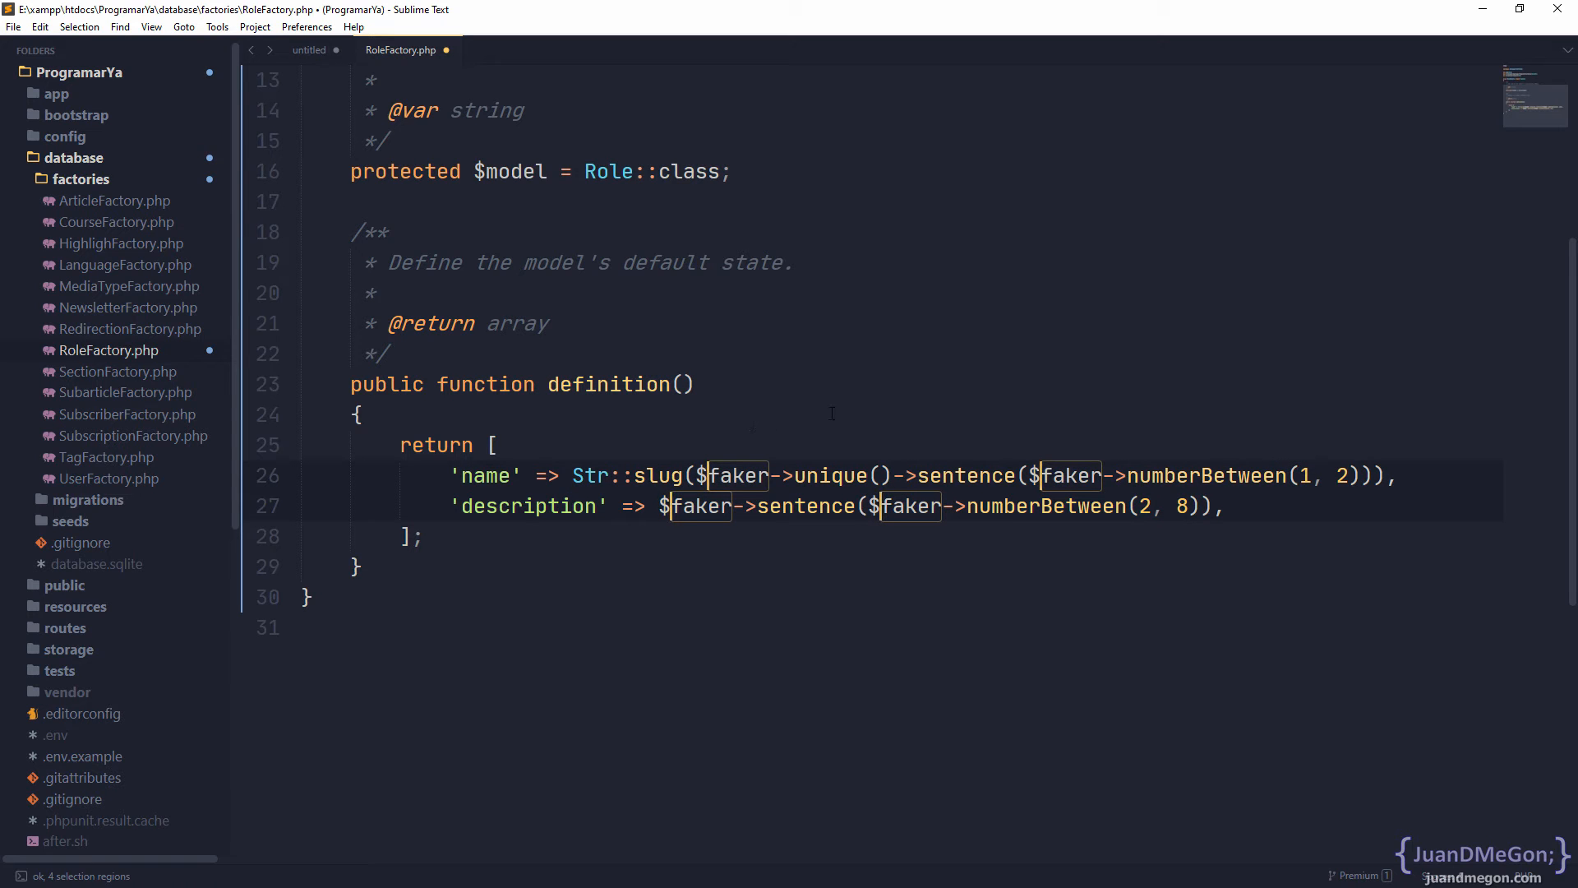
text($this->)
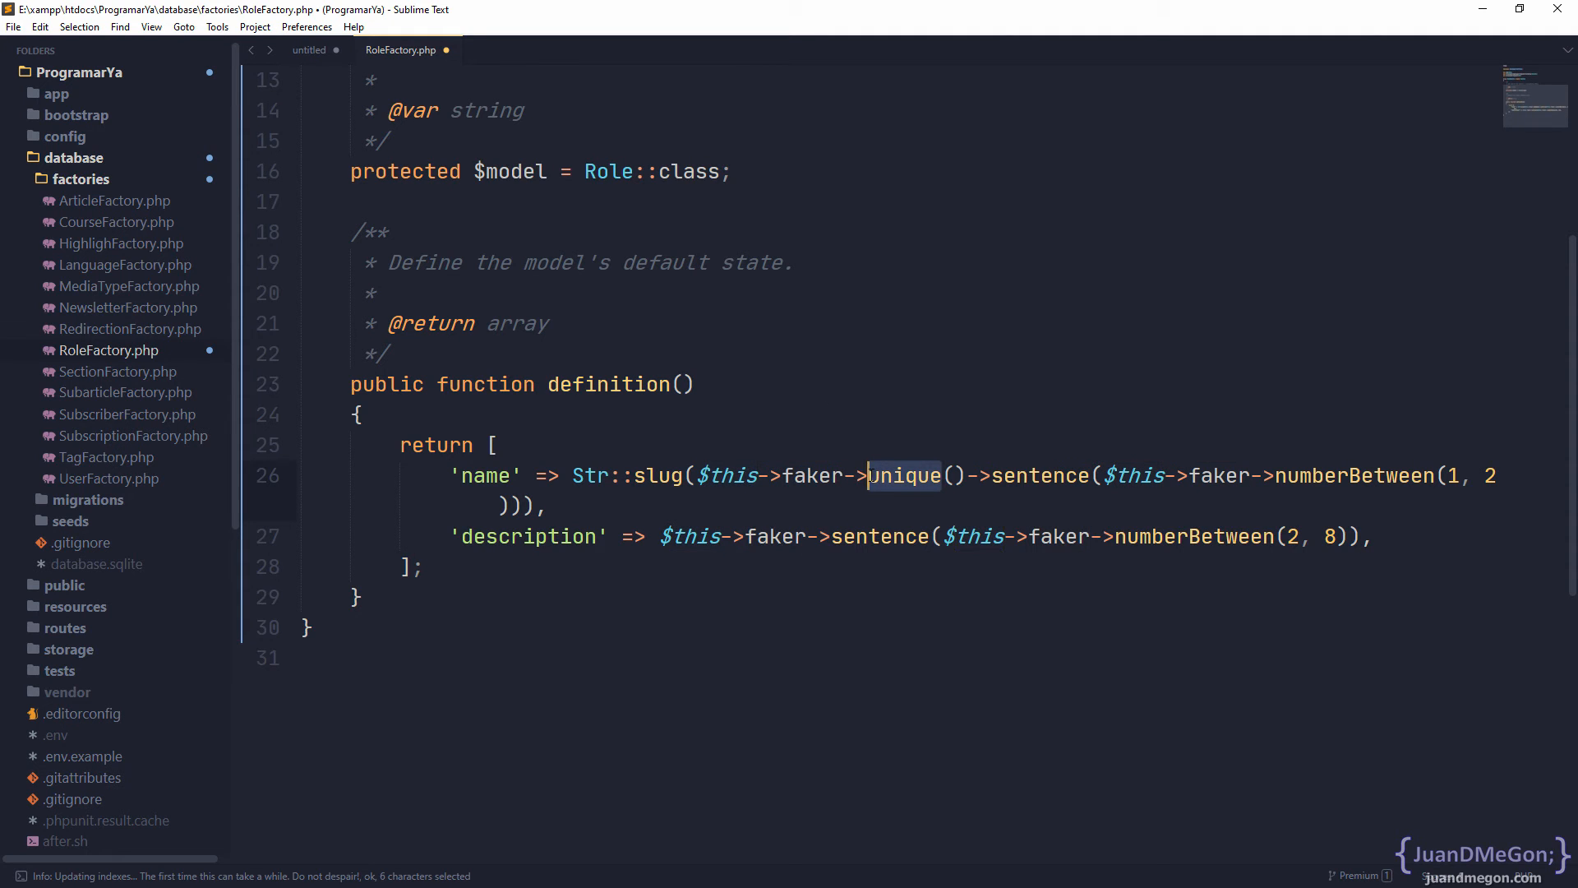
double_click(1042, 475)
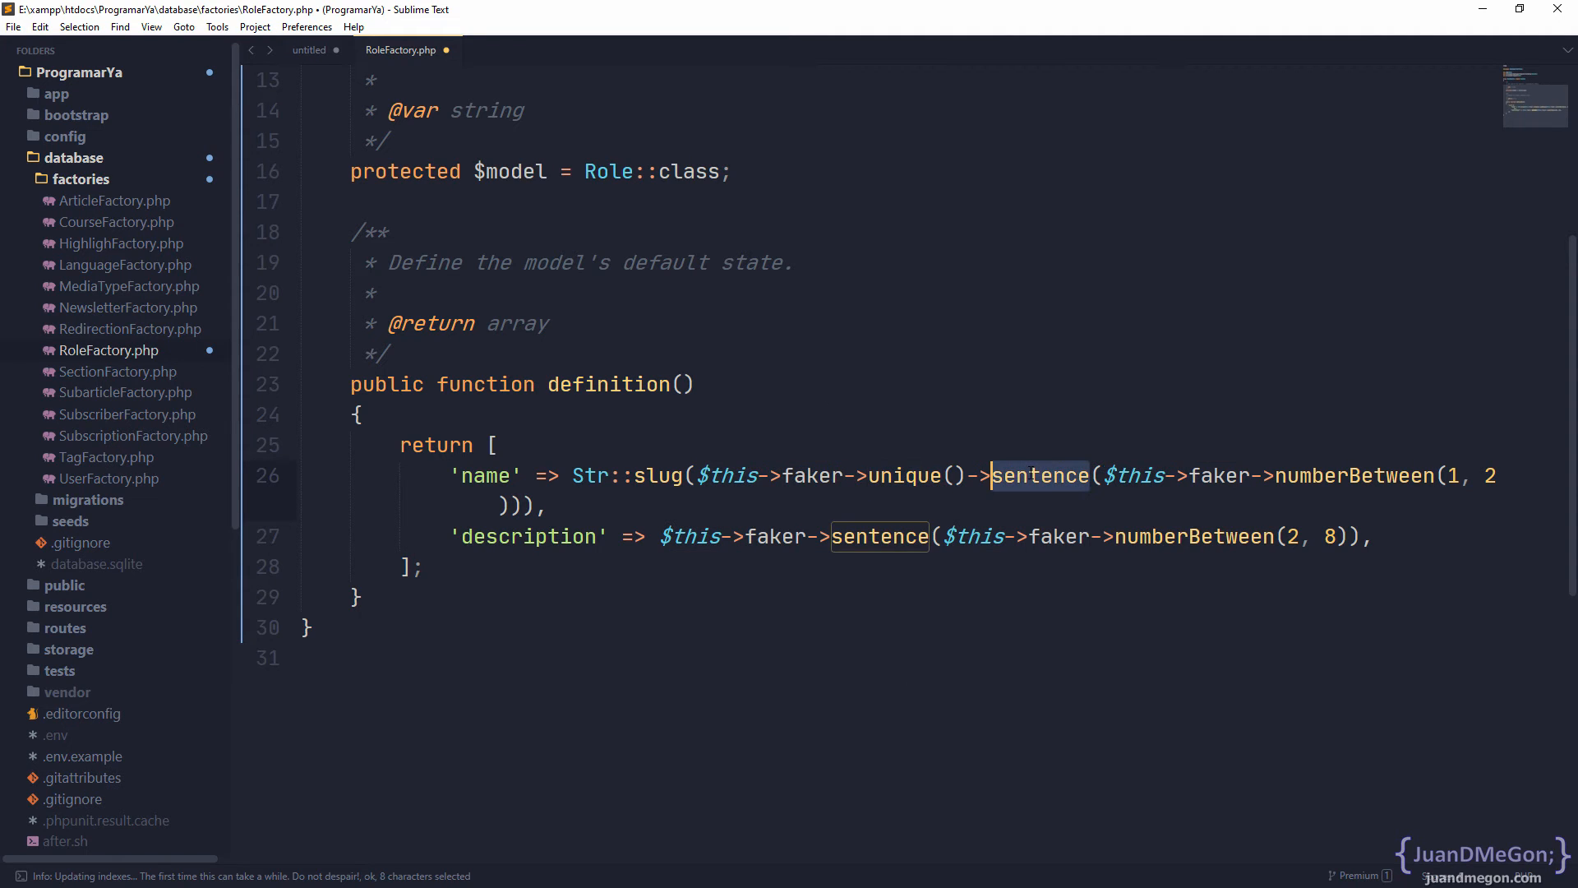
click(1040, 475)
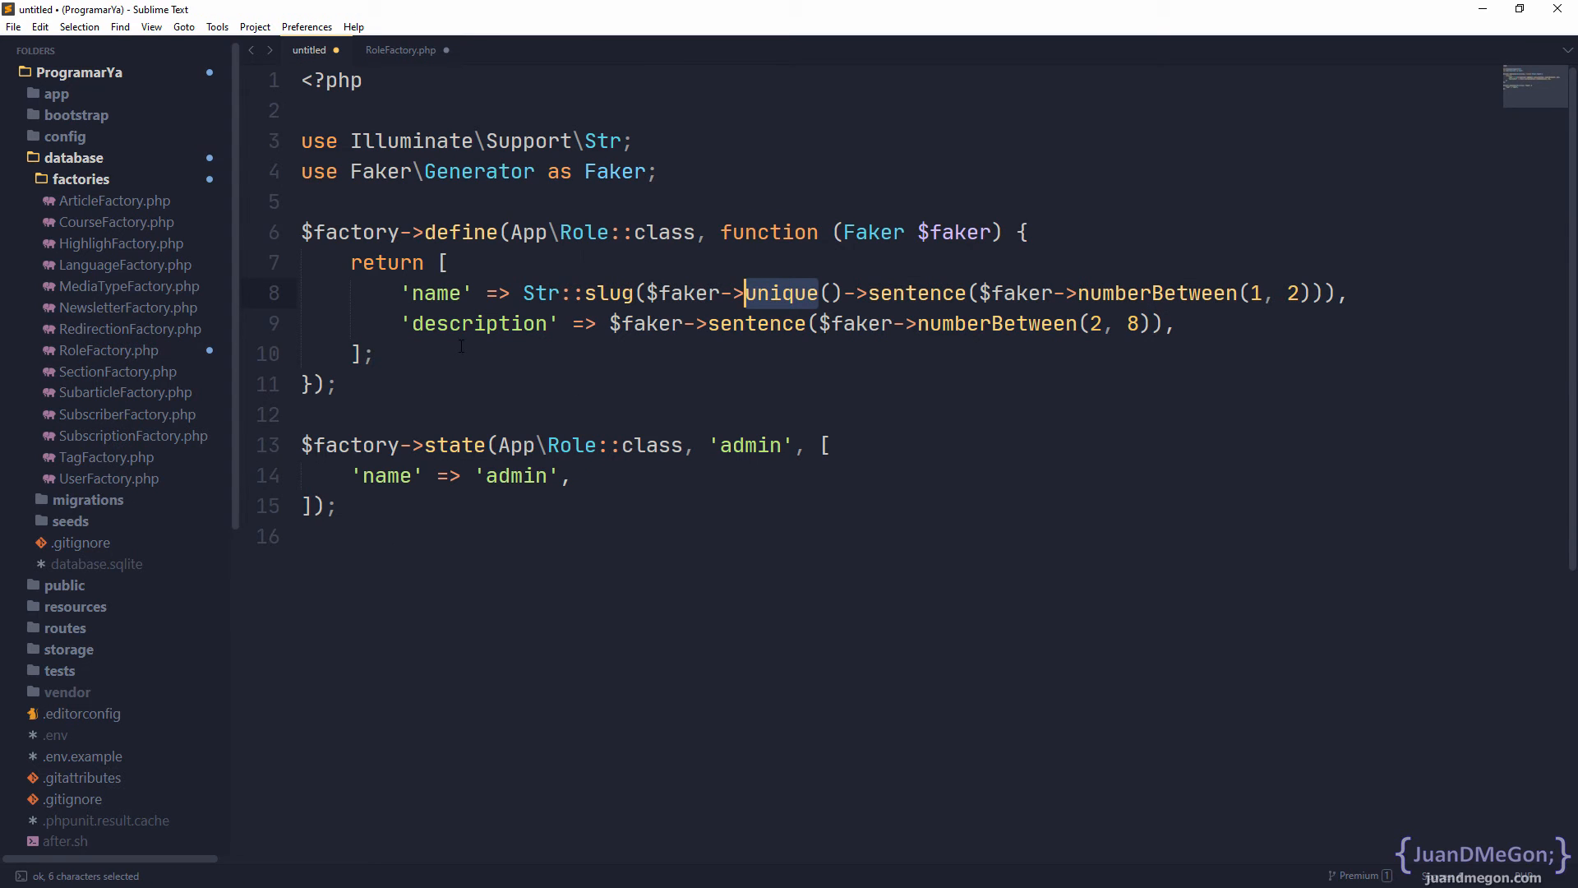
Look over the old admin state block with its $factory variable, then switch back to RoleFactory.php
click(342, 506)
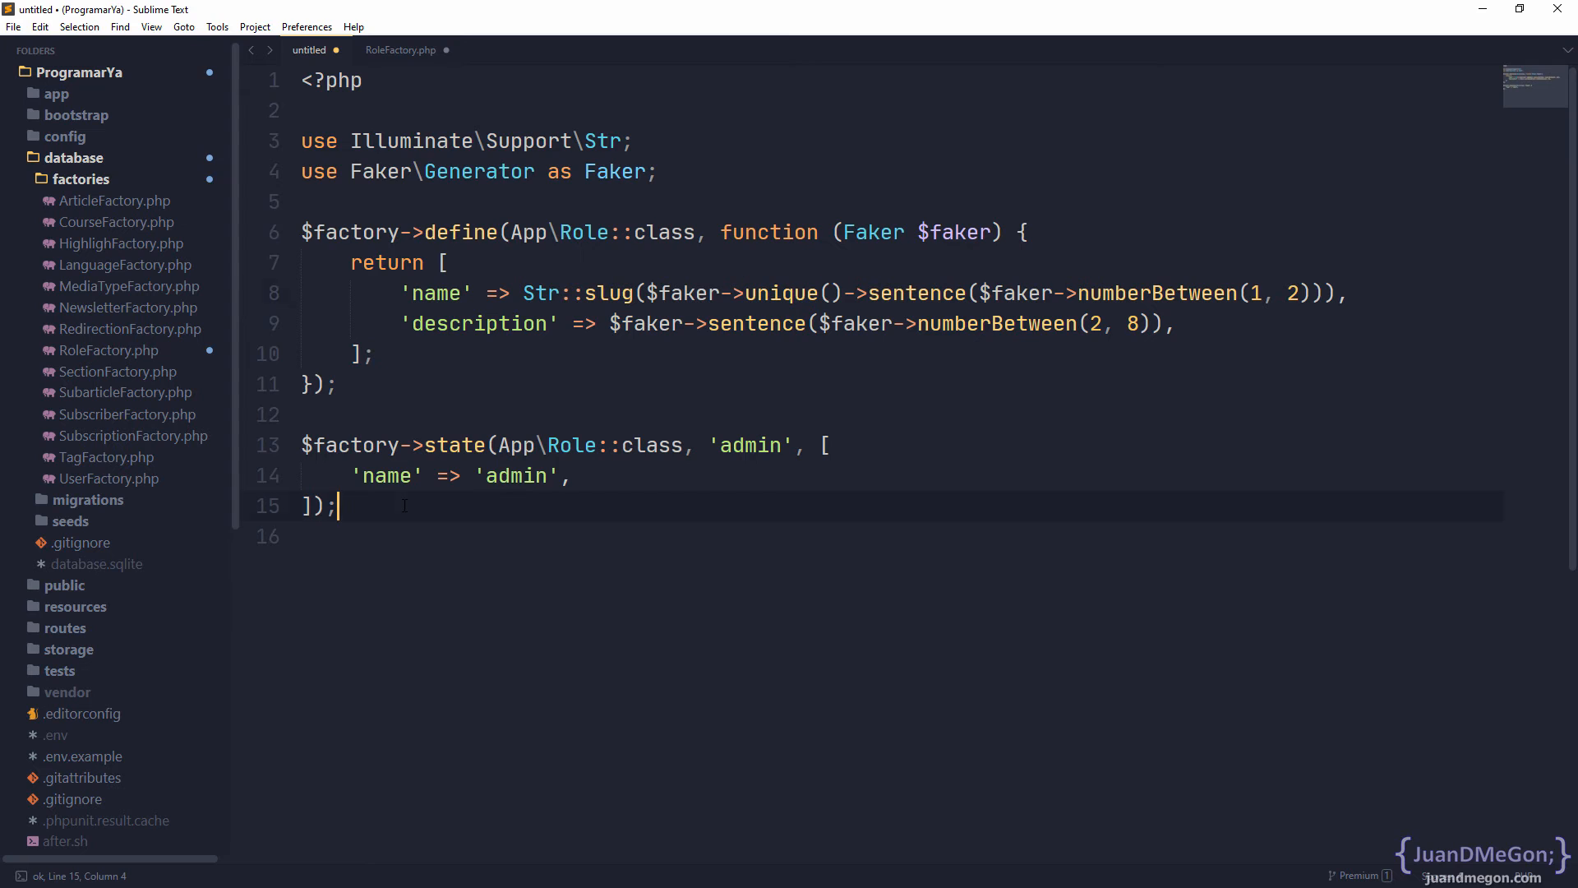
double_click(355, 444)
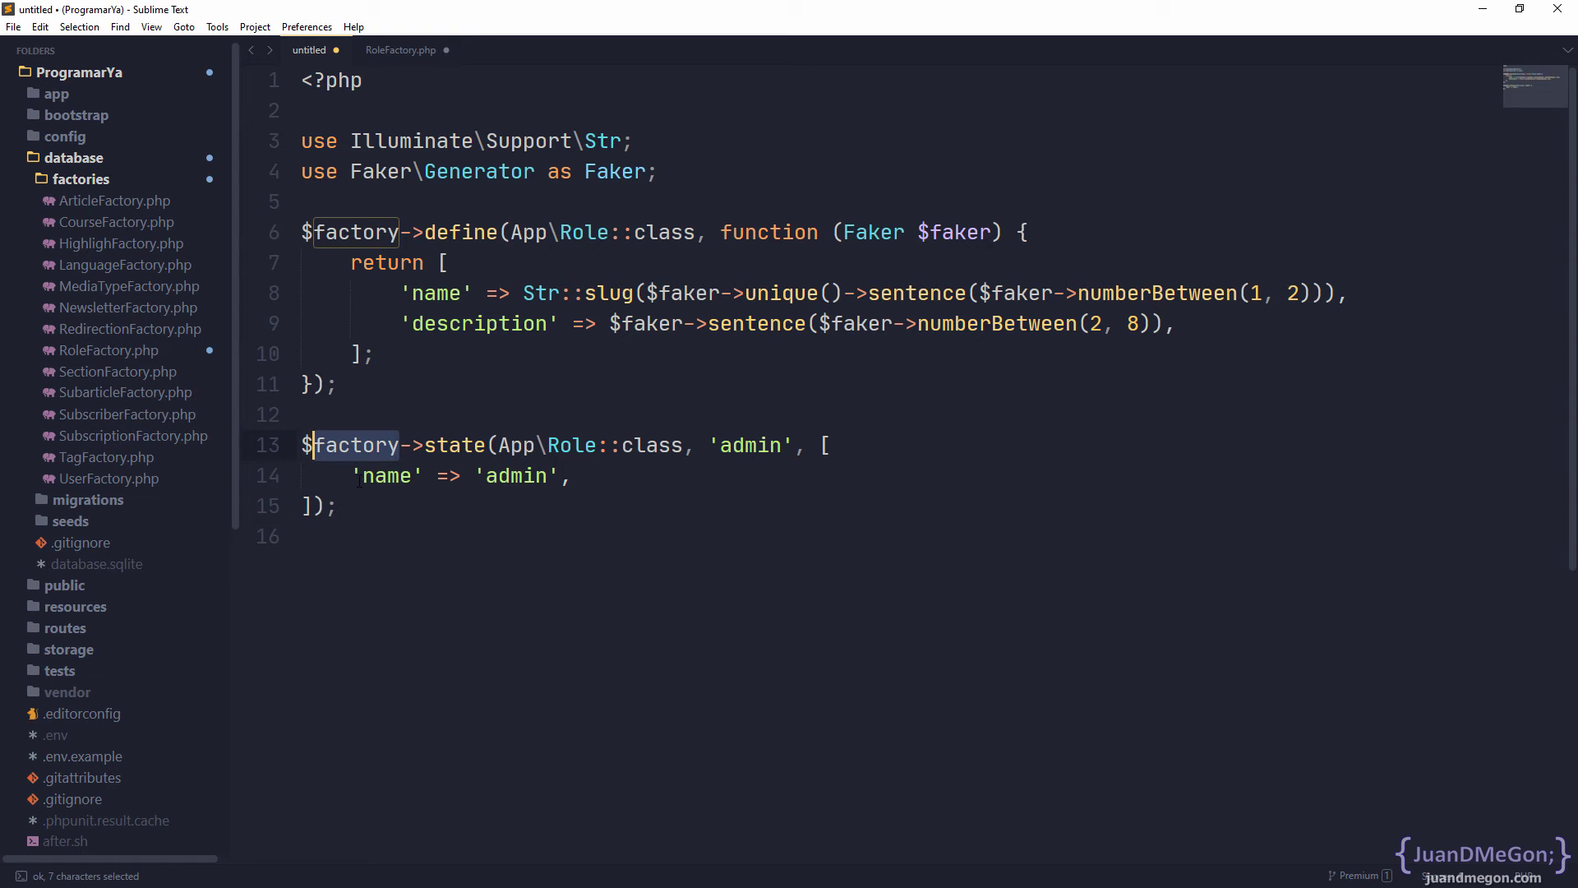
click(500, 446)
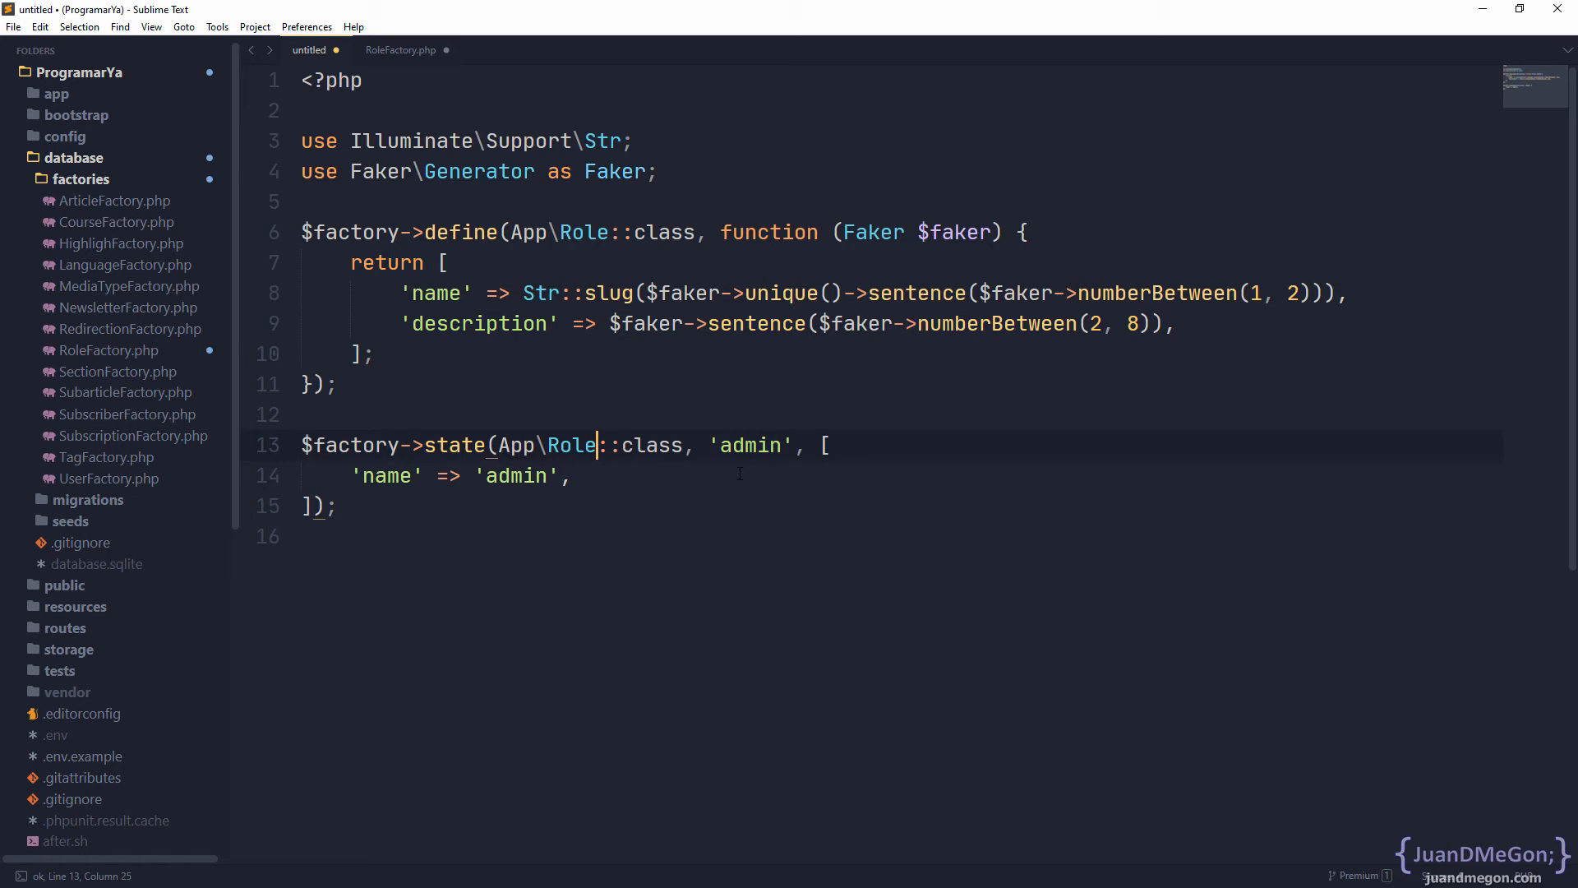
double_click(388, 476)
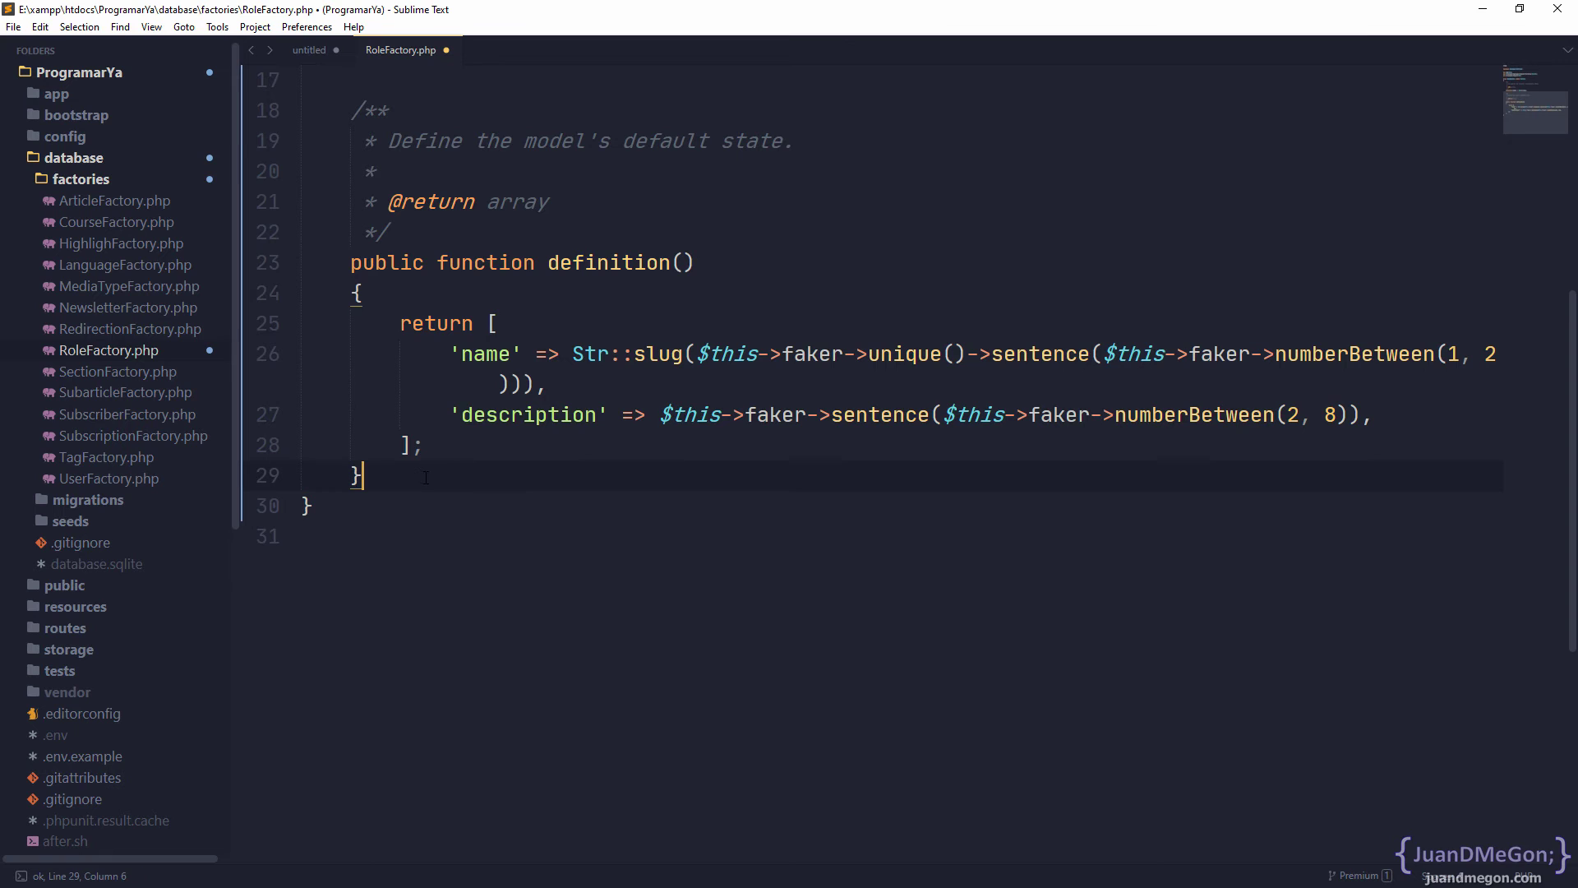
Write public function admin() returning $this->state([...]) below the definition method
key(enter)
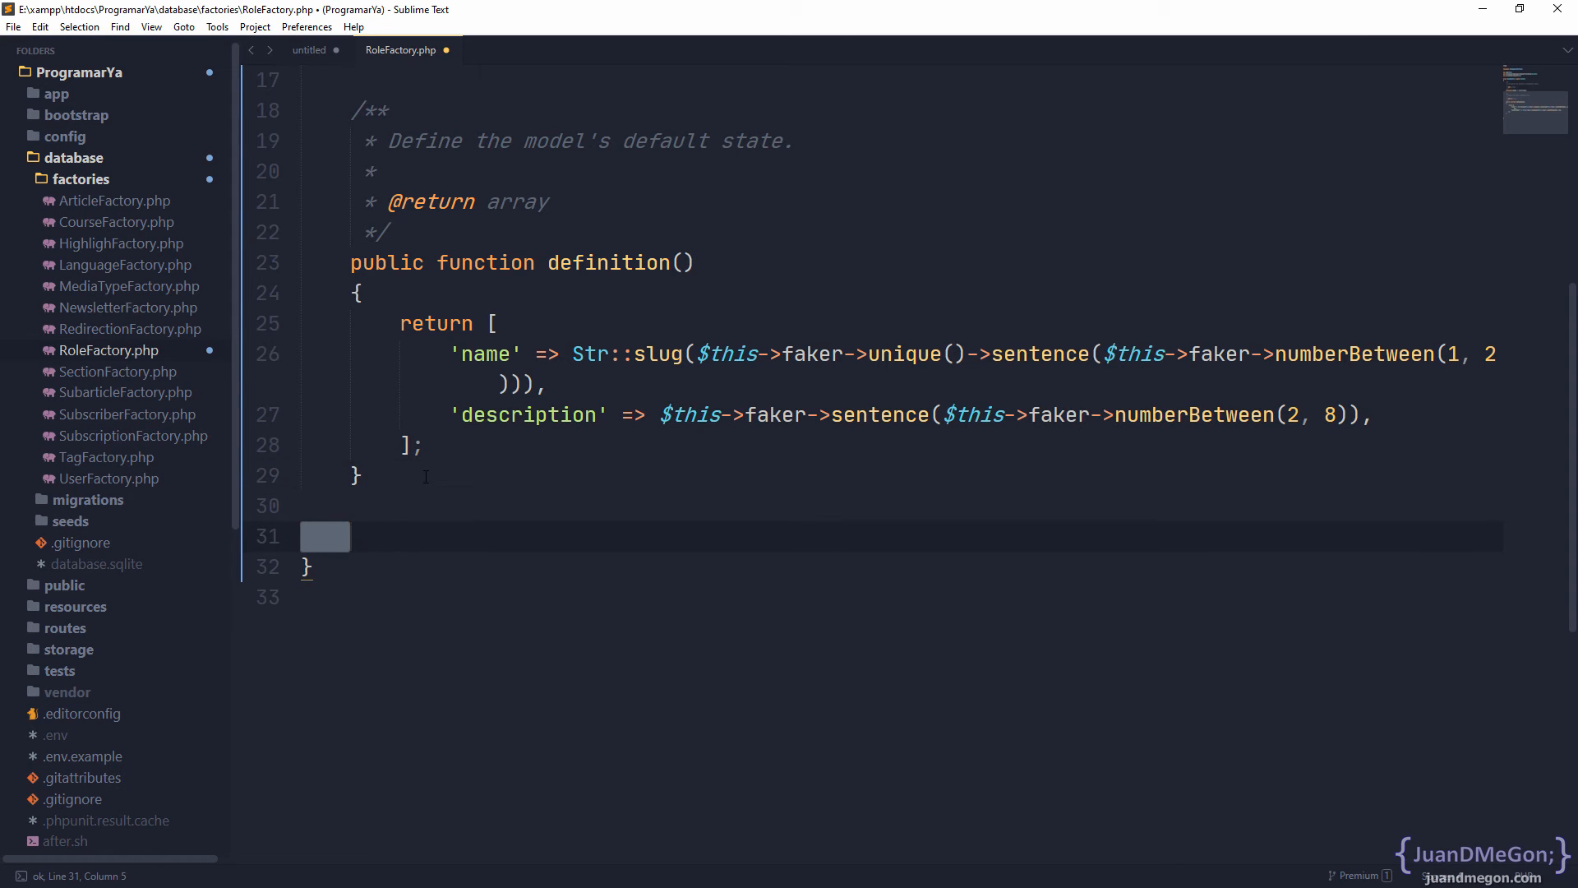
text(`)
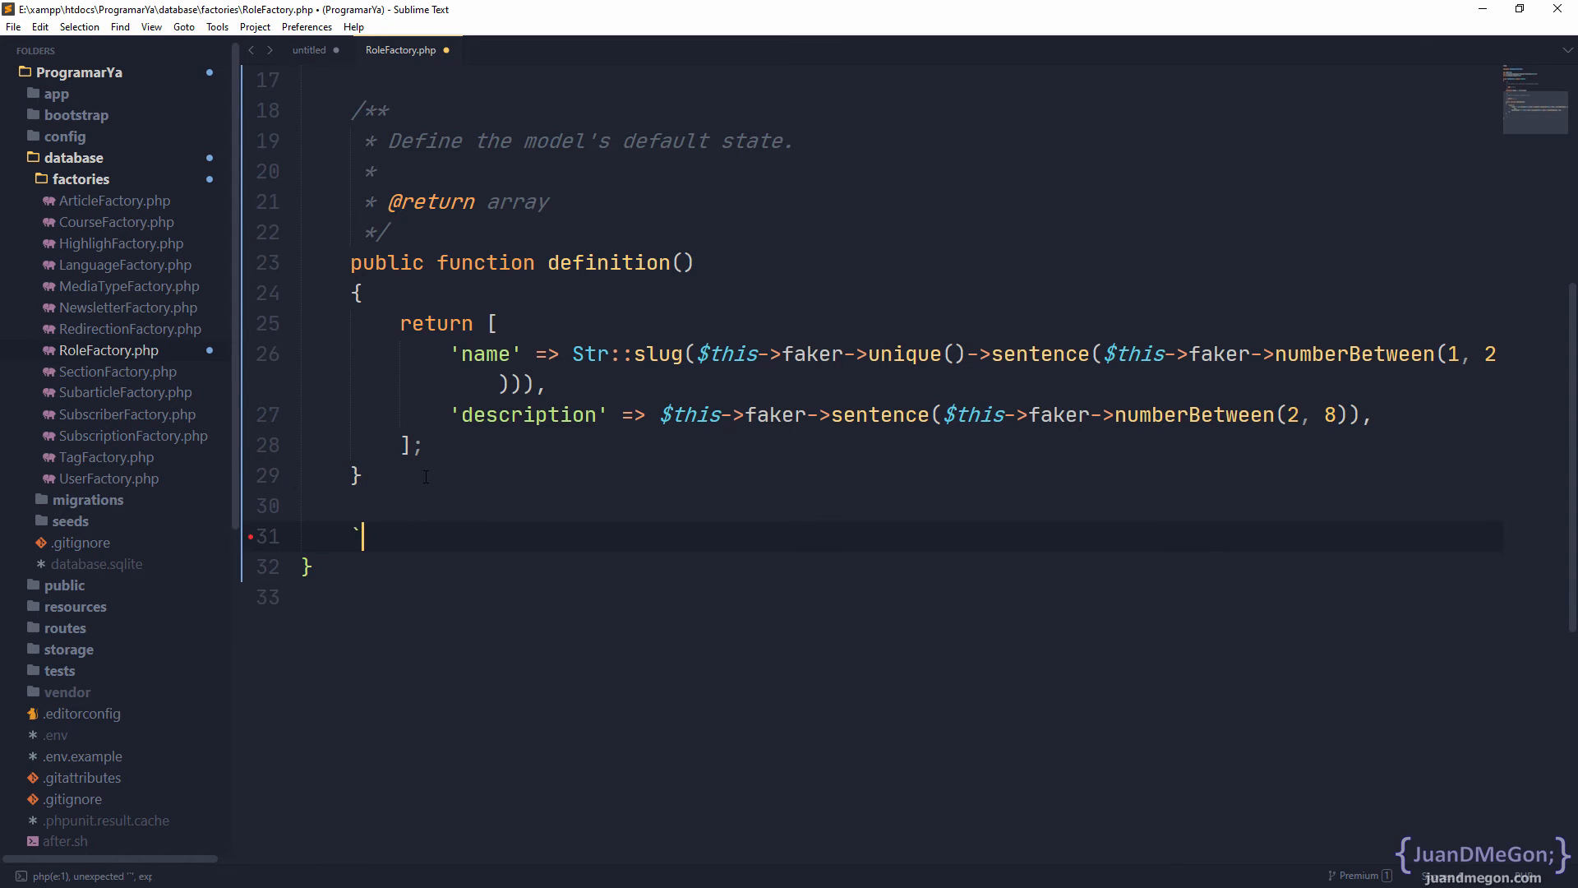
text(public funct)
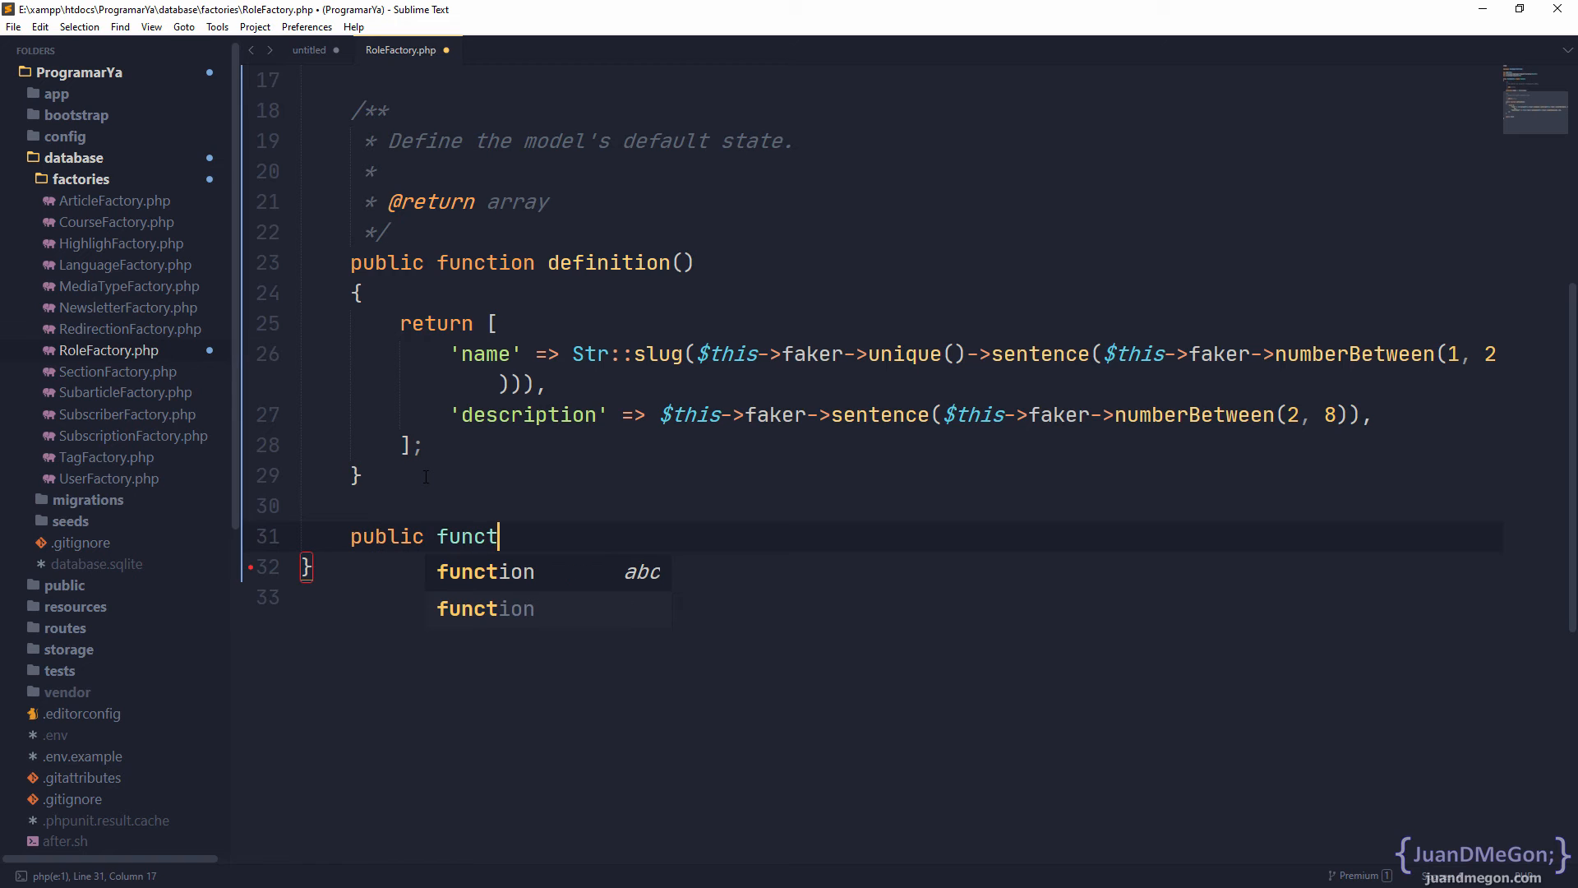
key(Tab)
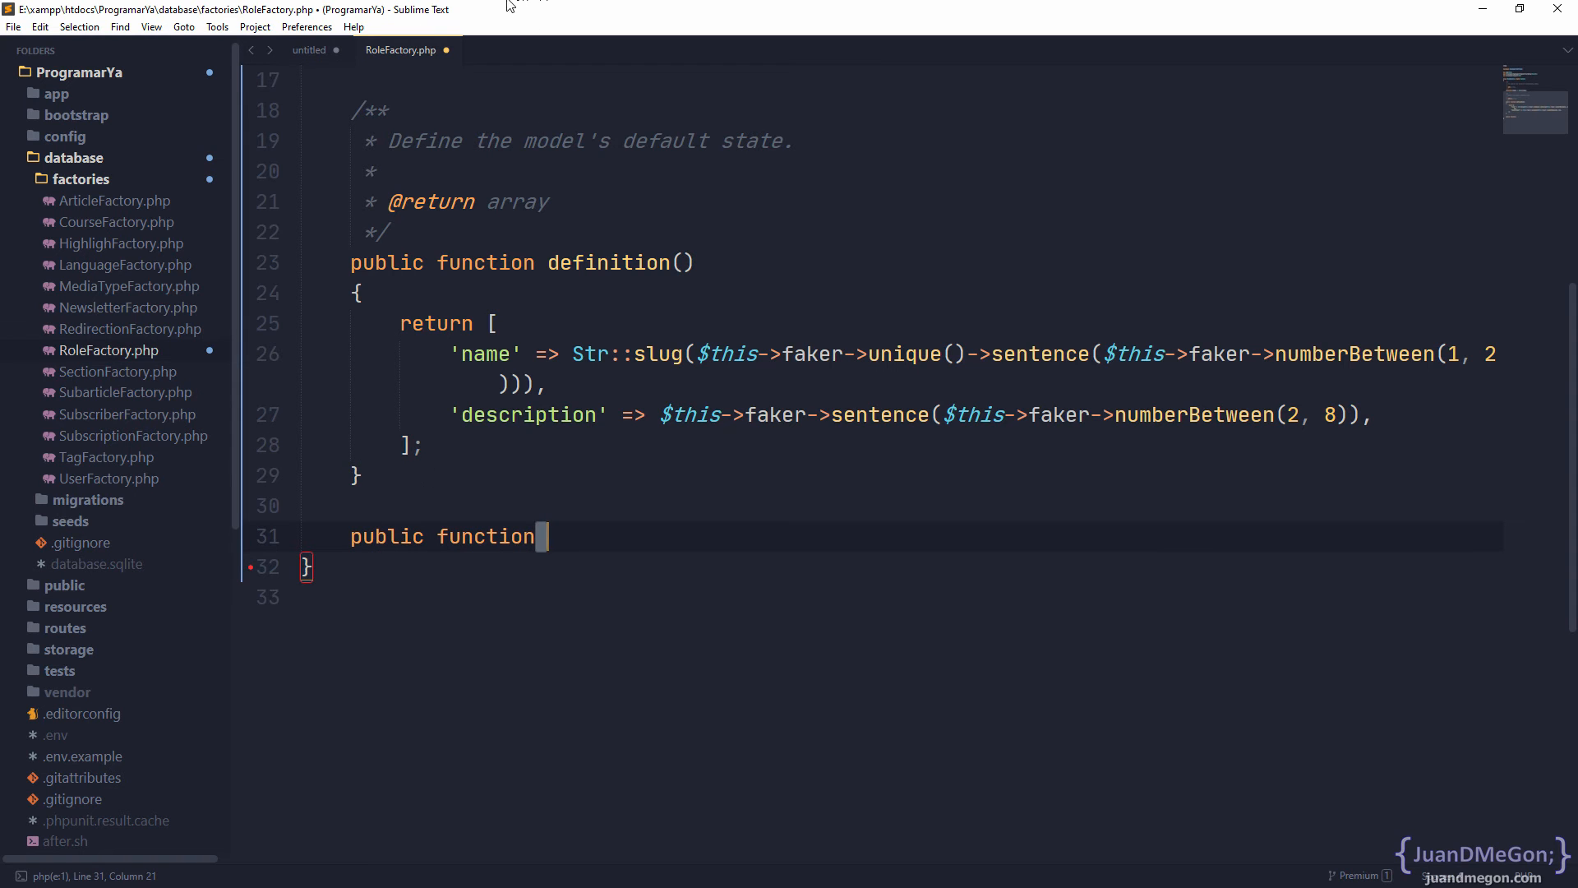
click(309, 49)
text( admin()
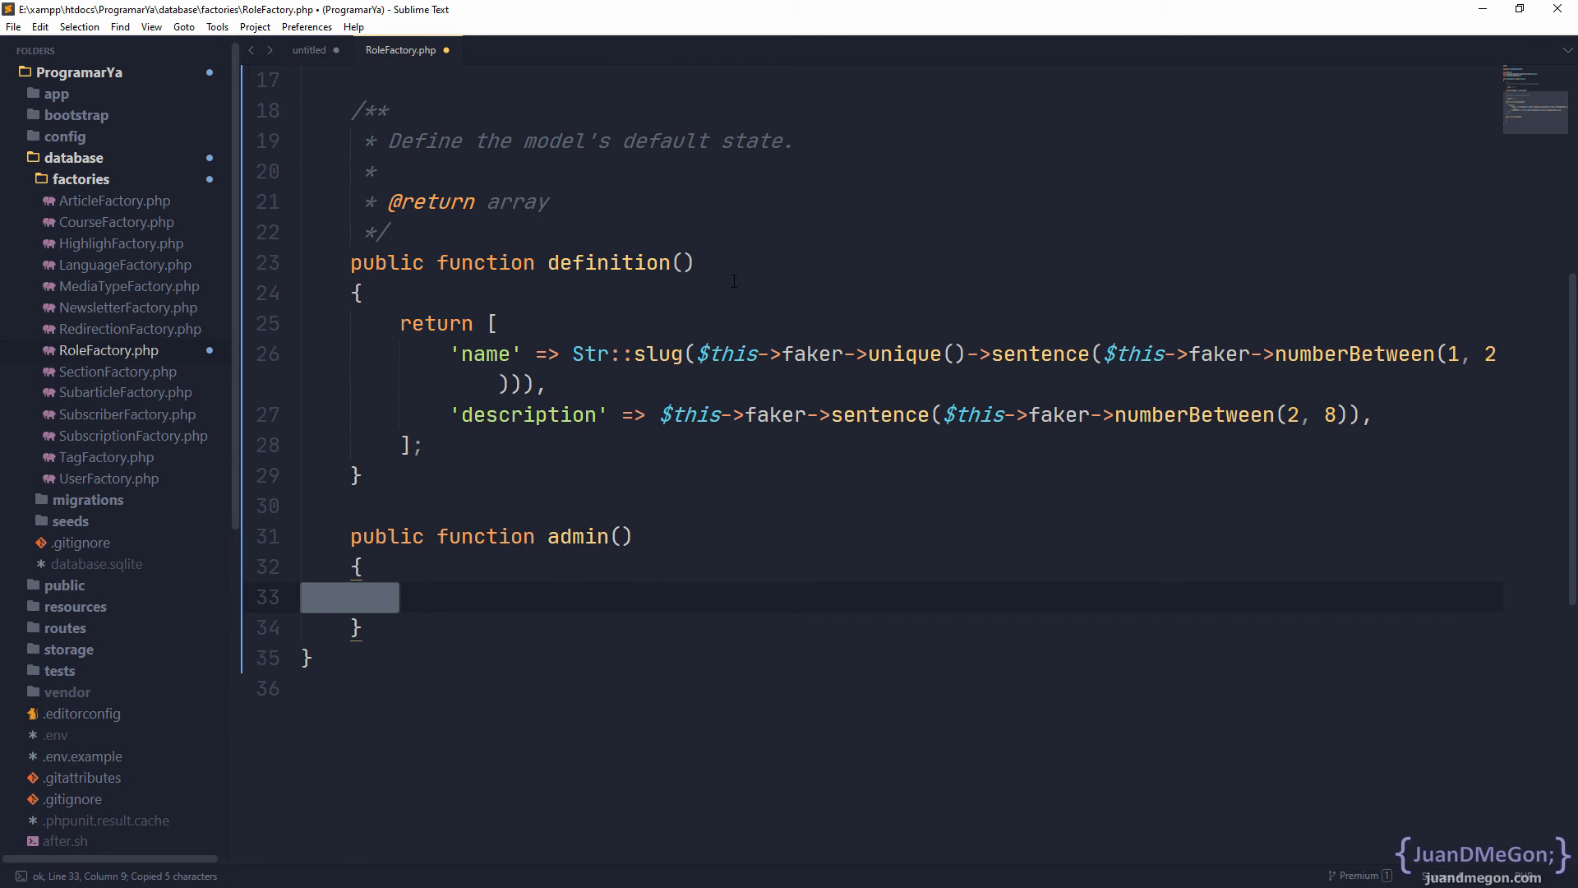
text(returbn)
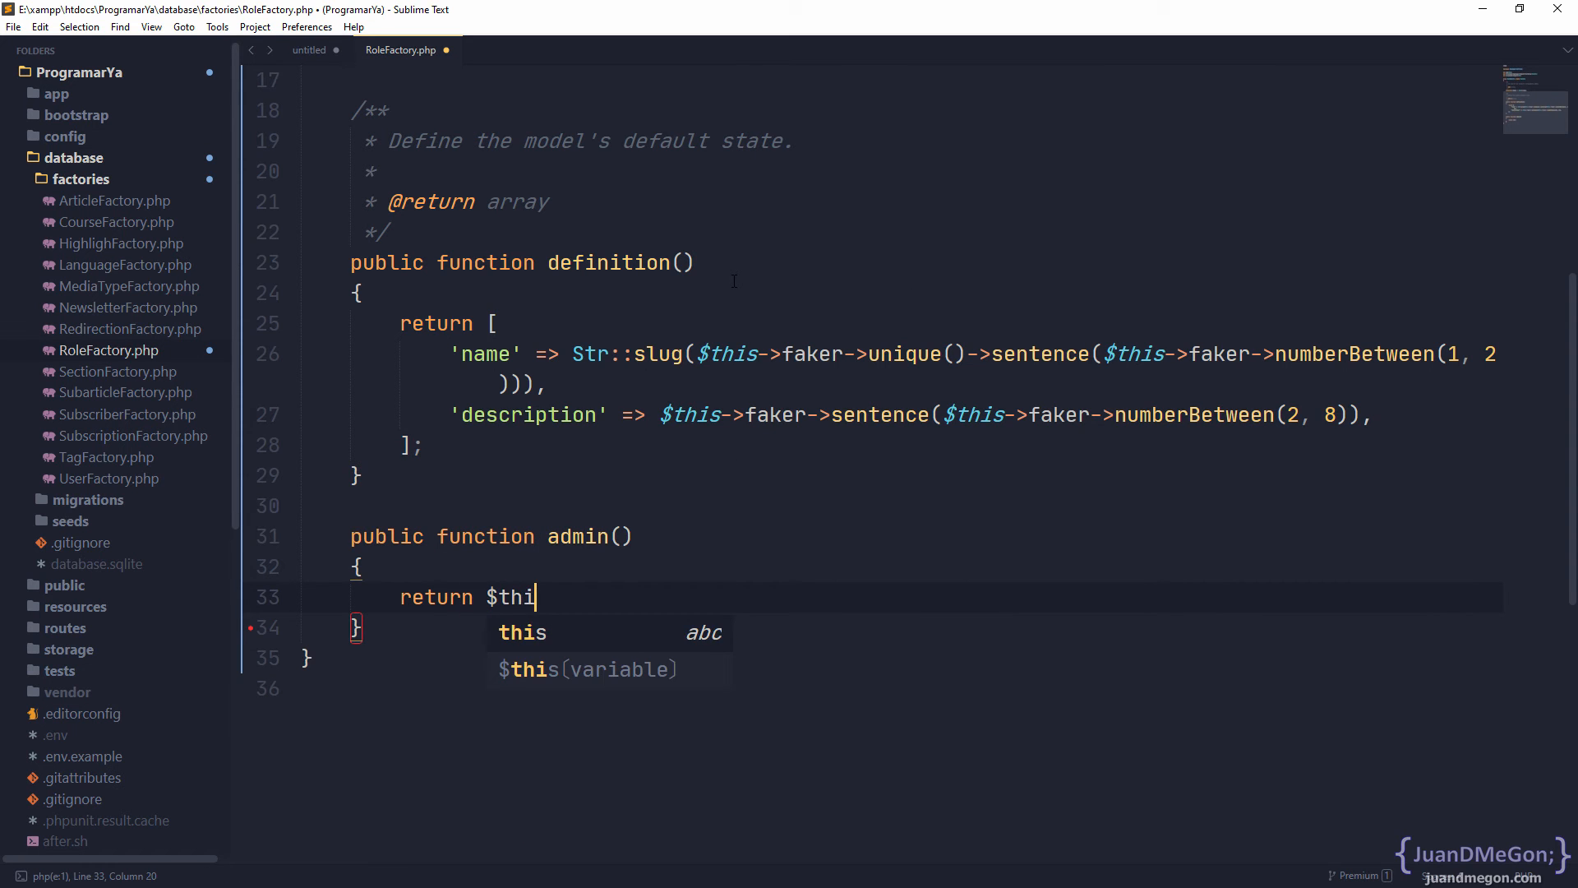
text(s->state())
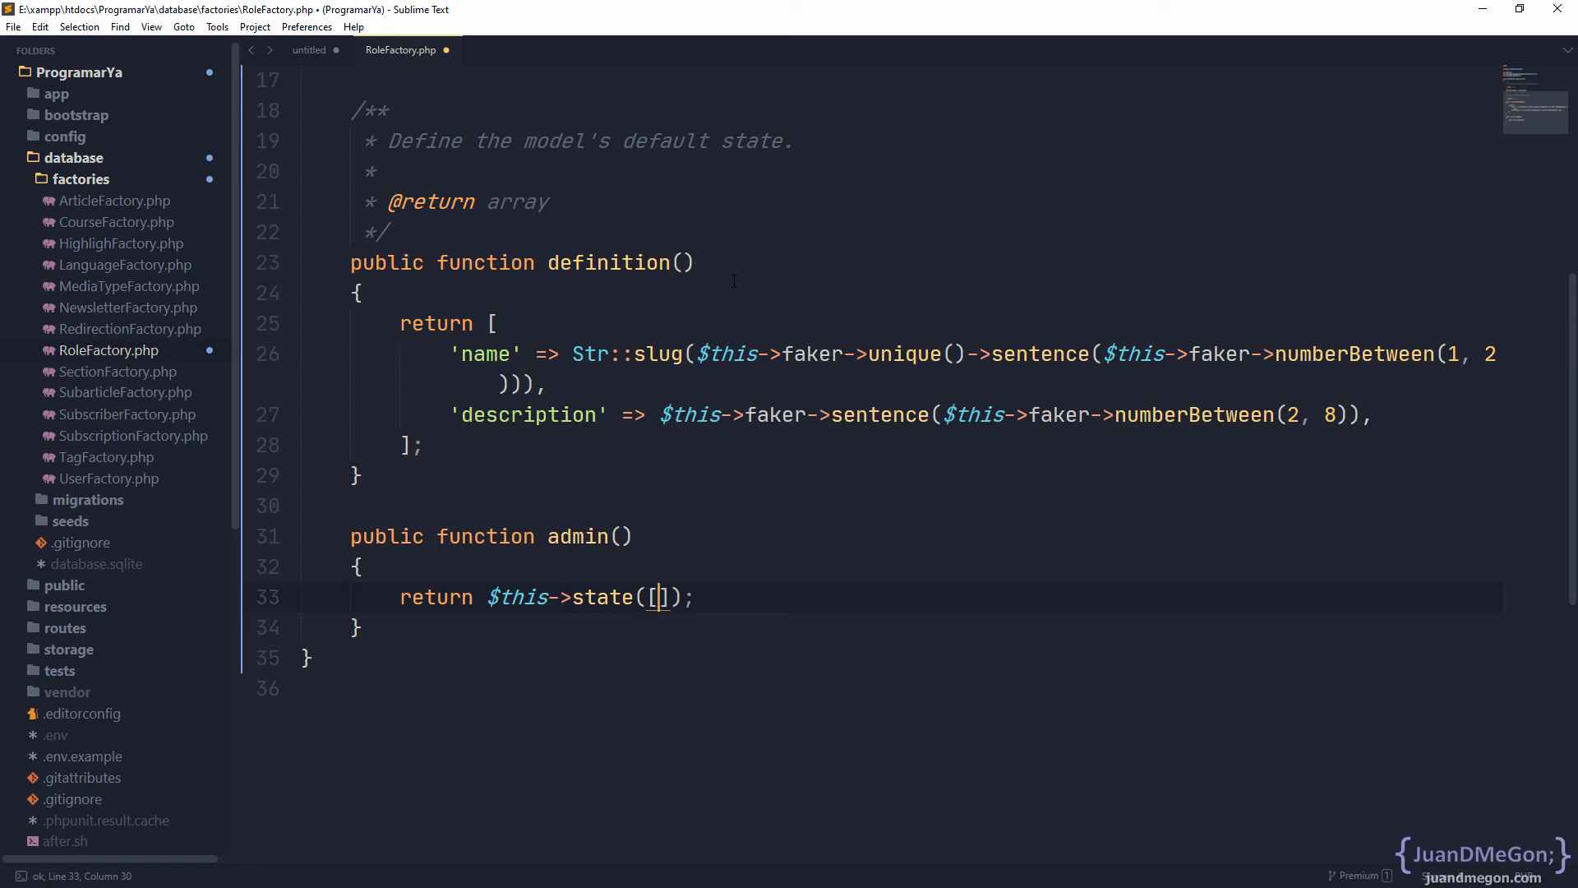
key(Enter)
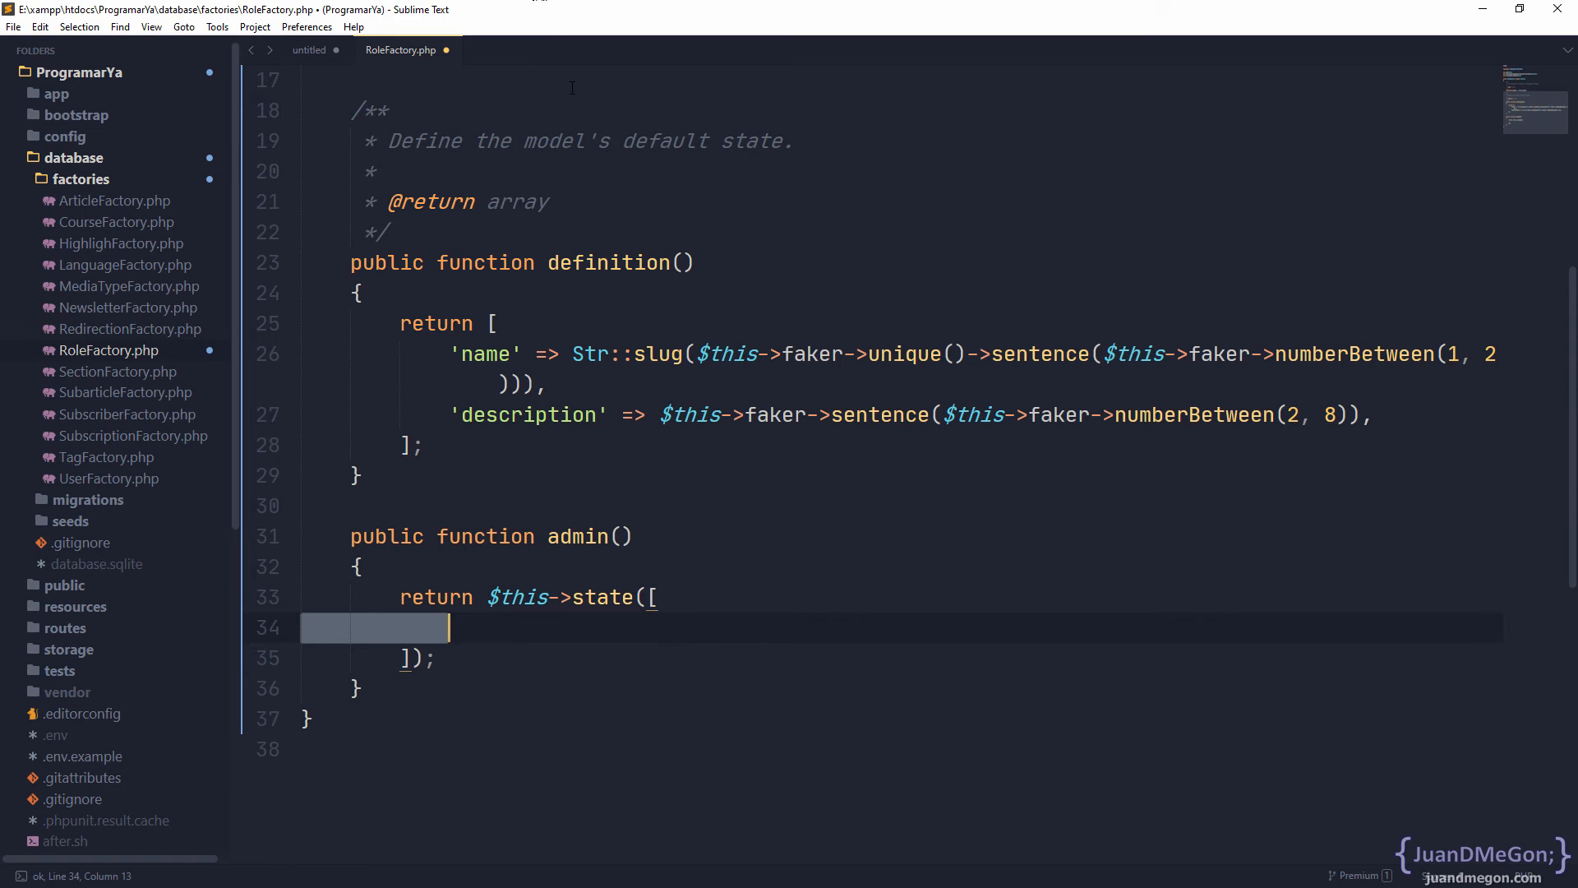
mouse_move(572, 309)
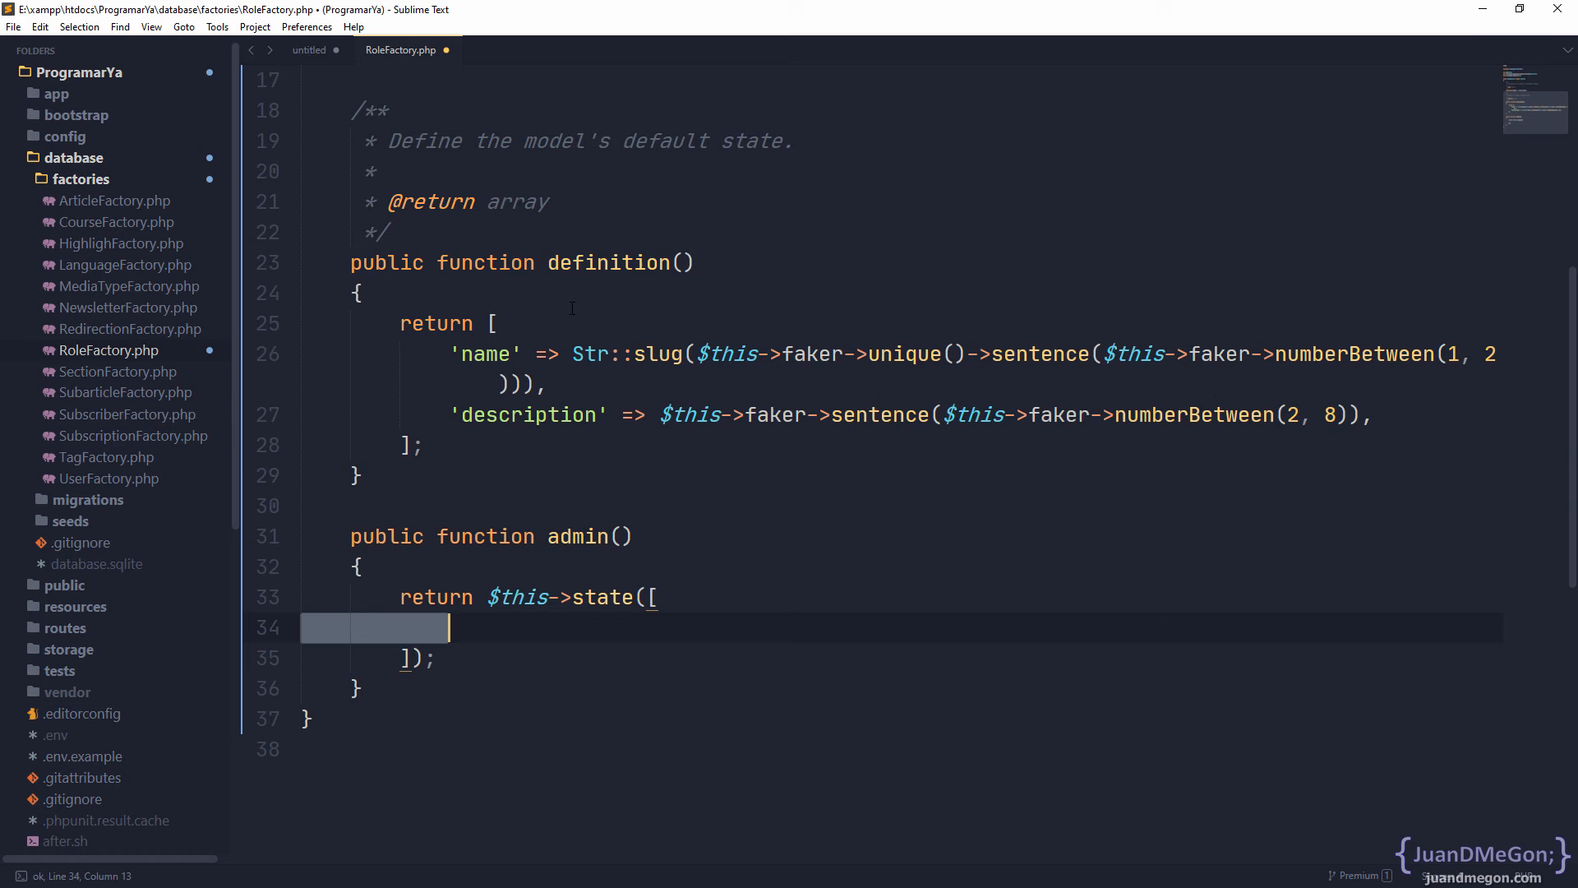
Fill the admin state array with 'name' => 'admin', taken from the old factory code
click(309, 49)
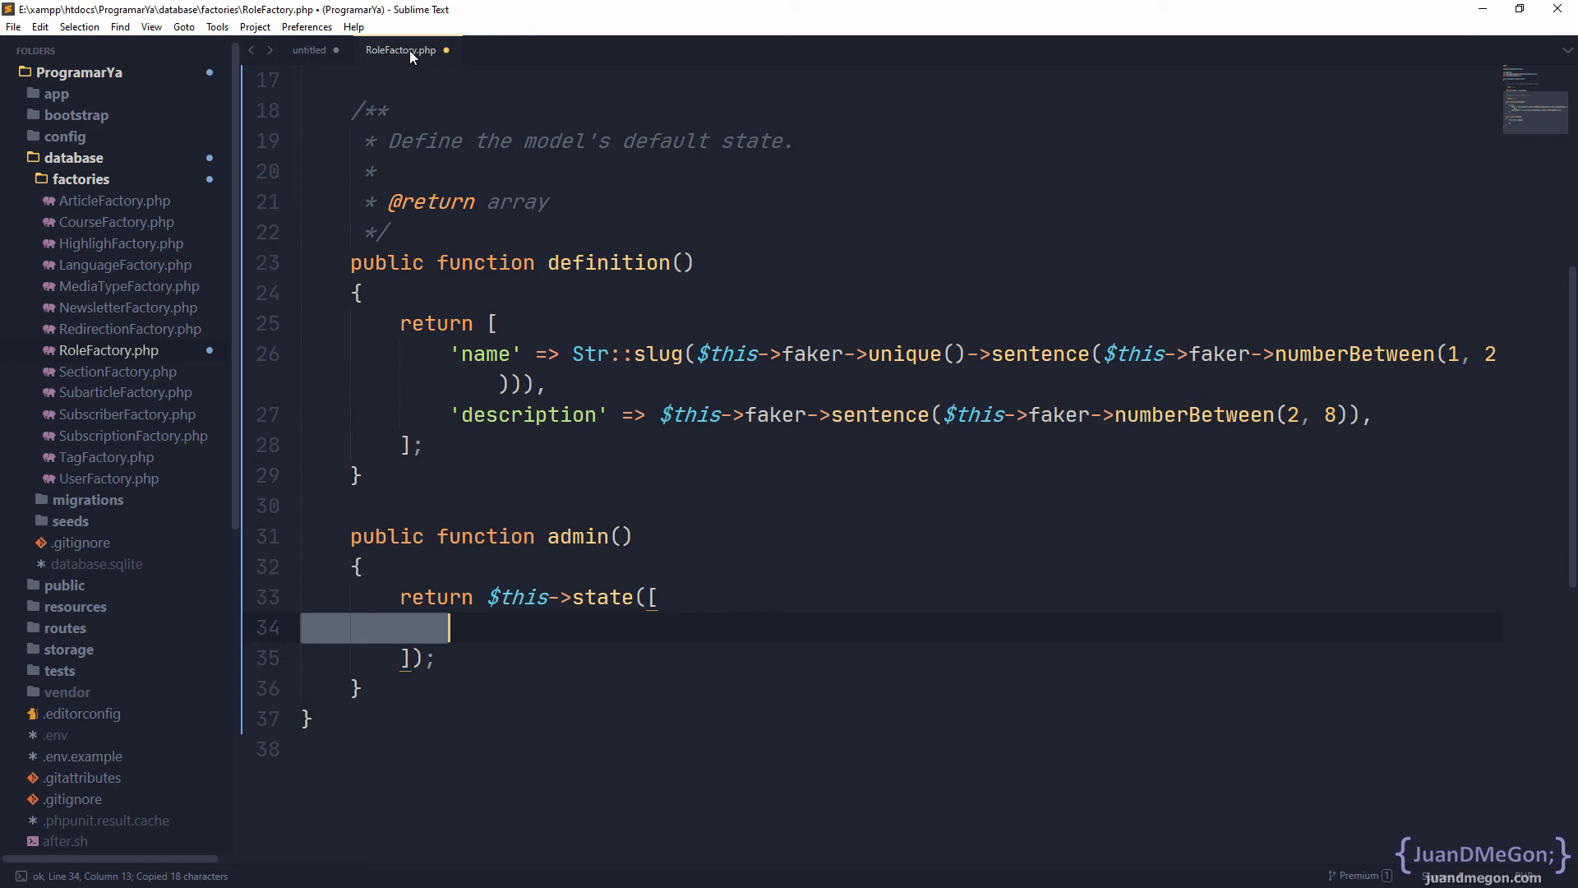
double_click(656, 354)
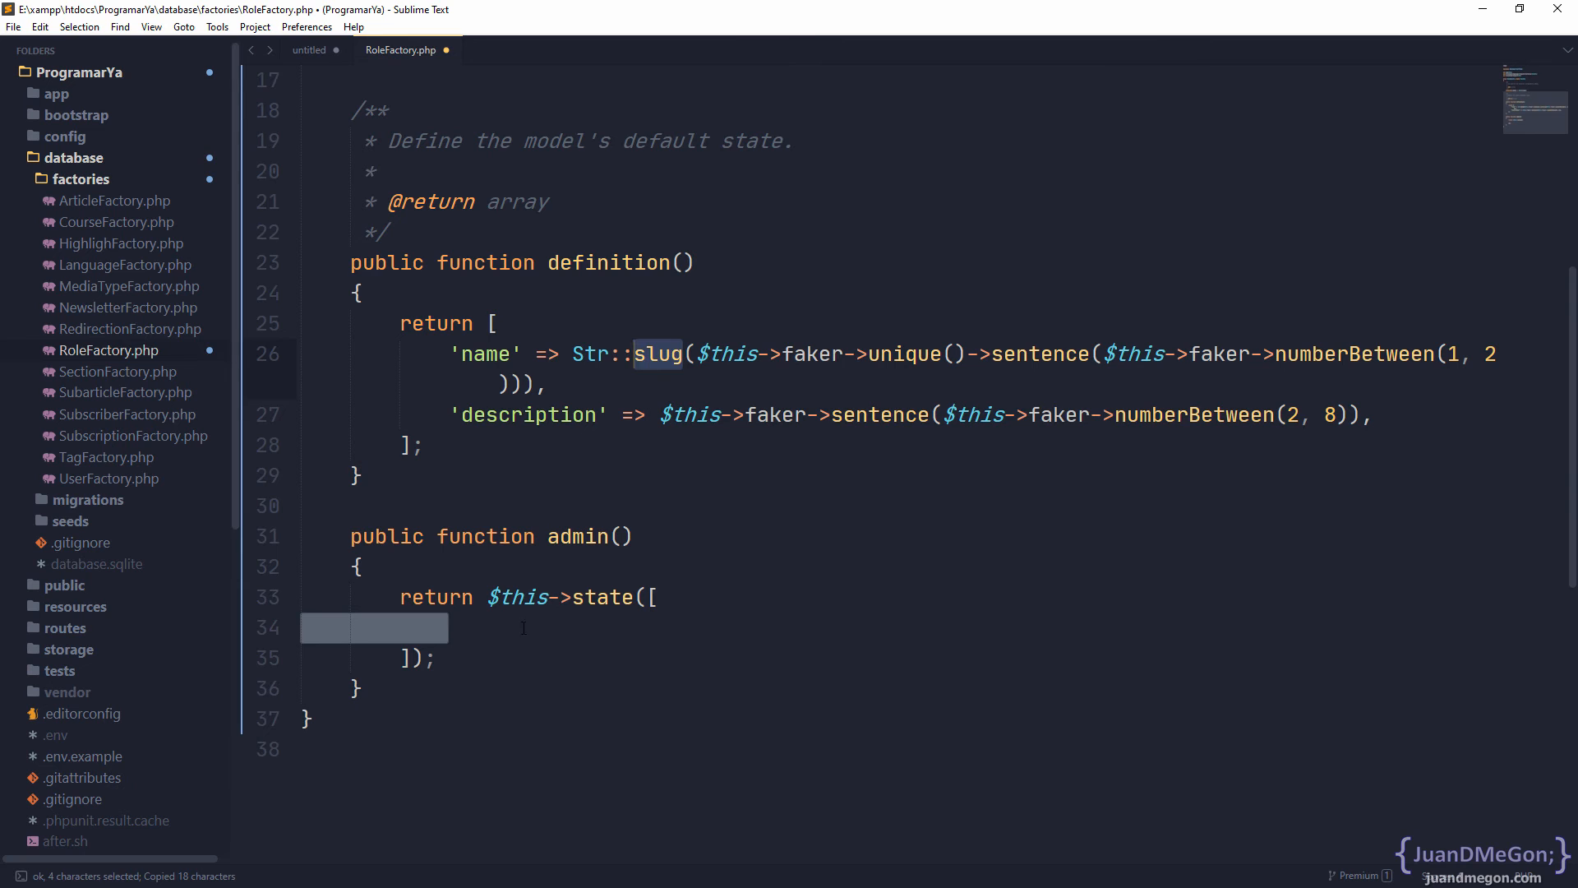
text('name' => 'admin',)
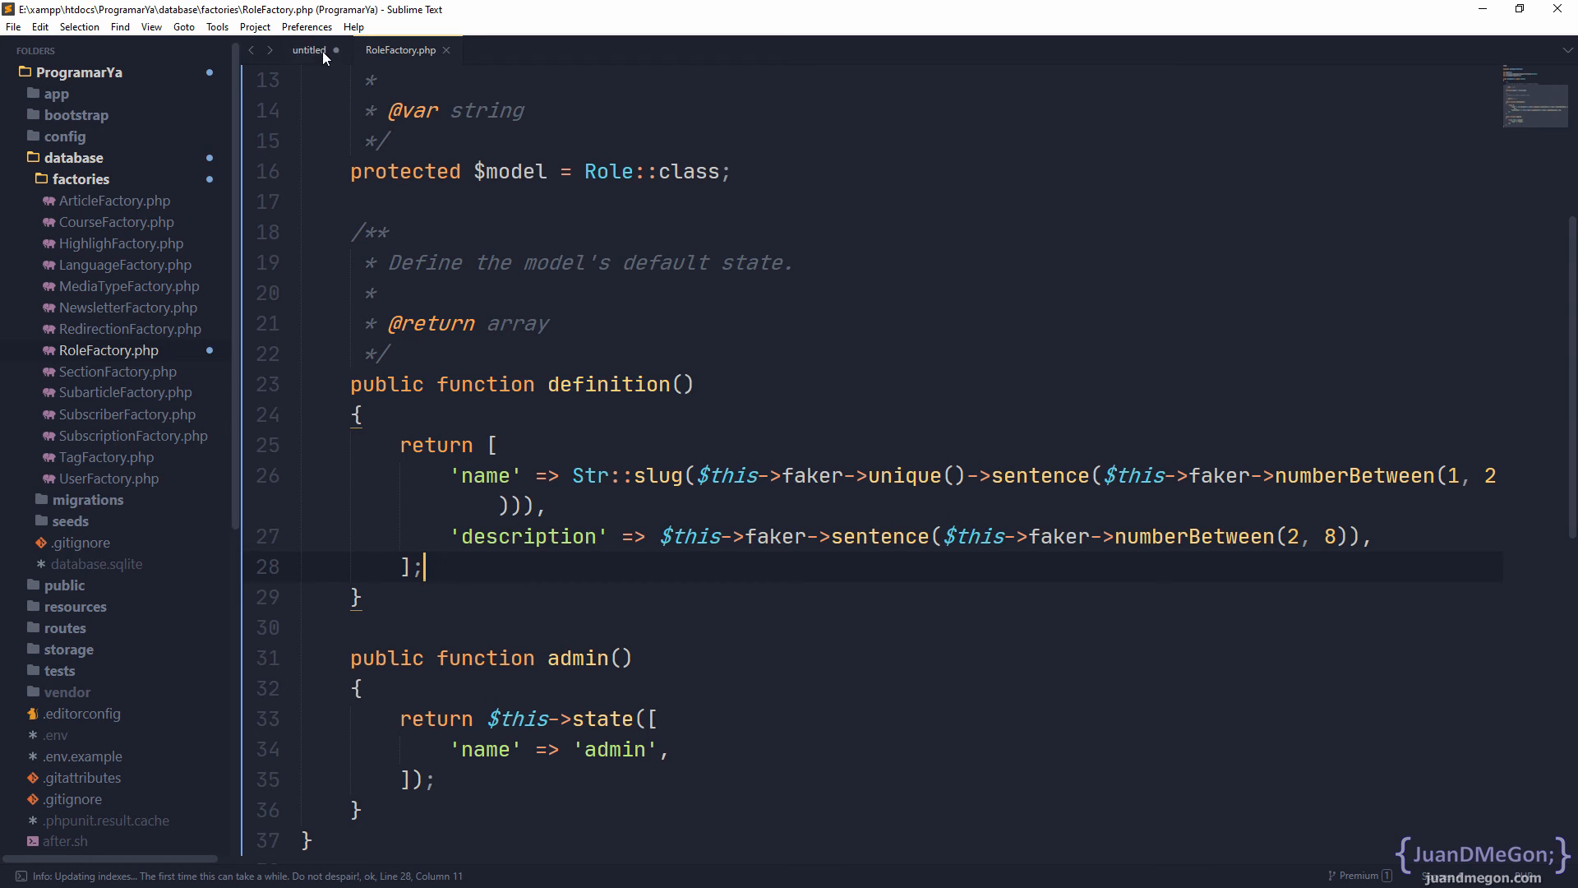
Make a blank line below the admin() method for a usage example
click(309, 49)
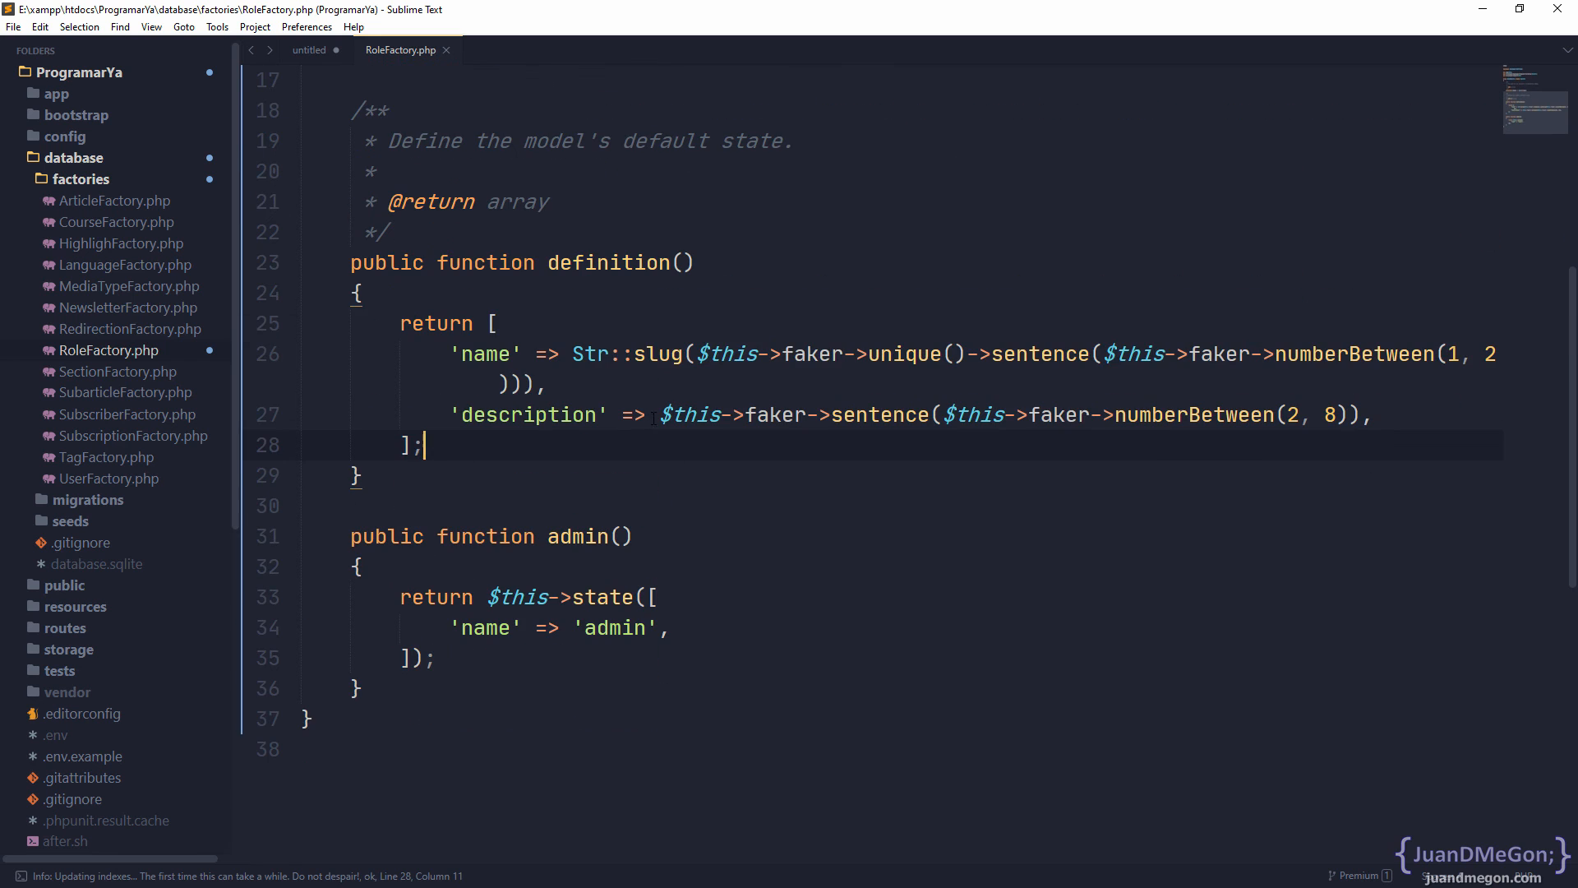
drag(400, 322, 423, 446)
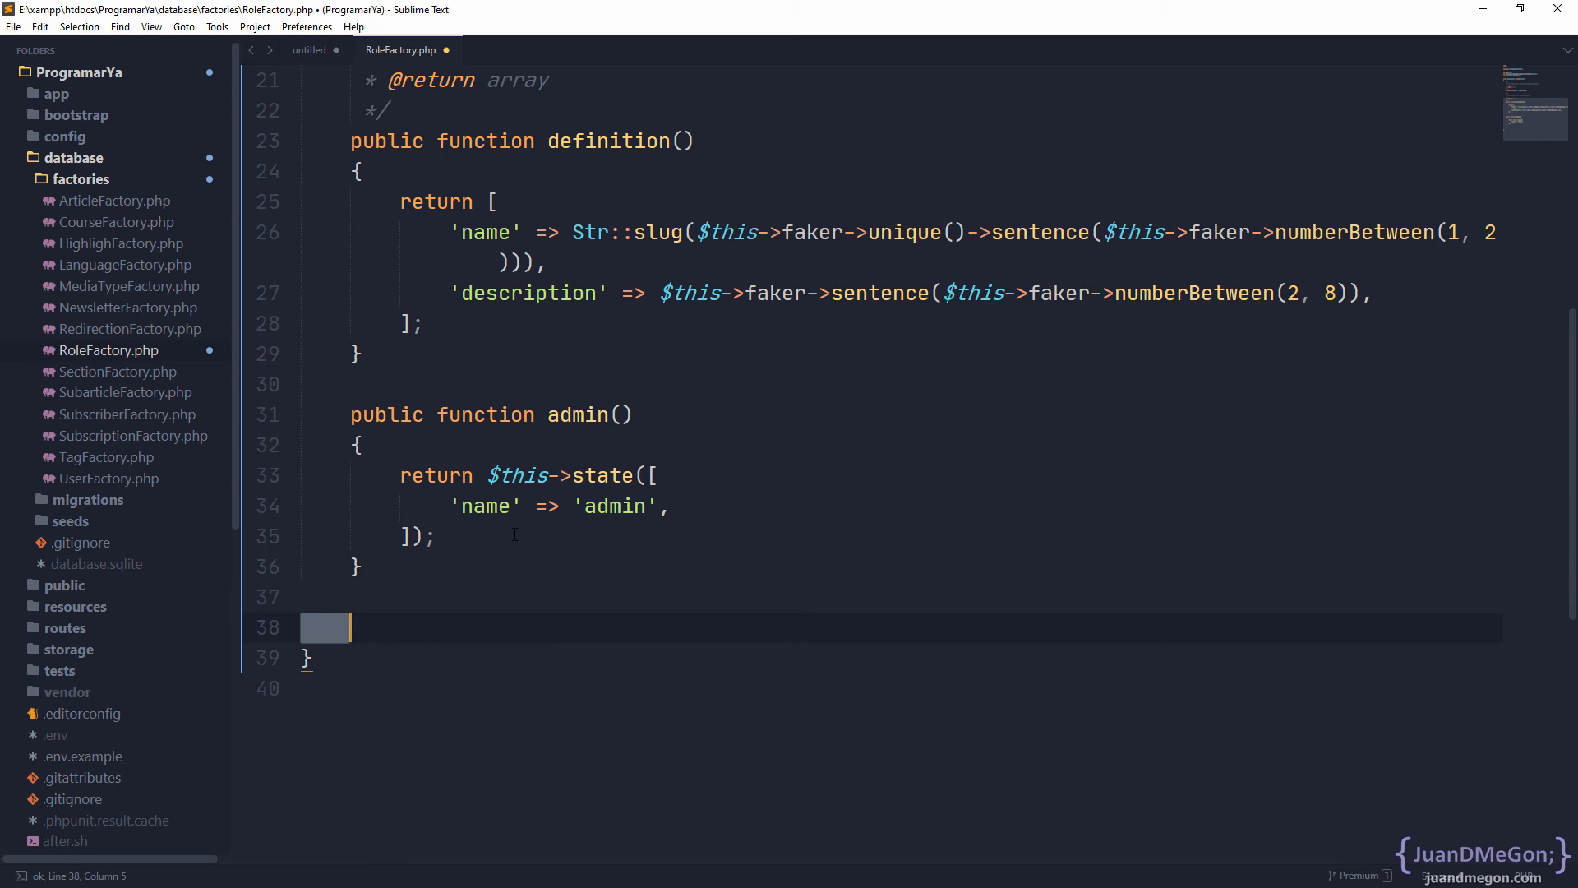
Write the usage line Role::factory()->admin->create() below the admin method
text(Role::)
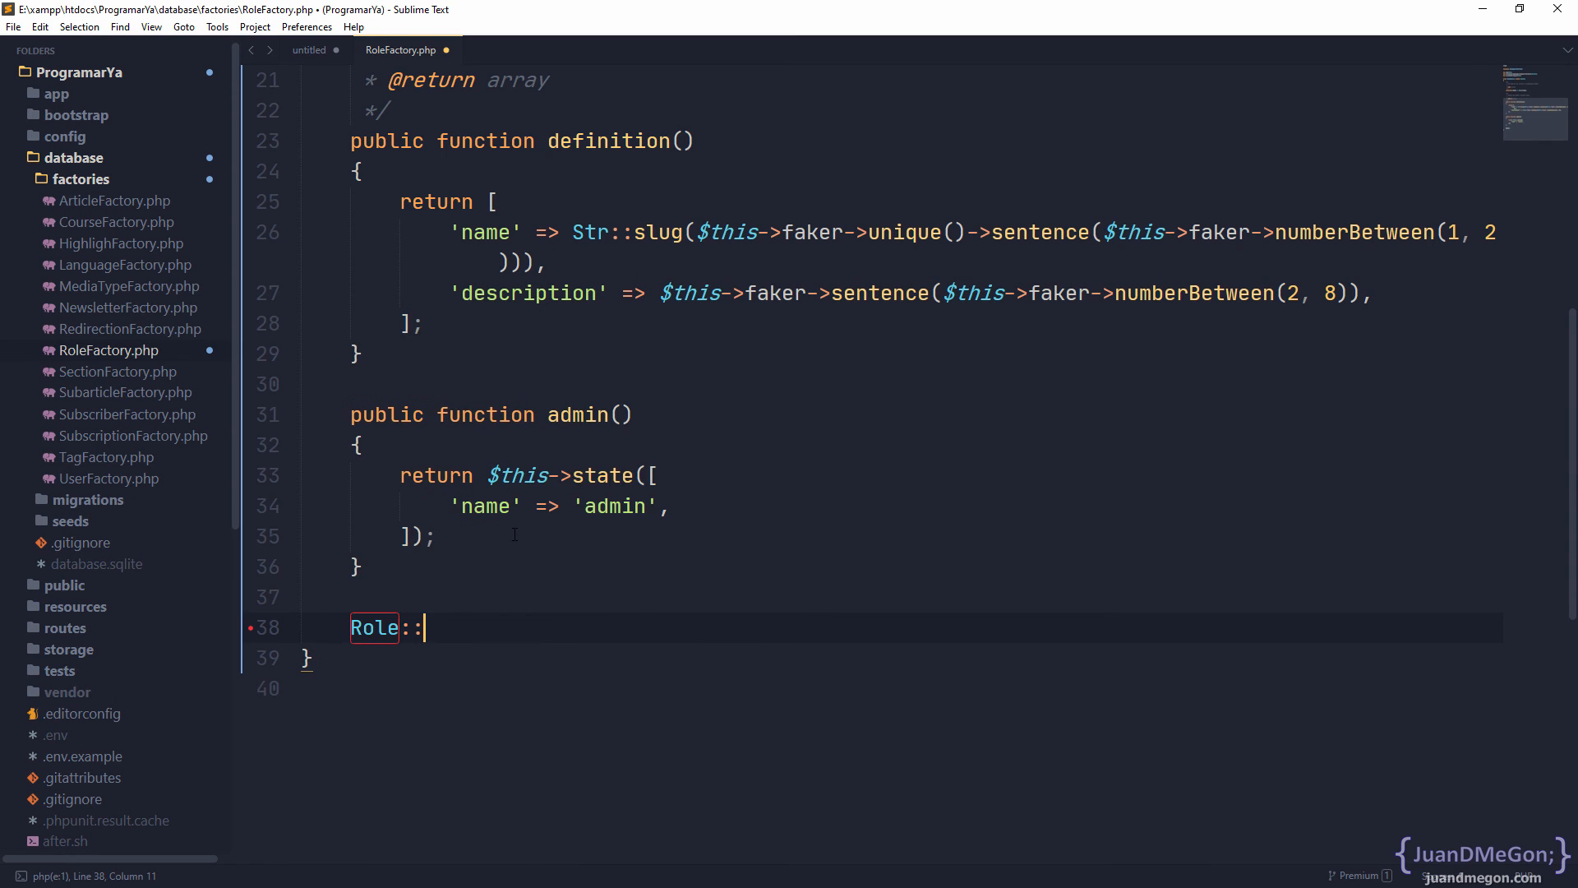
text(dfactory())
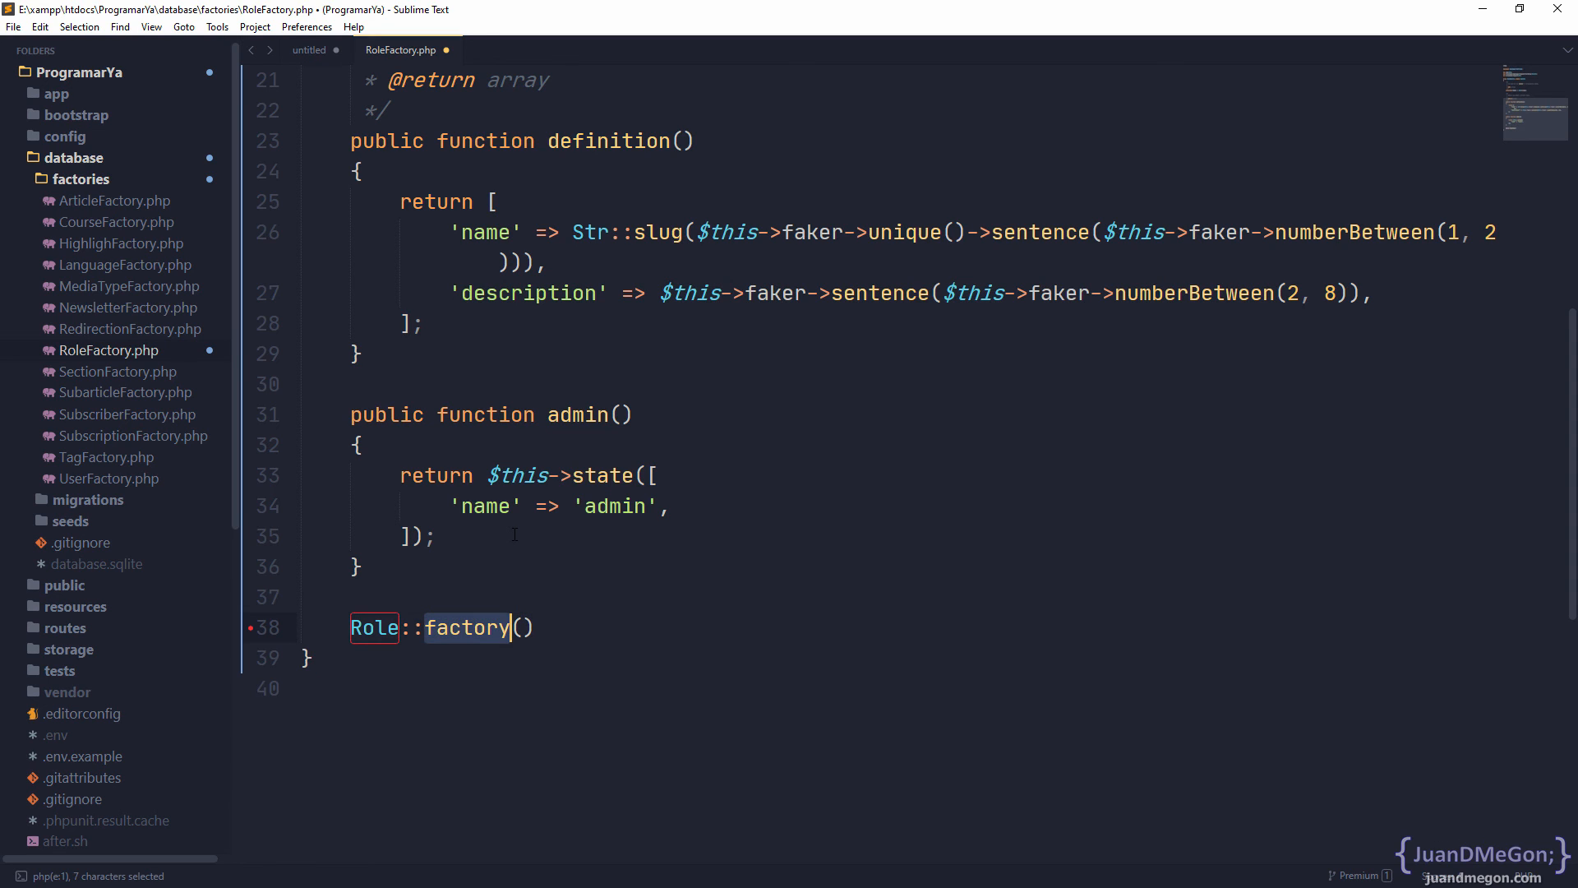
click(532, 627)
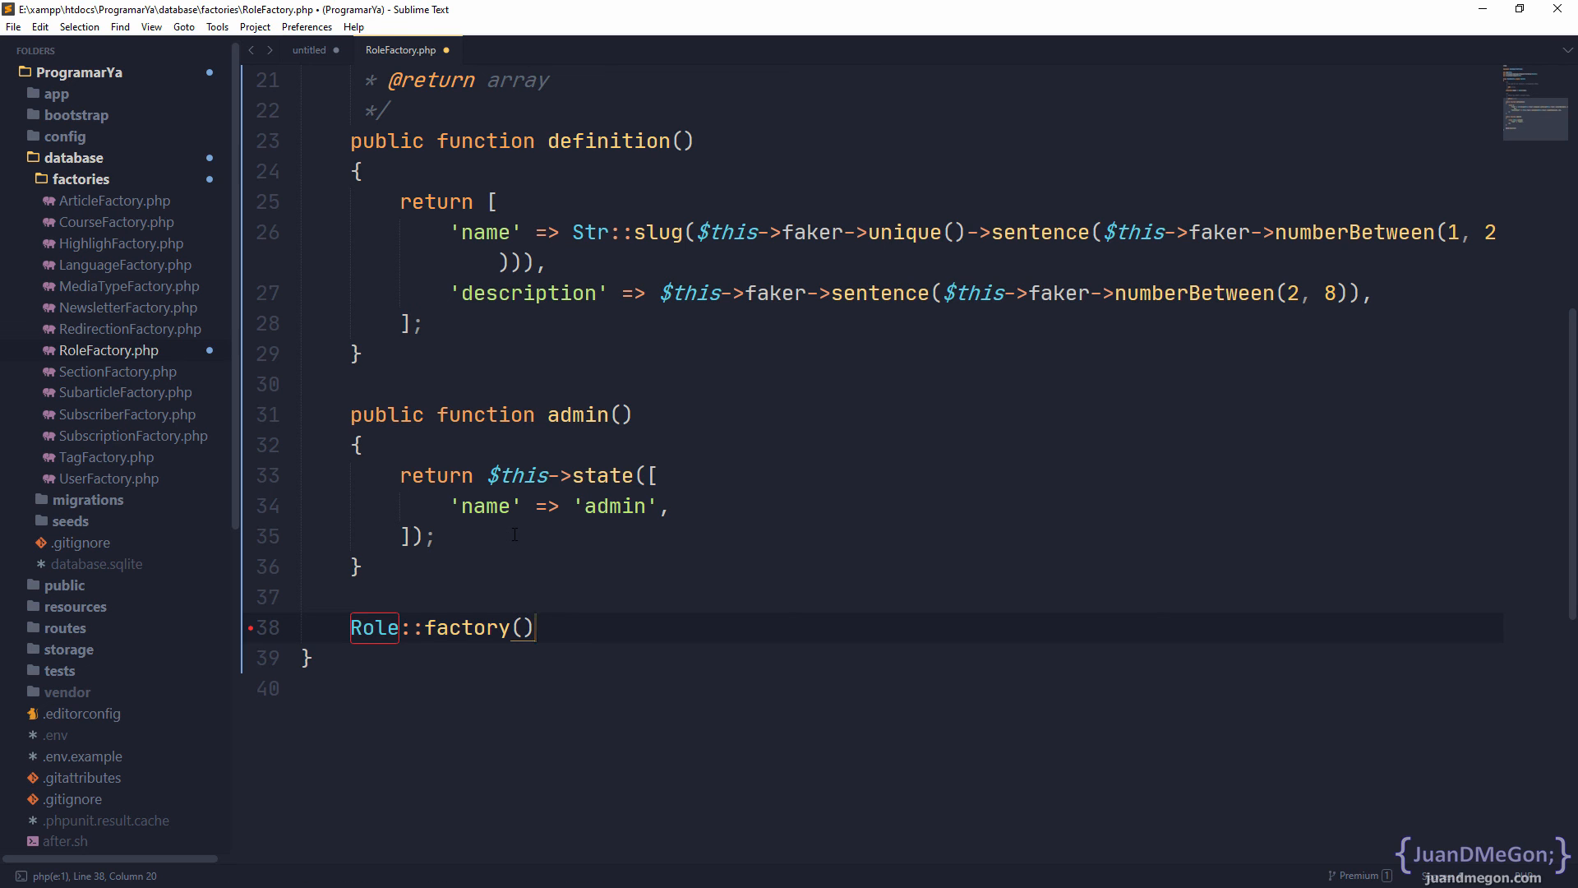
text(->ma)
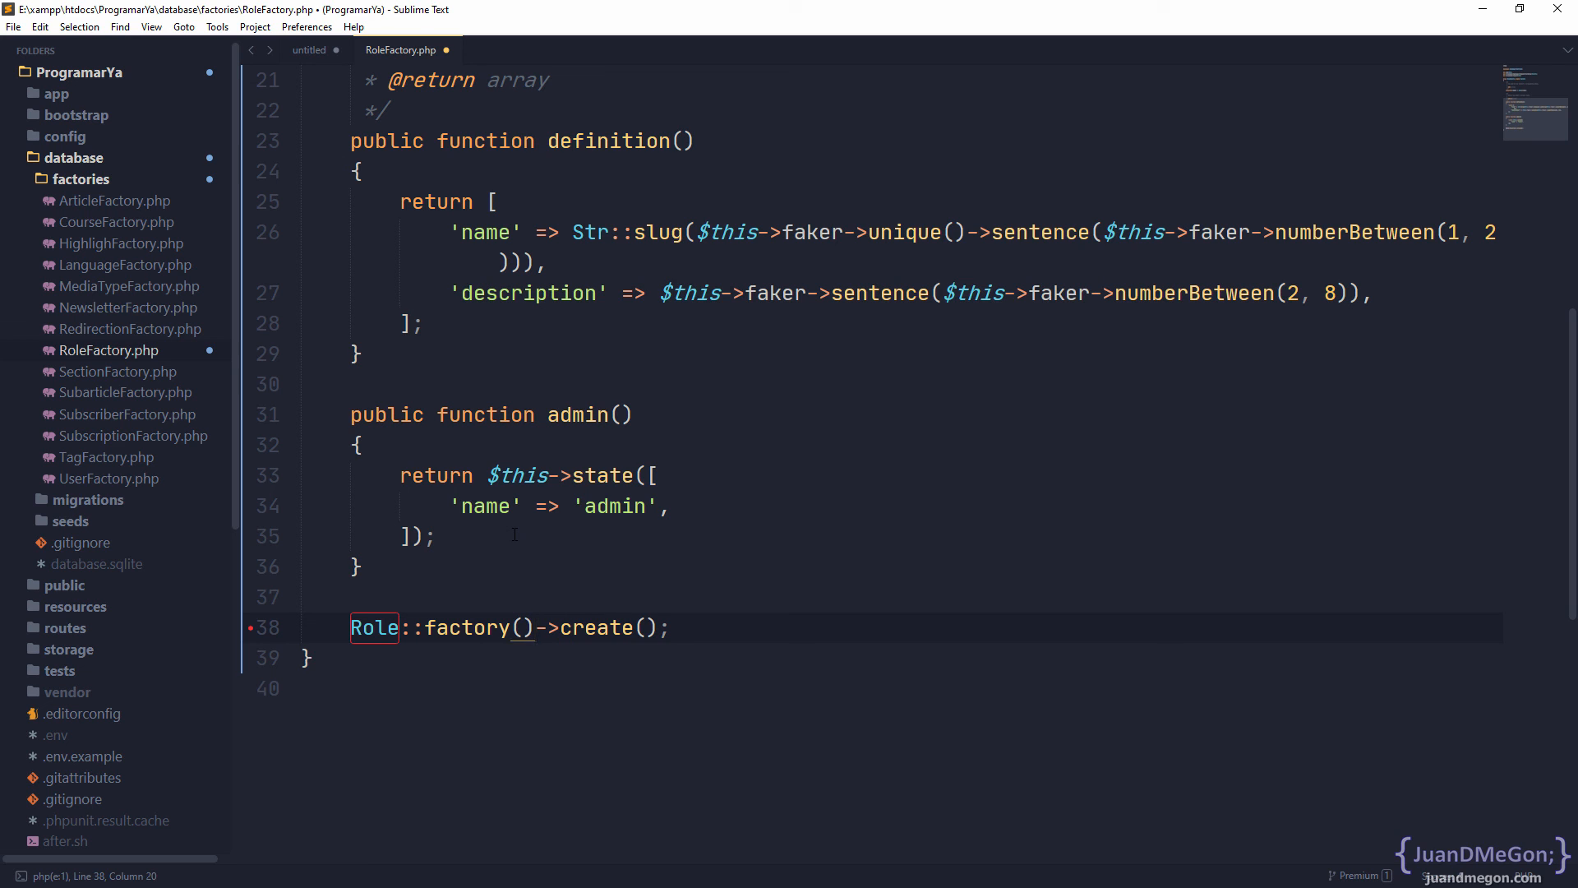
text(->)
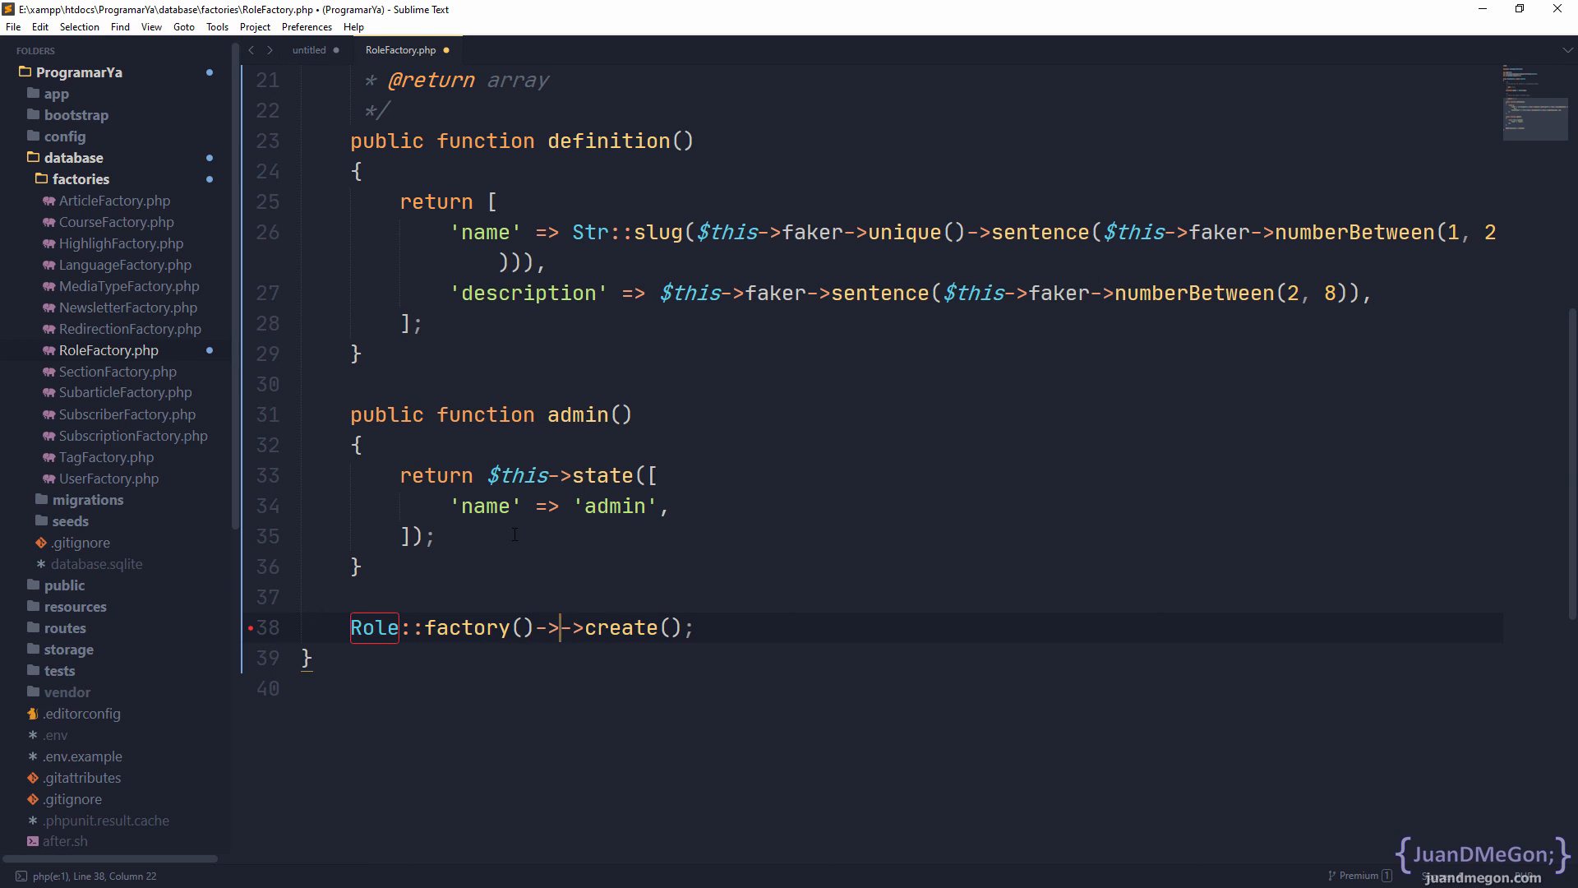
text(admin)
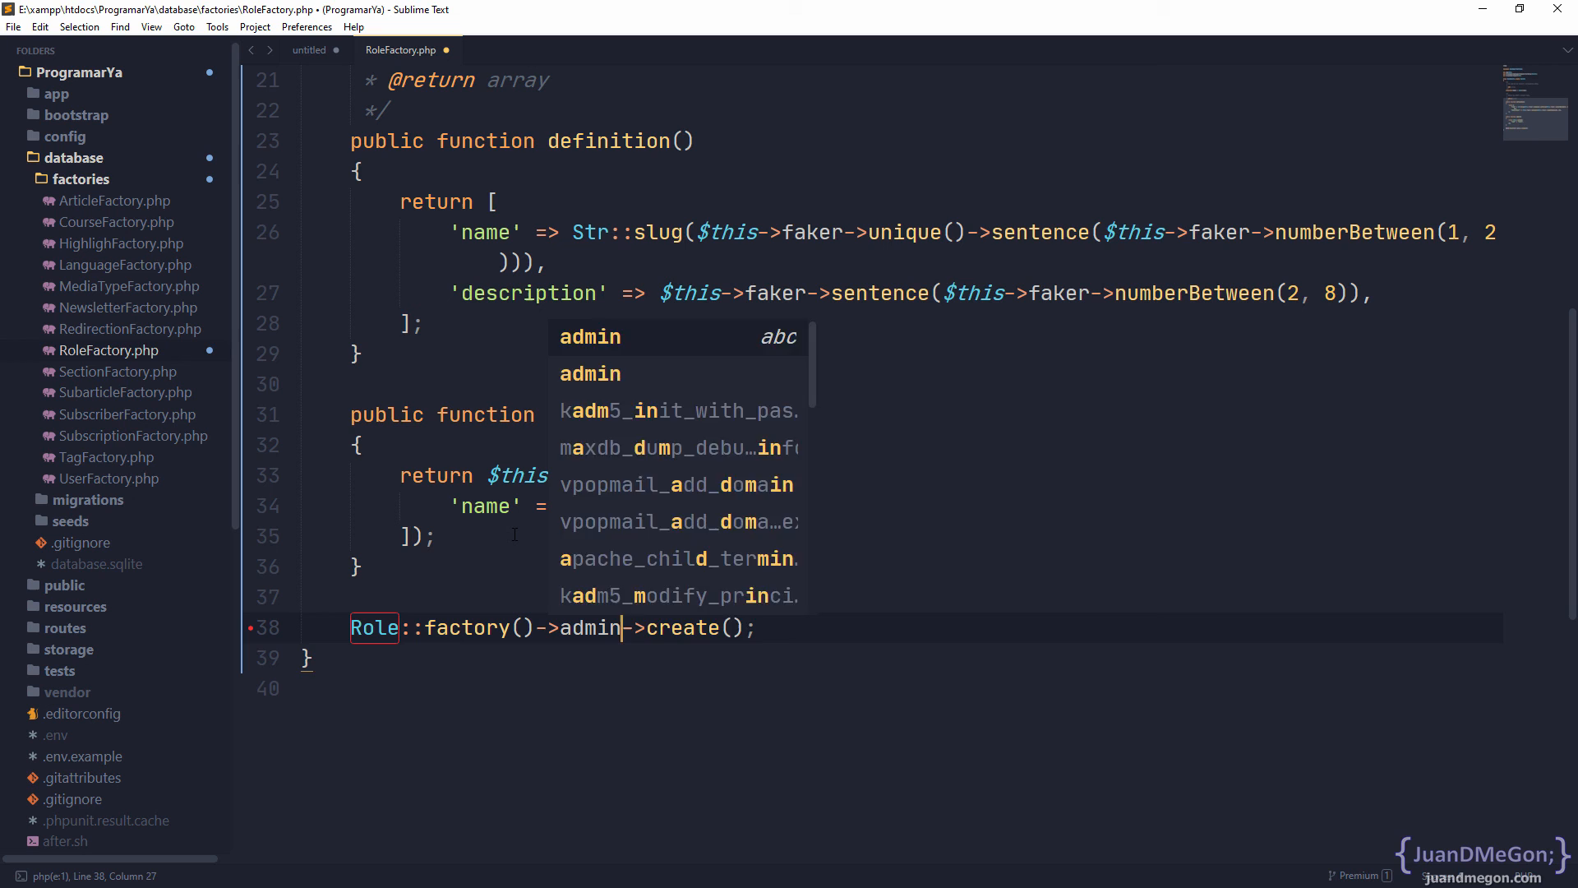